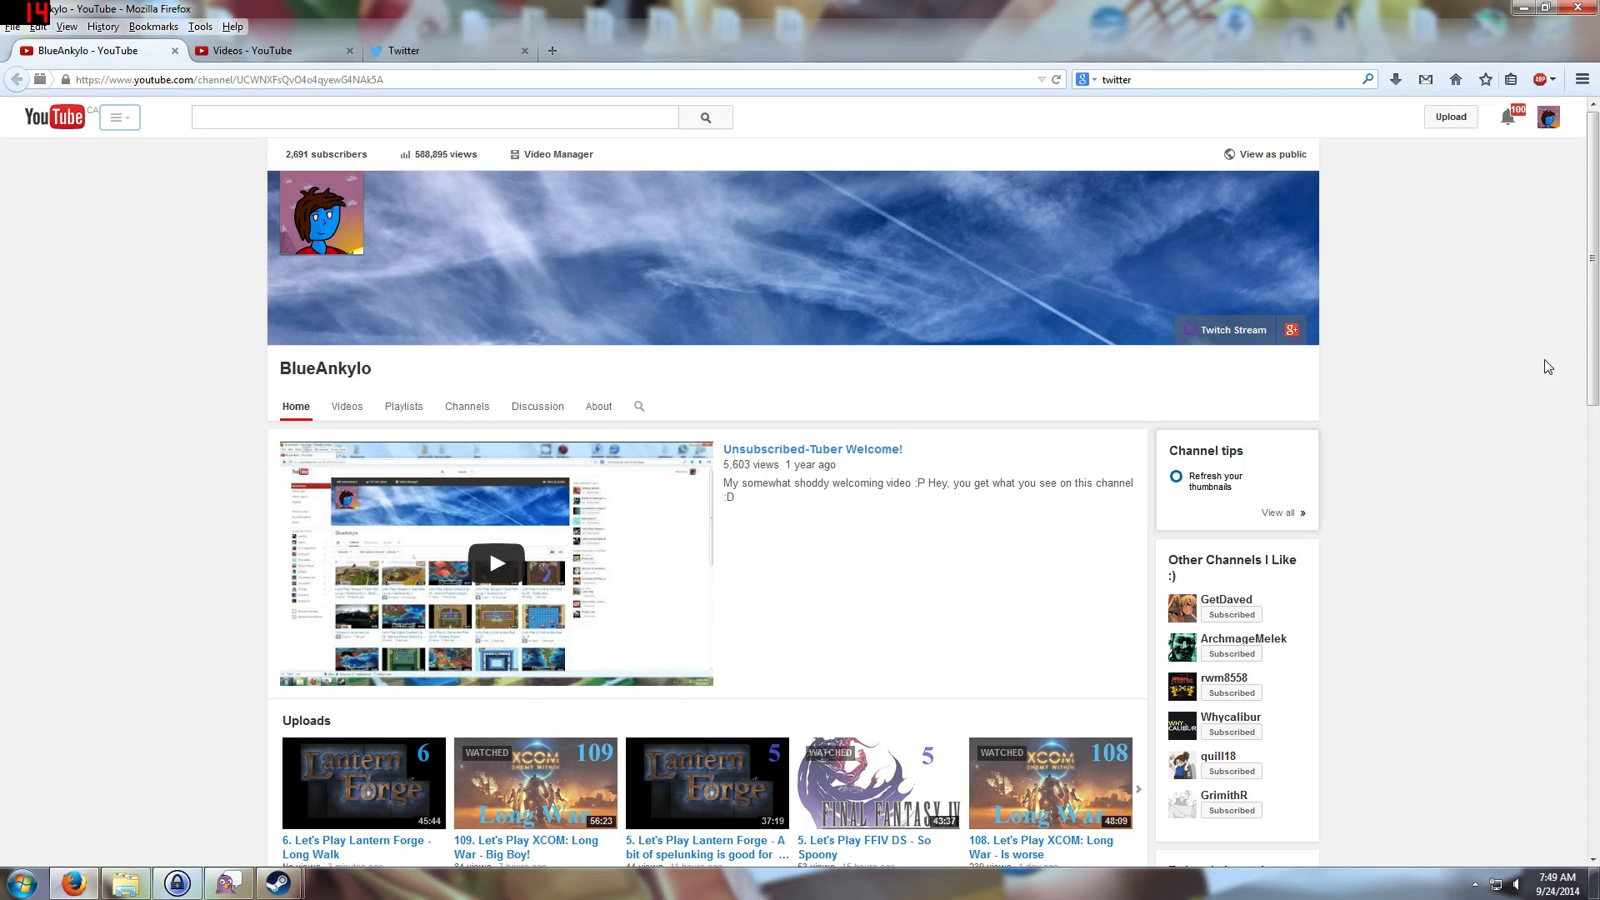
mouse_move(1504, 488)
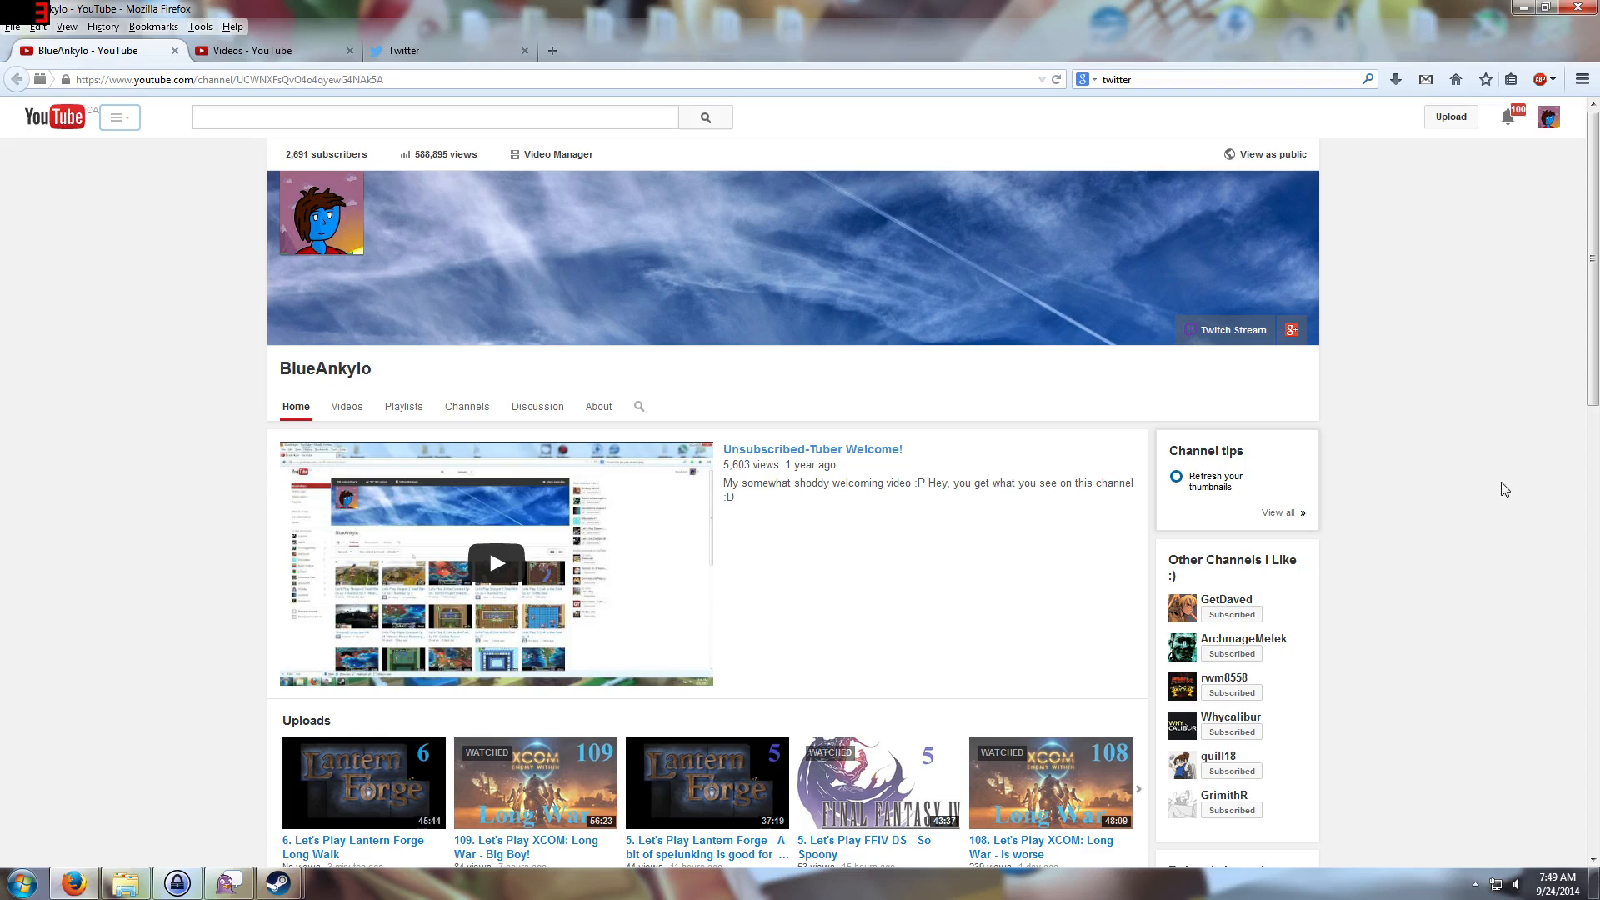
mouse_move(1488, 649)
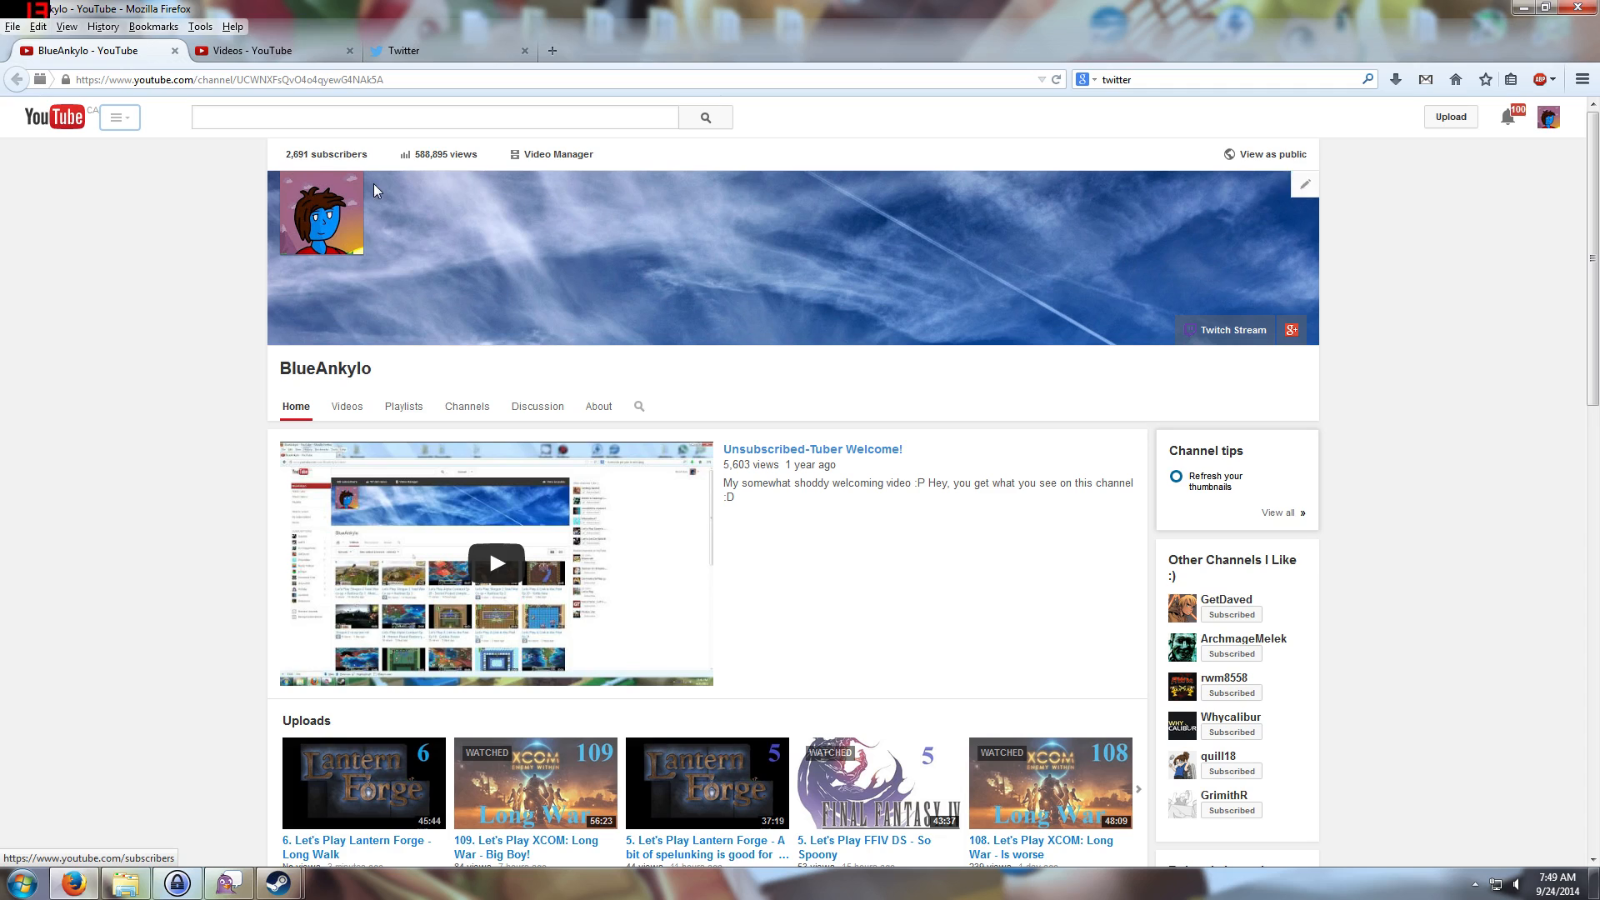
mouse_move(426, 154)
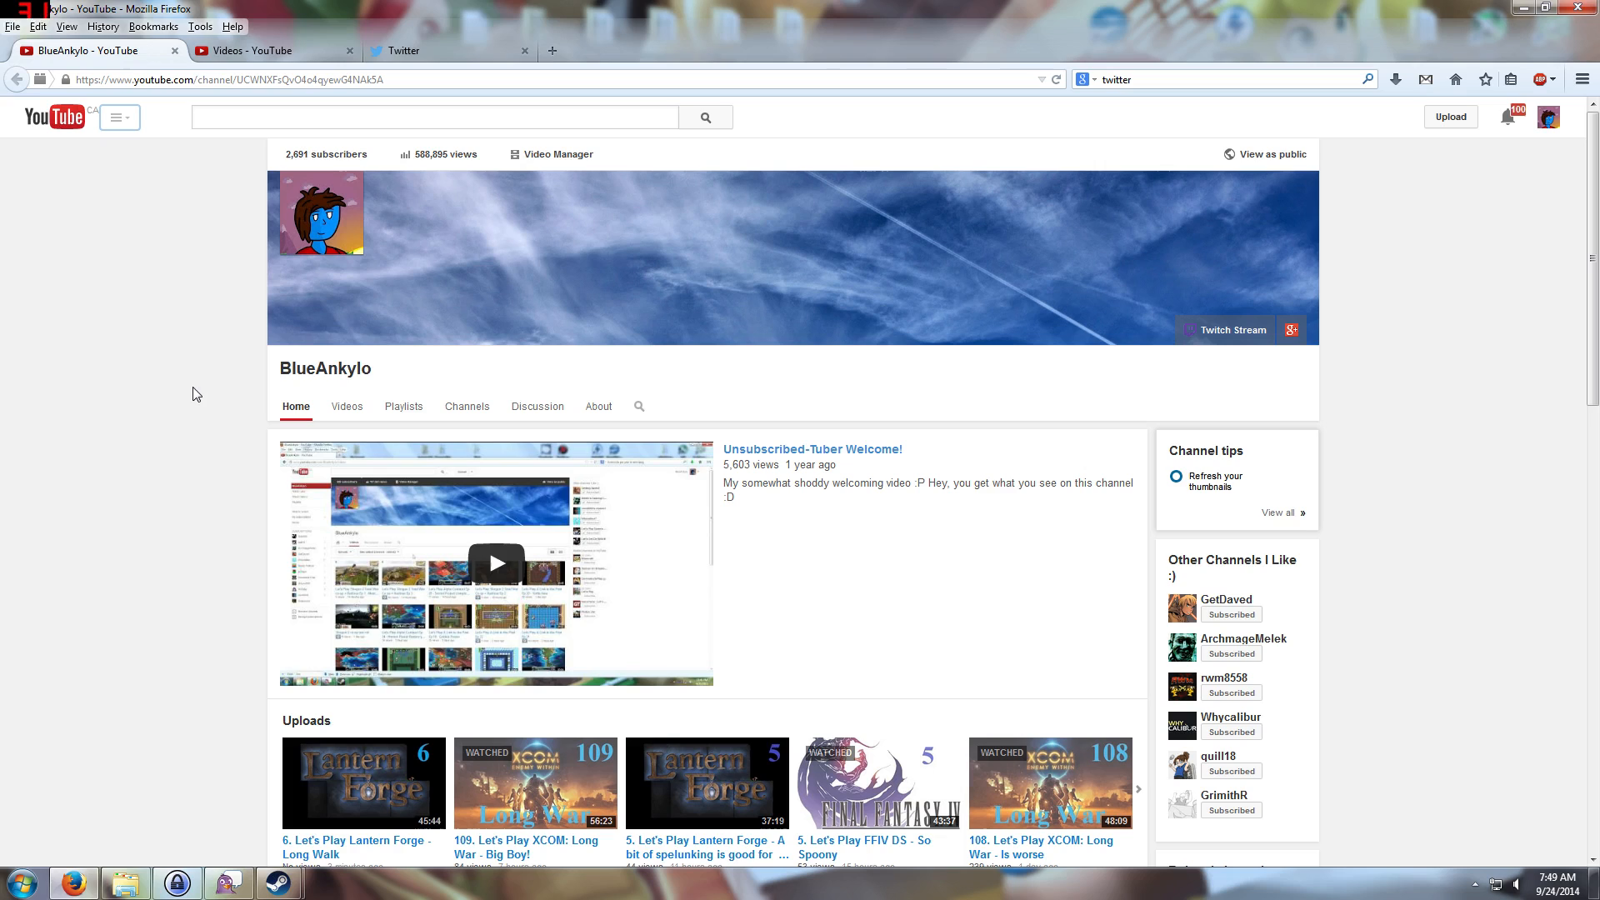
mouse_move(194, 619)
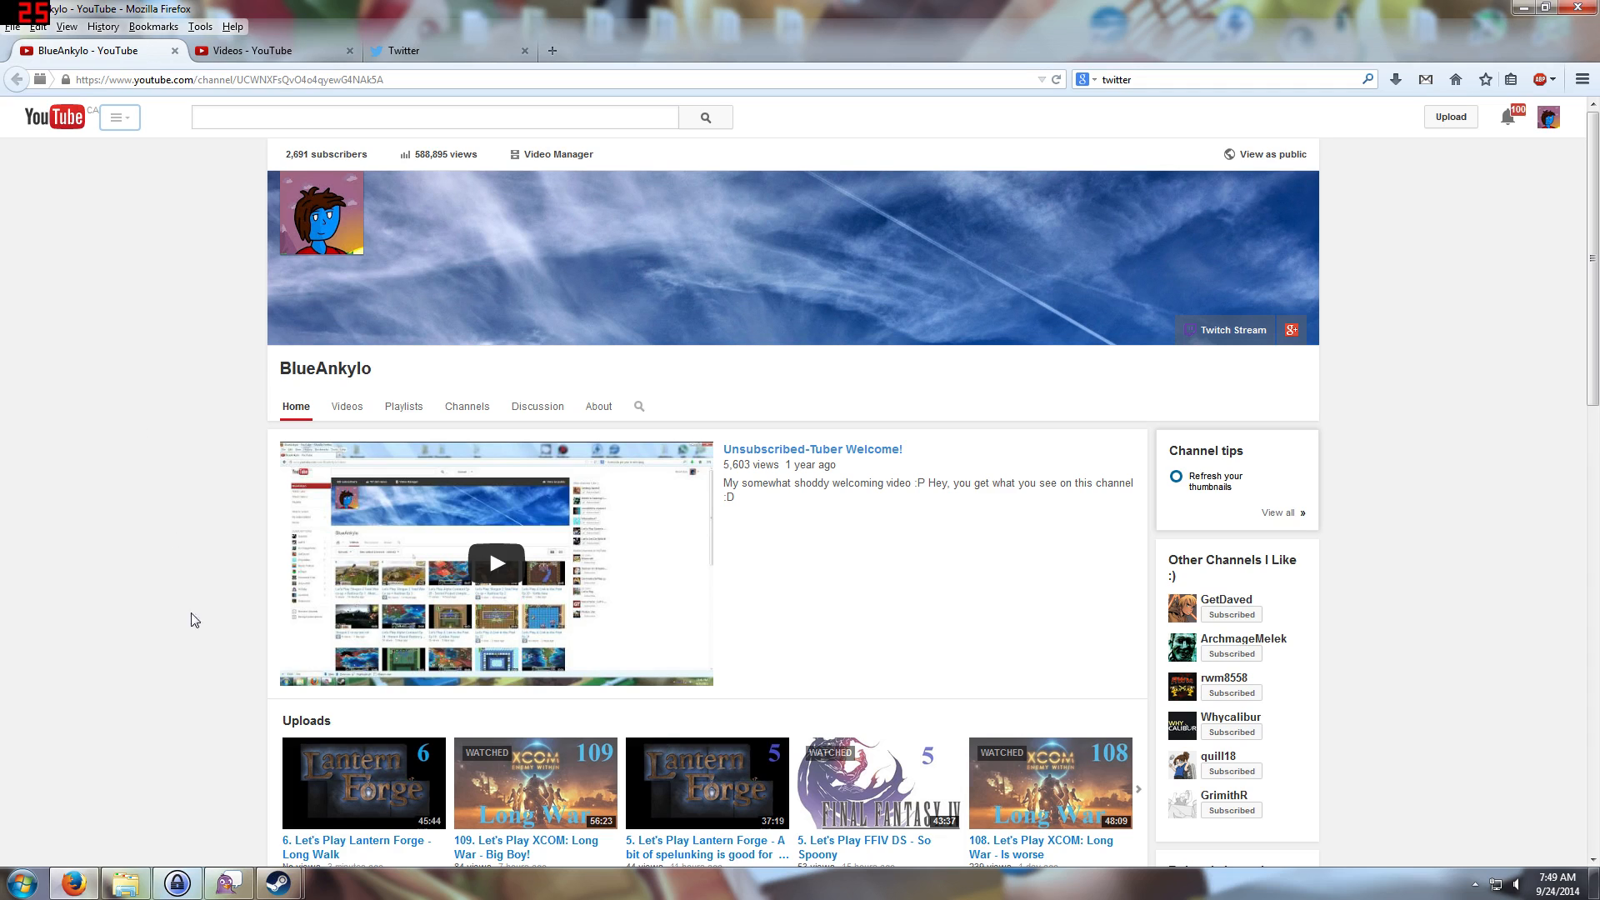
mouse_move(798, 716)
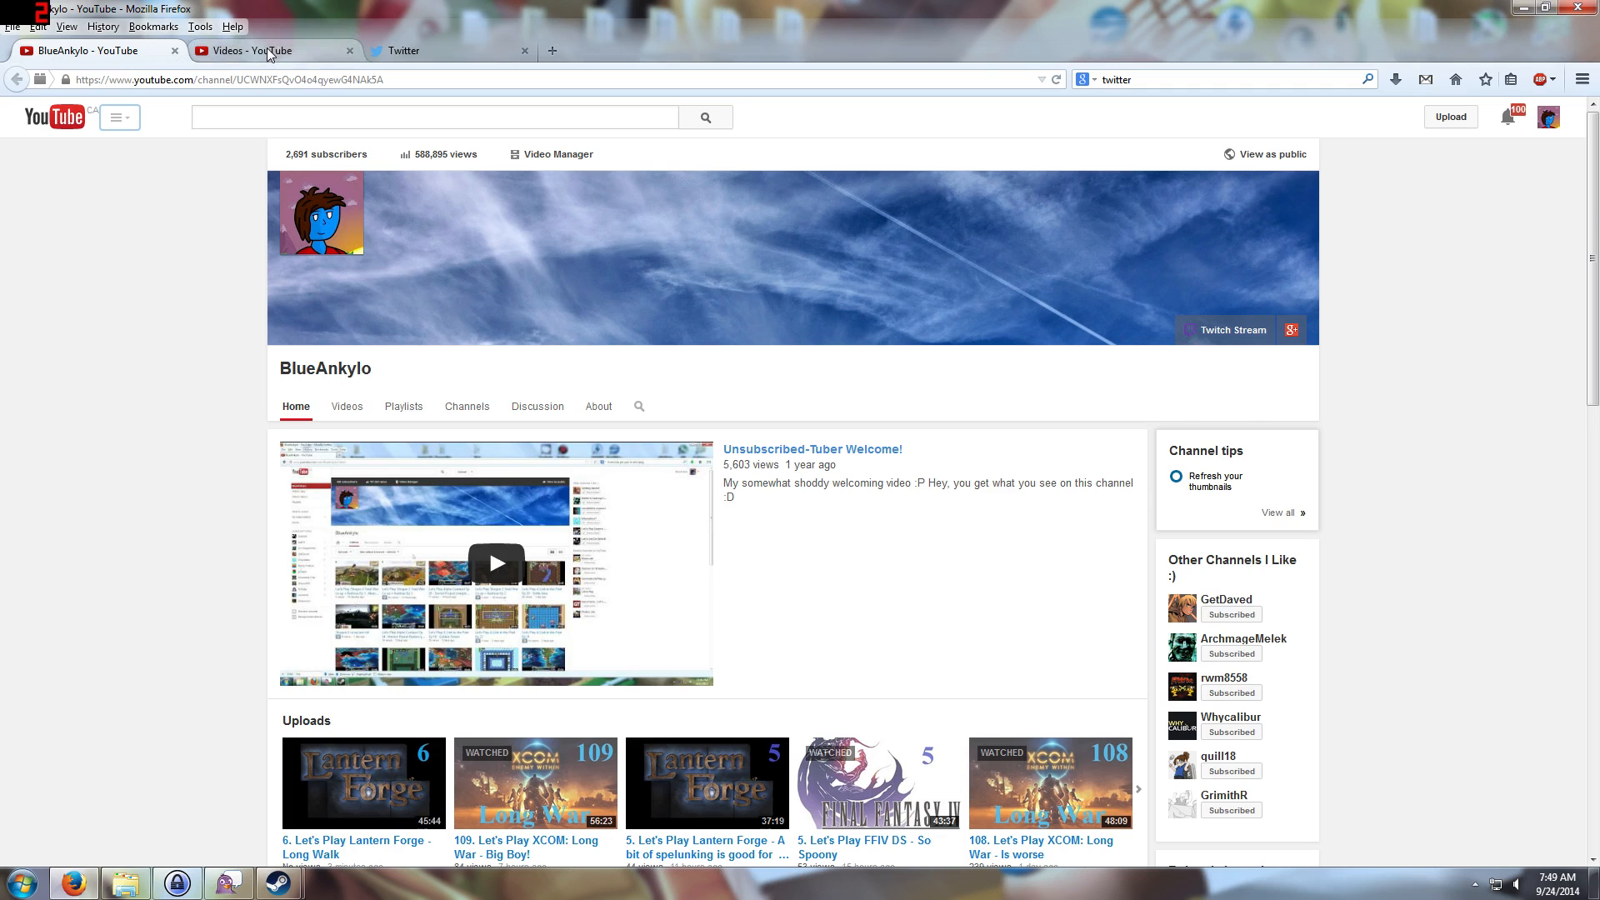
Browse the channel's uploaded videos list, then return to the BlueAnkylo channel home page.
left_click(559, 154)
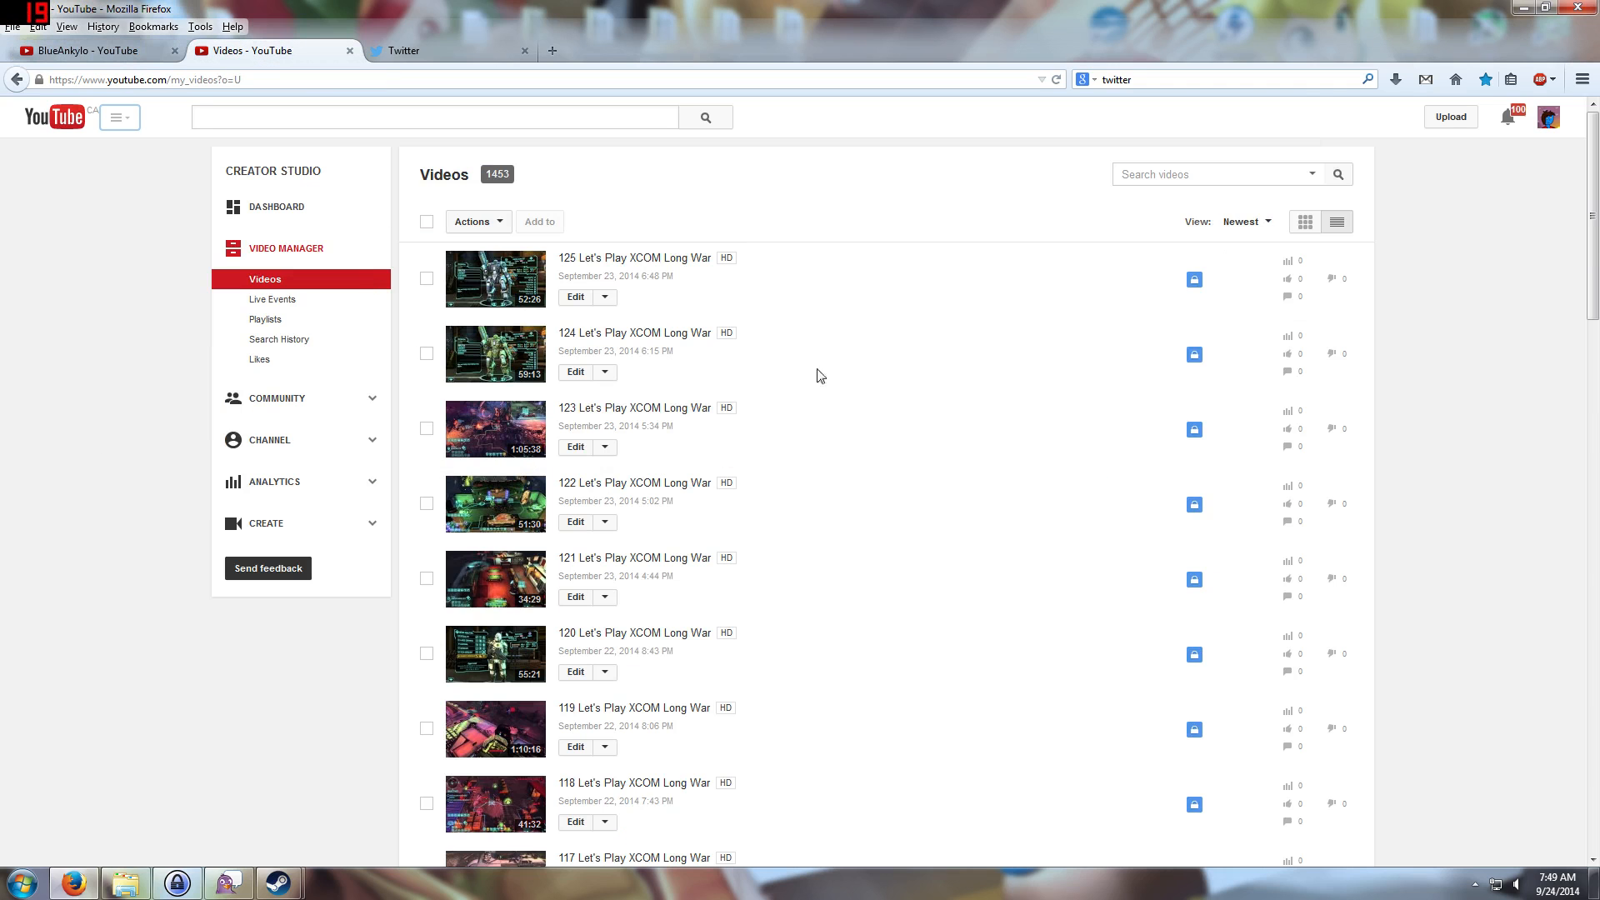
scroll("down", 3)
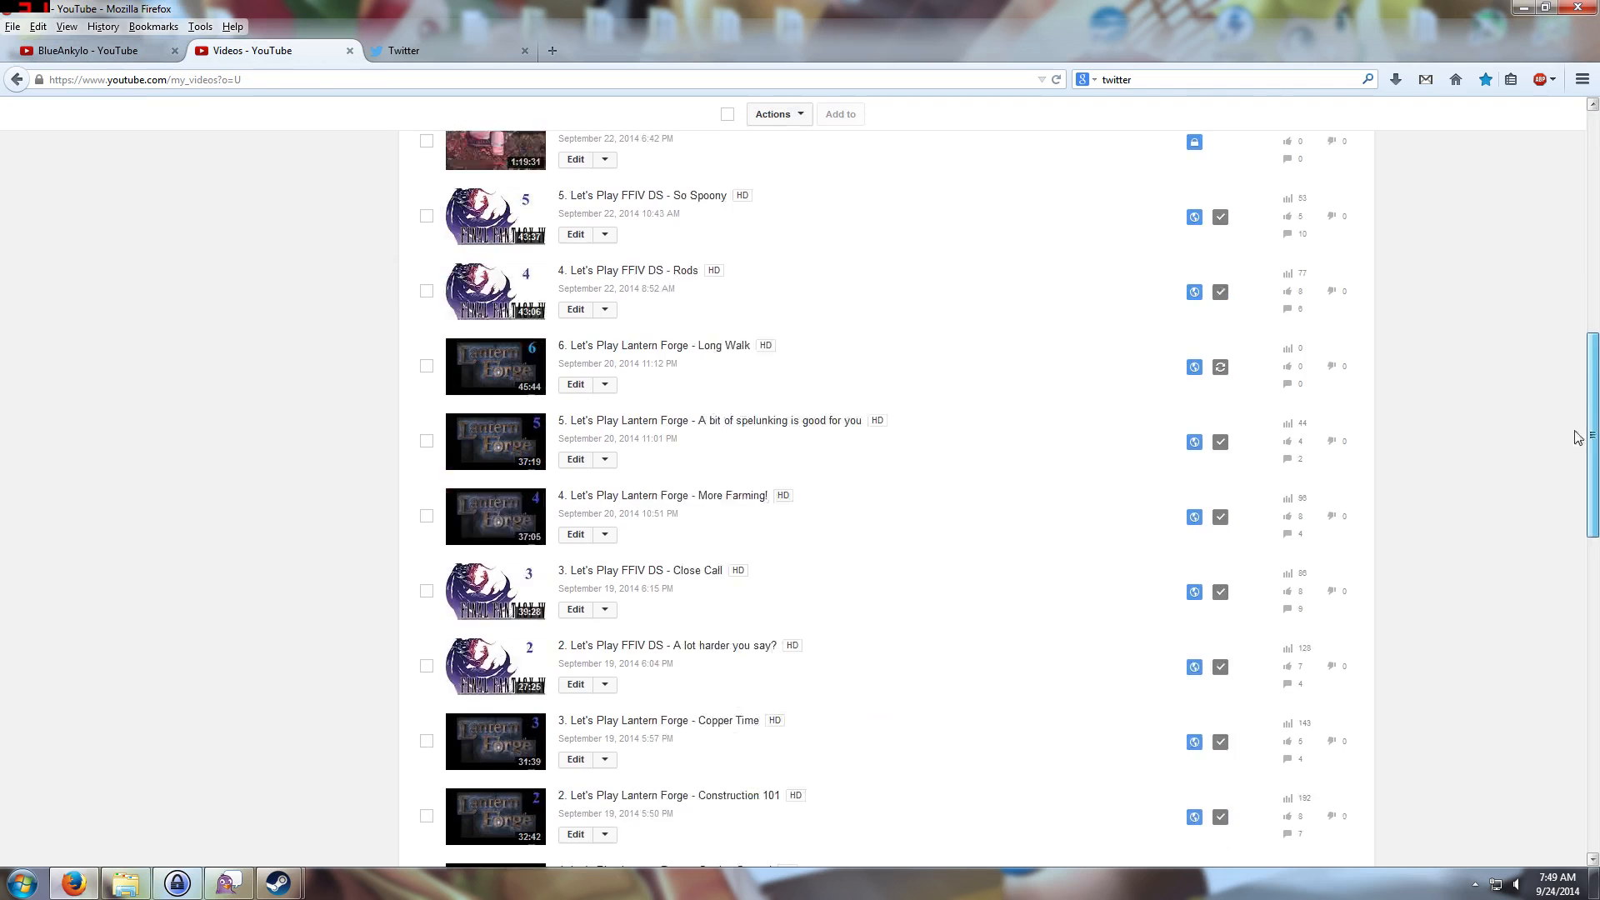
scroll("down", 3)
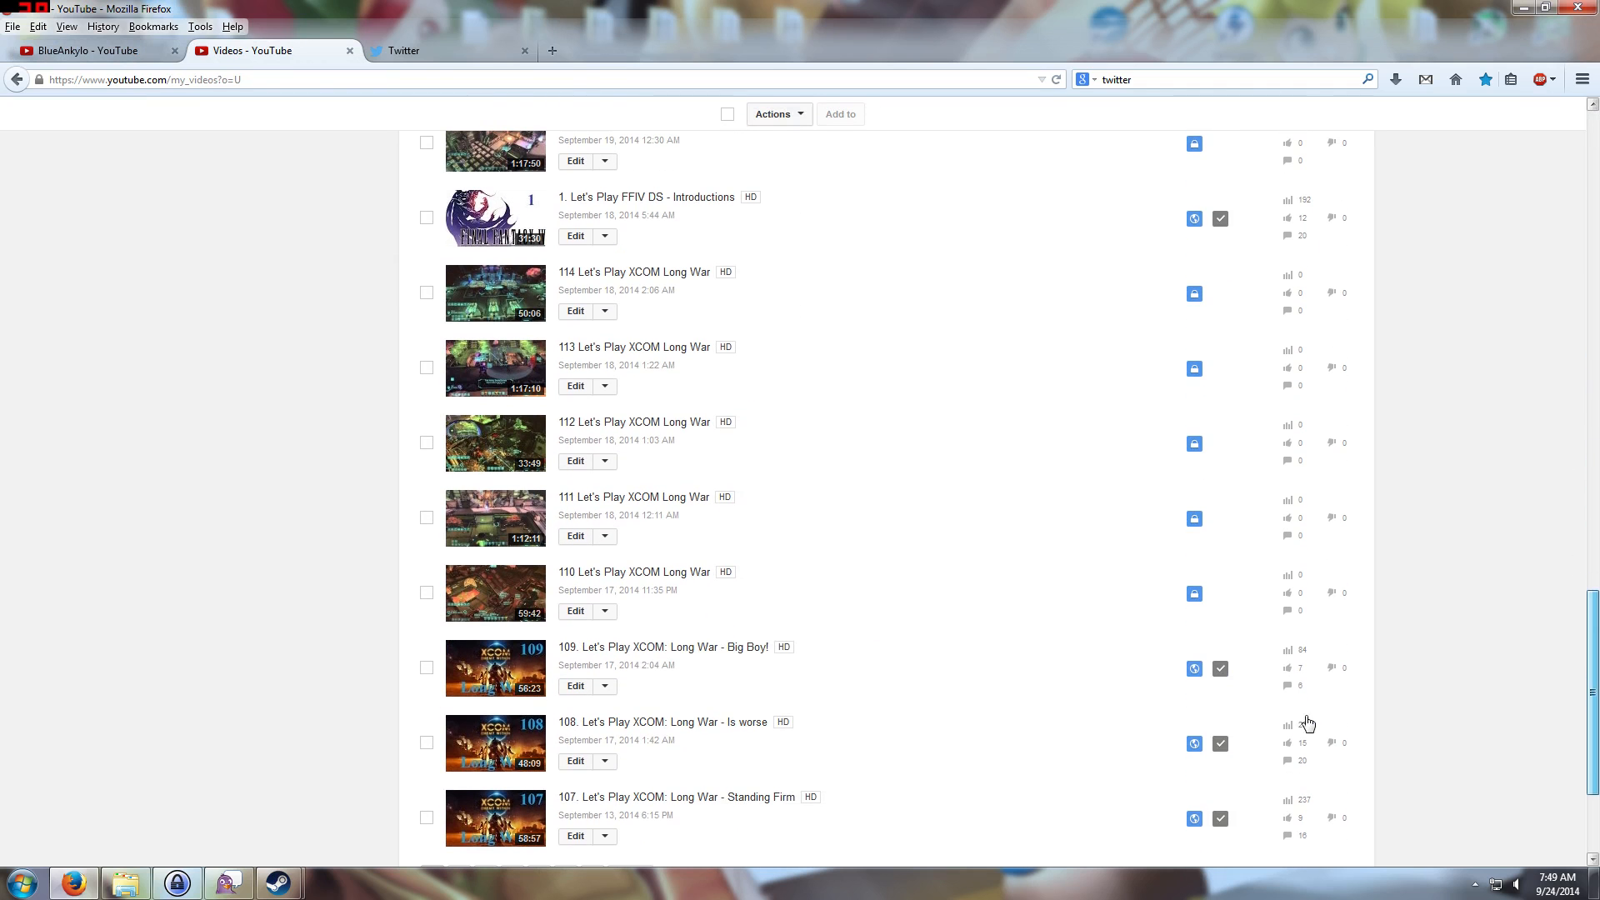
scroll("up", 3)
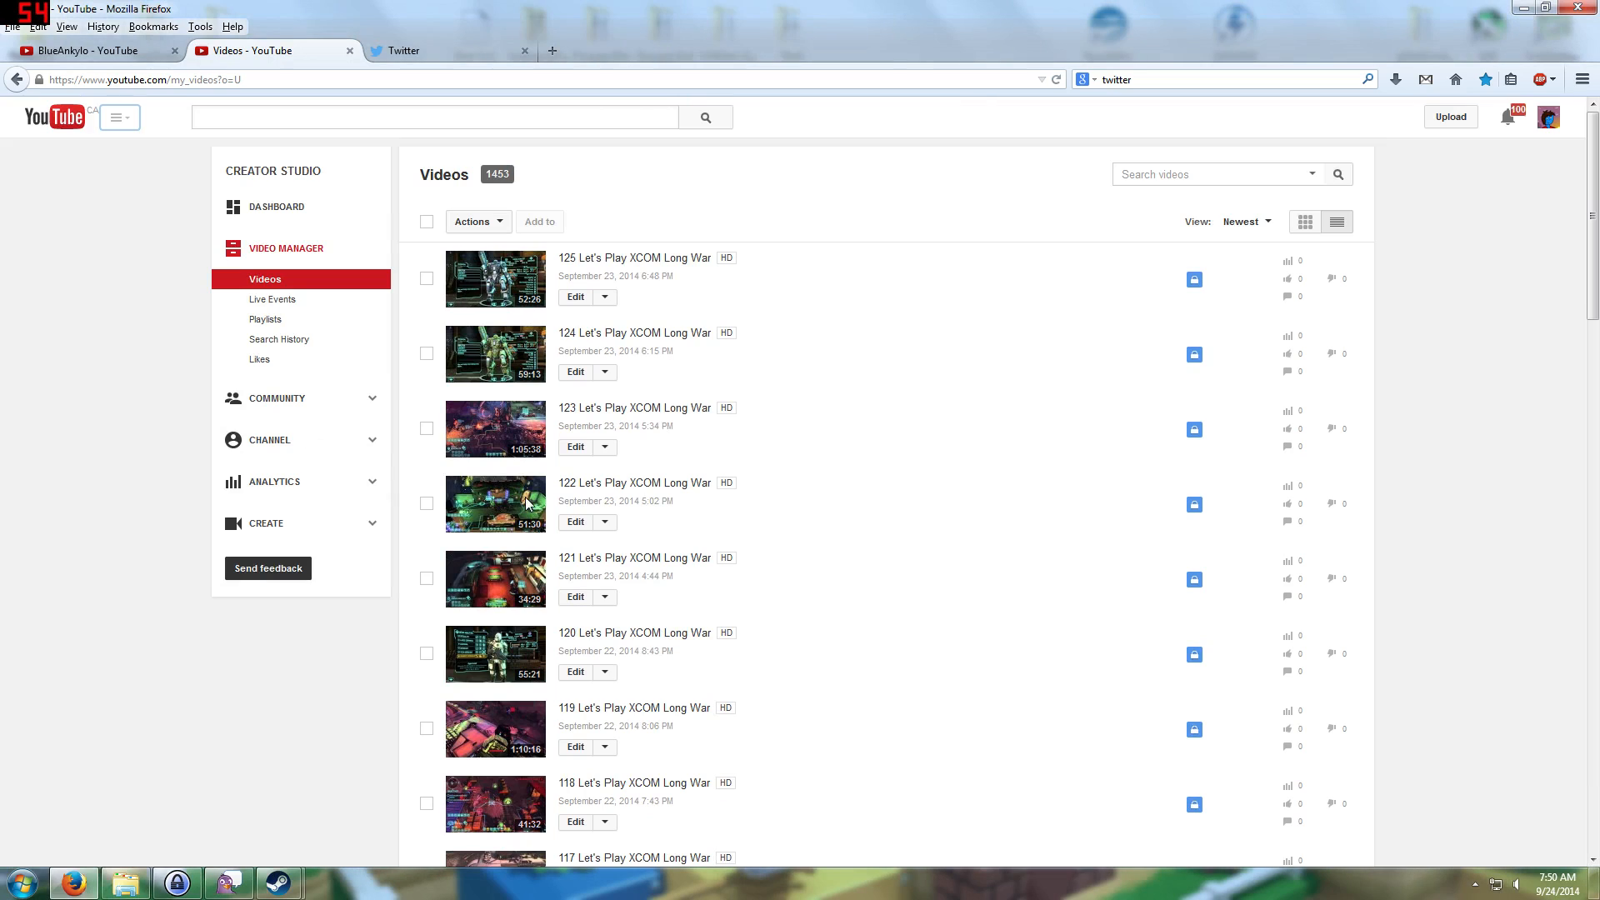
mouse_move(496, 563)
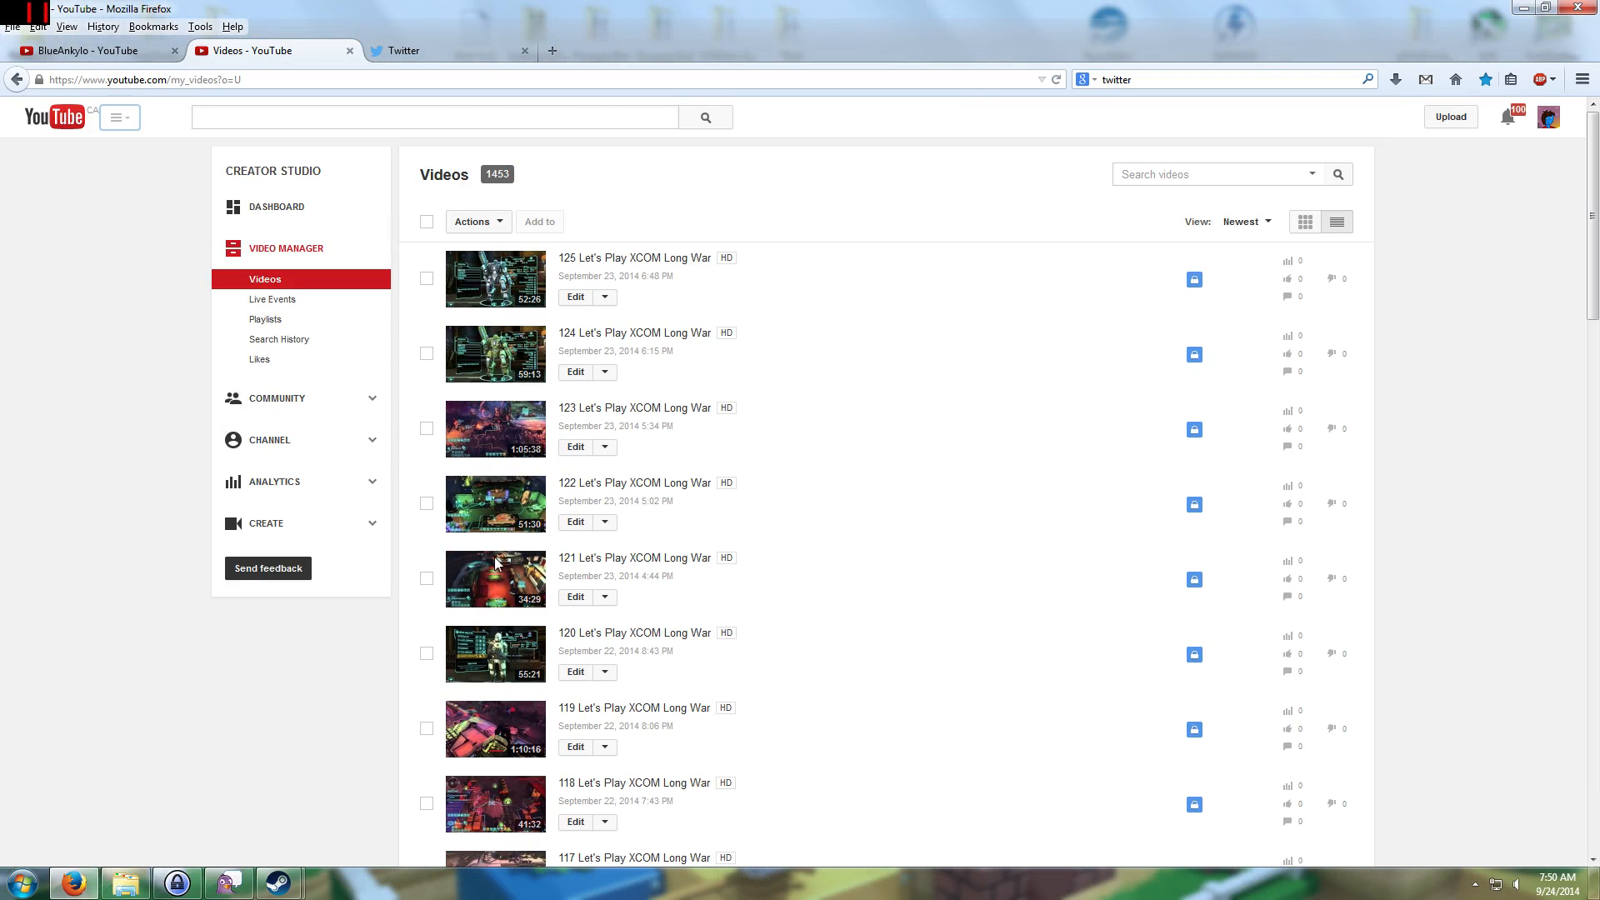
mouse_move(659, 262)
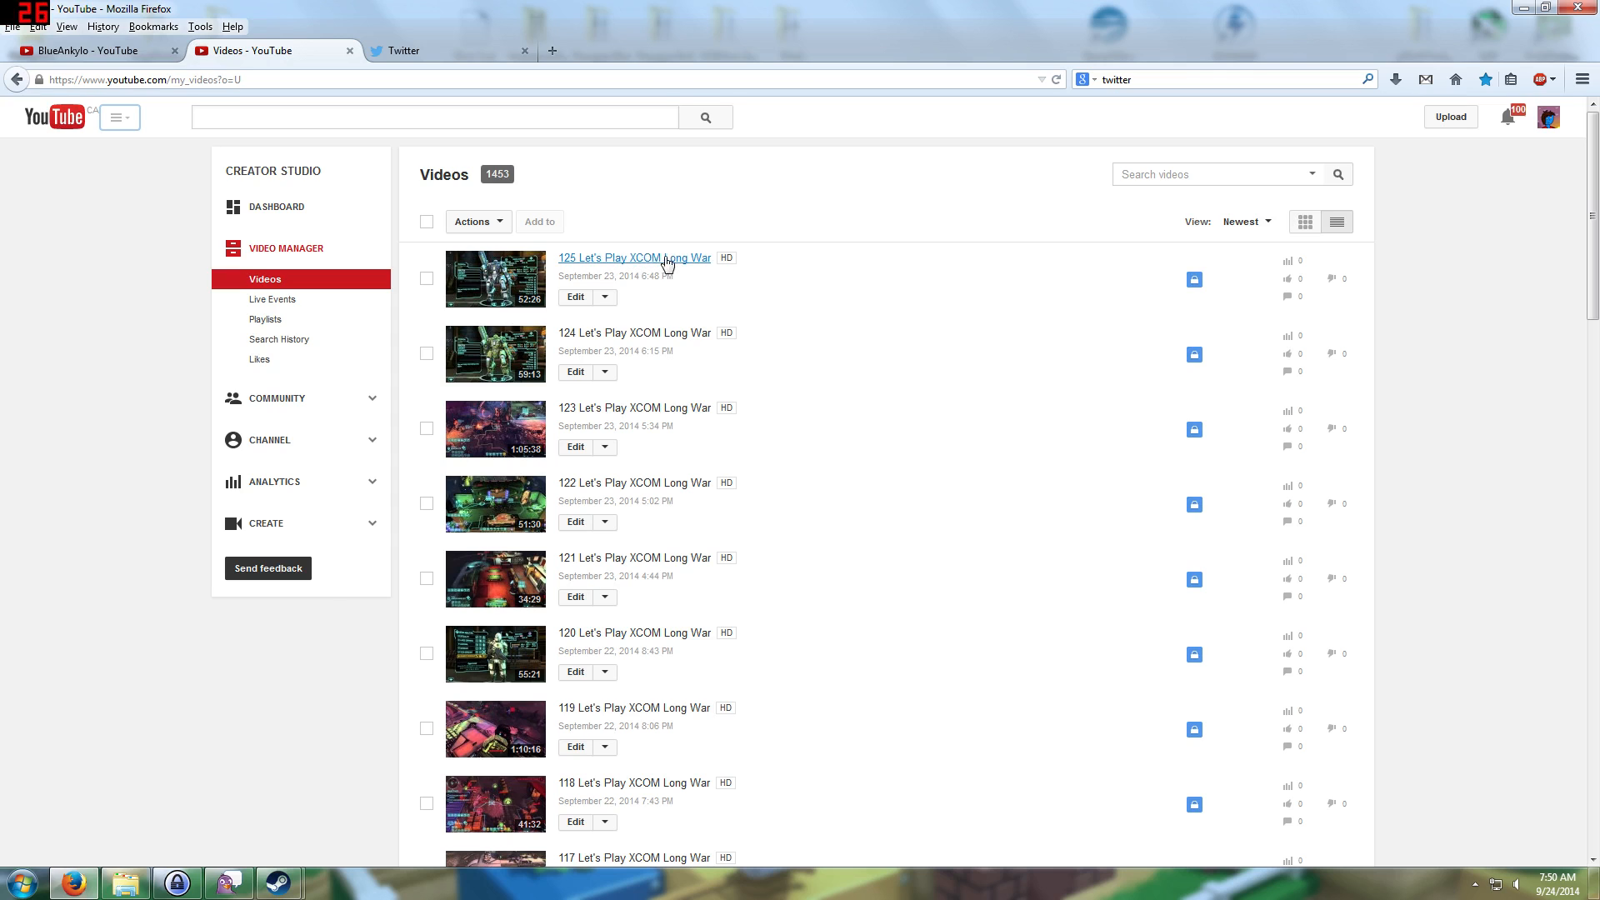
mouse_move(255, 344)
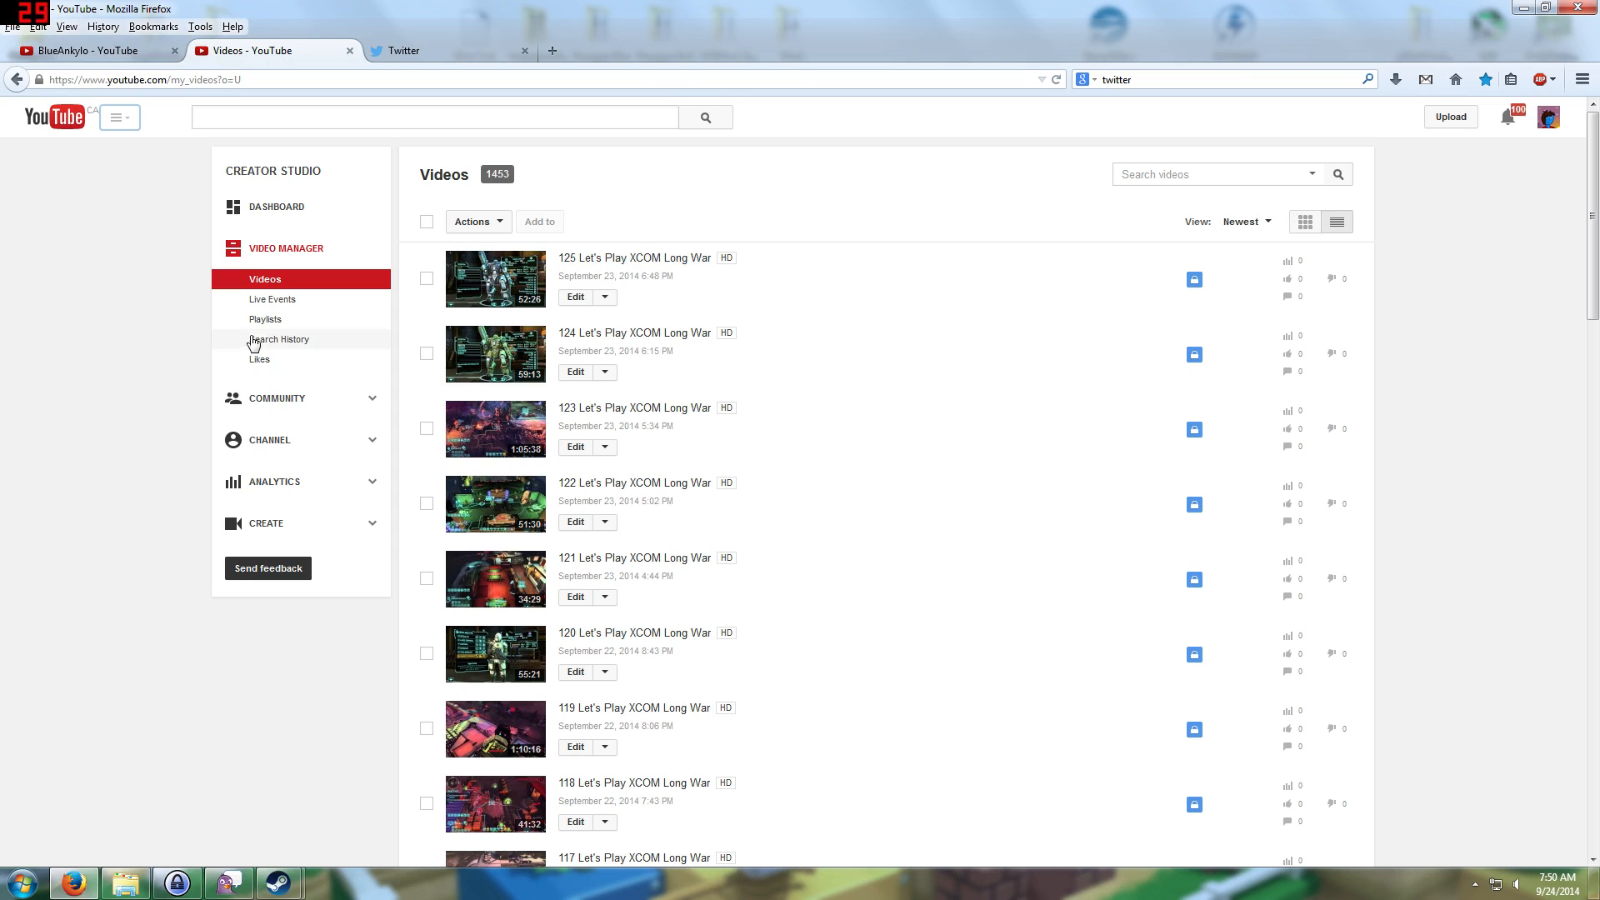
mouse_move(673, 313)
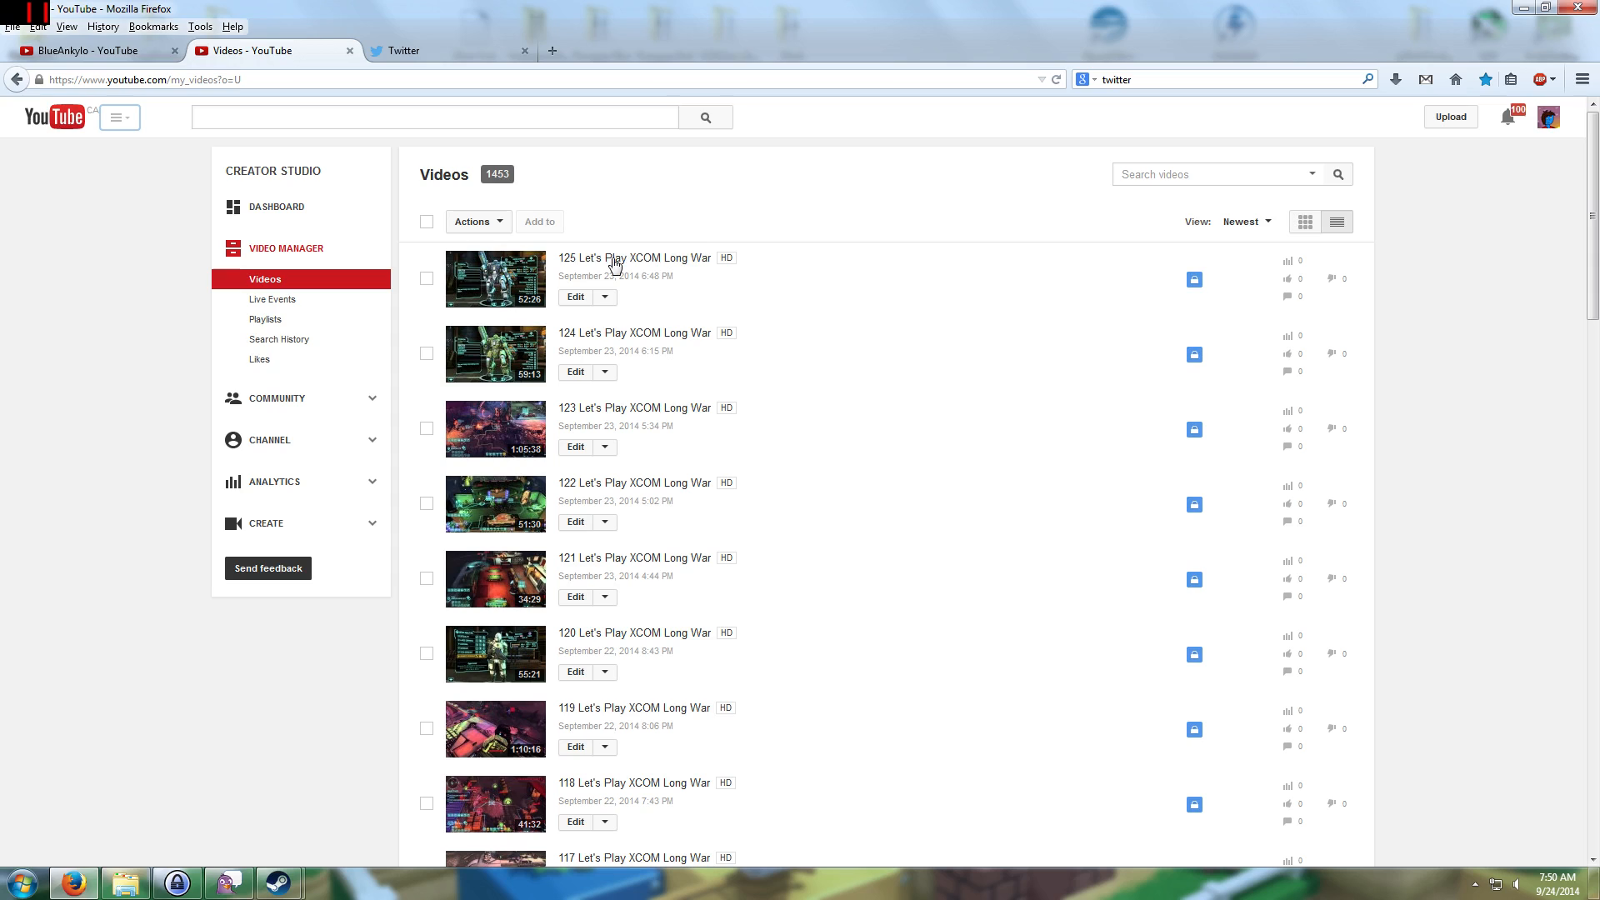
mouse_move(732, 209)
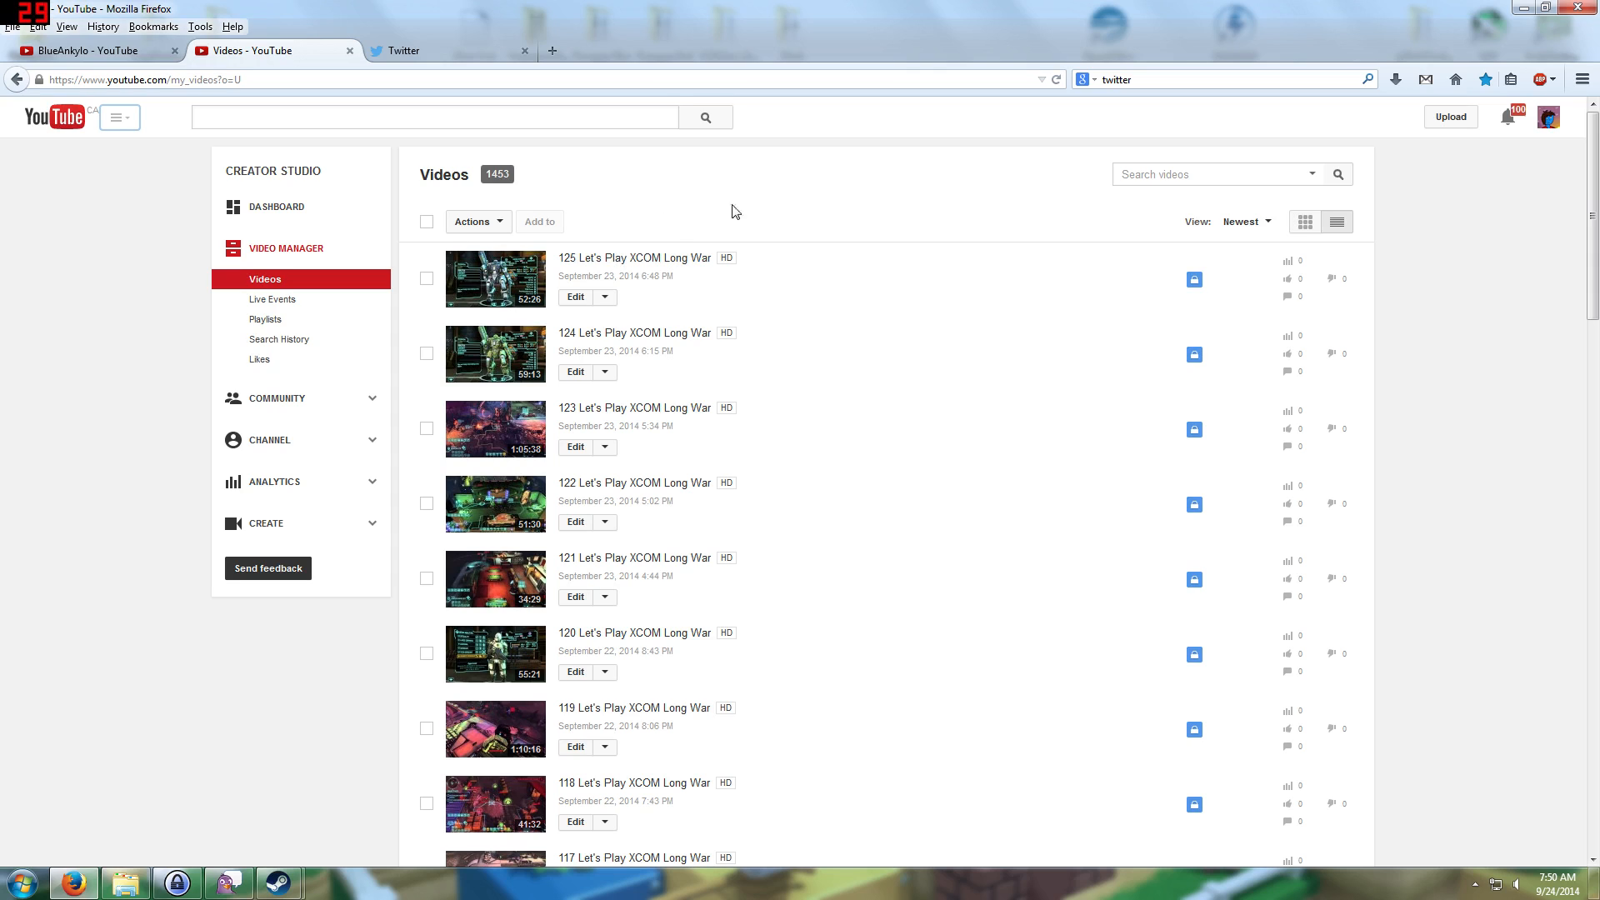
mouse_move(780, 275)
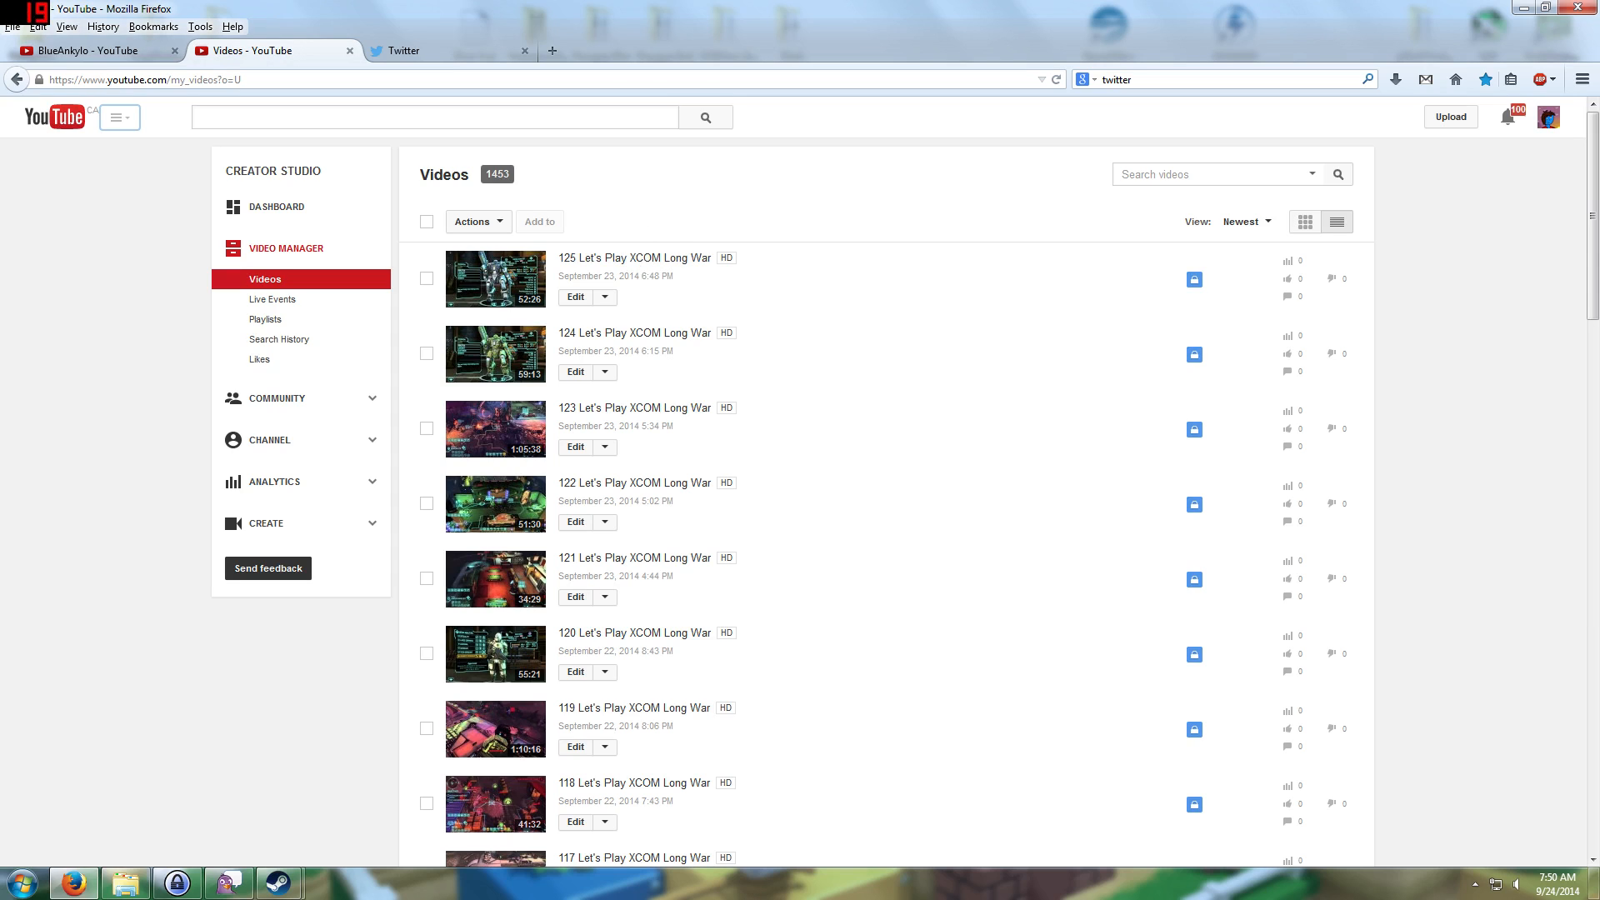
mouse_move(676, 502)
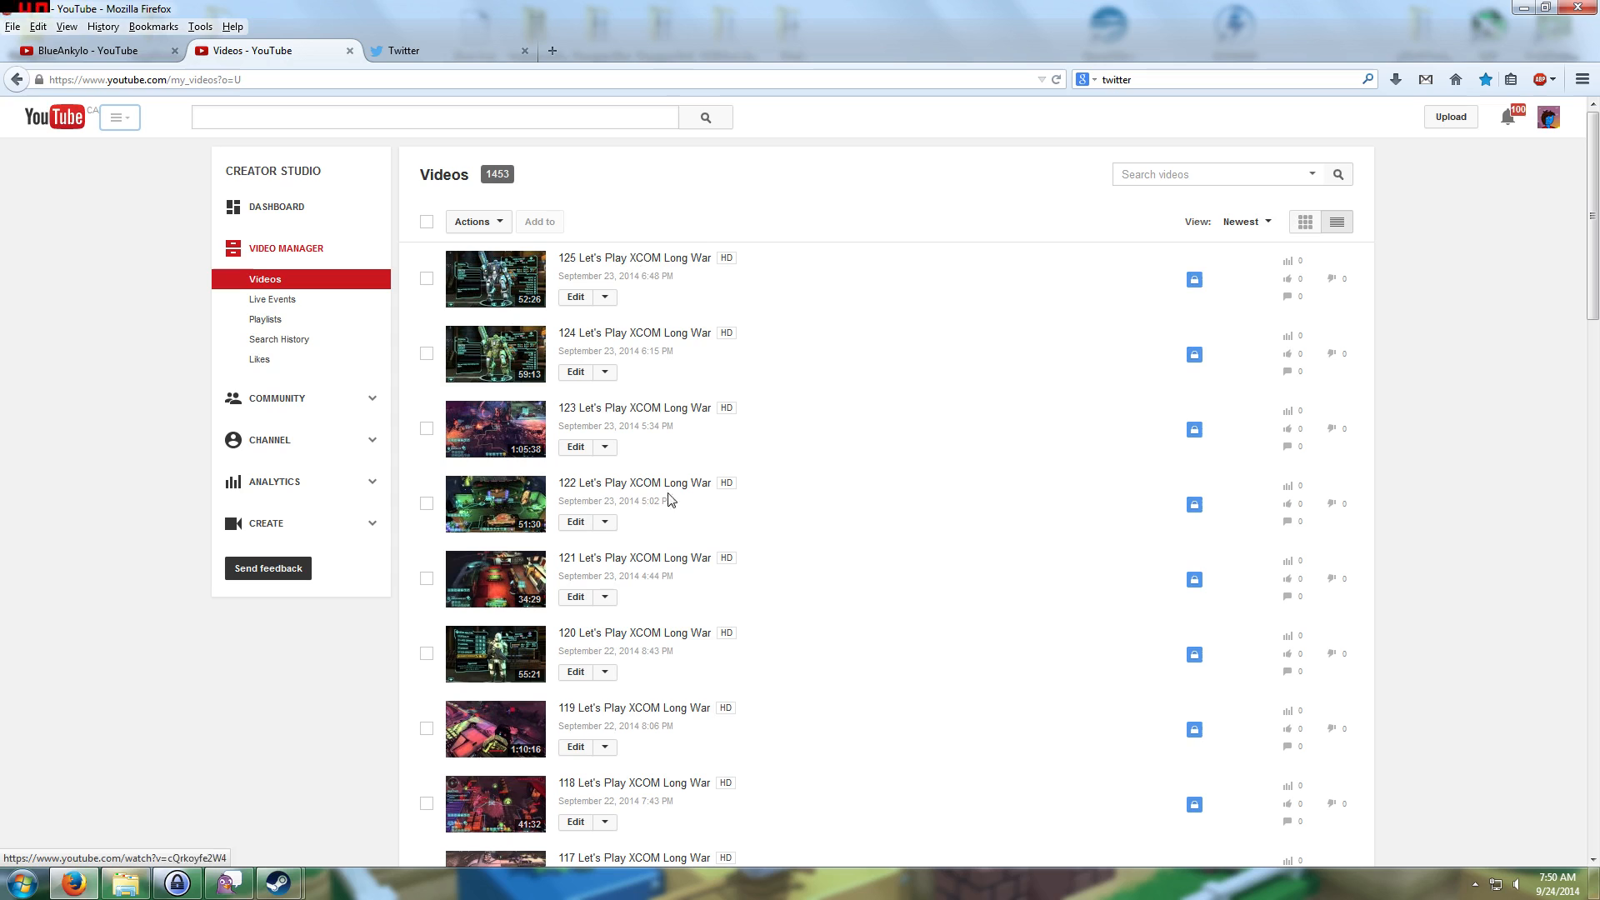
mouse_move(627, 663)
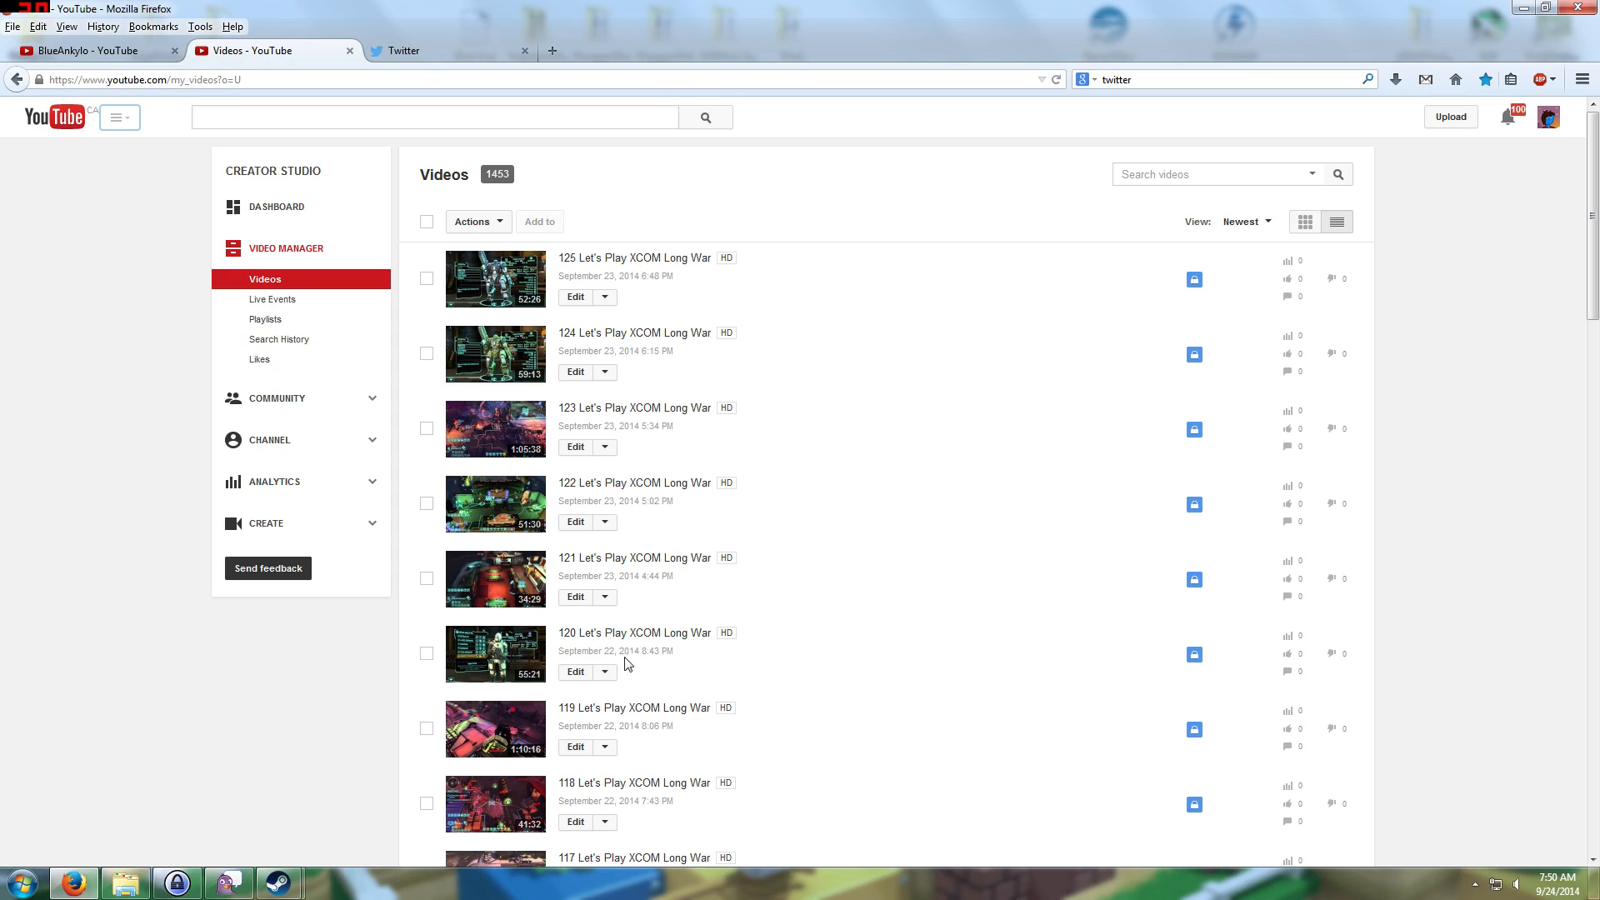
mouse_move(655, 463)
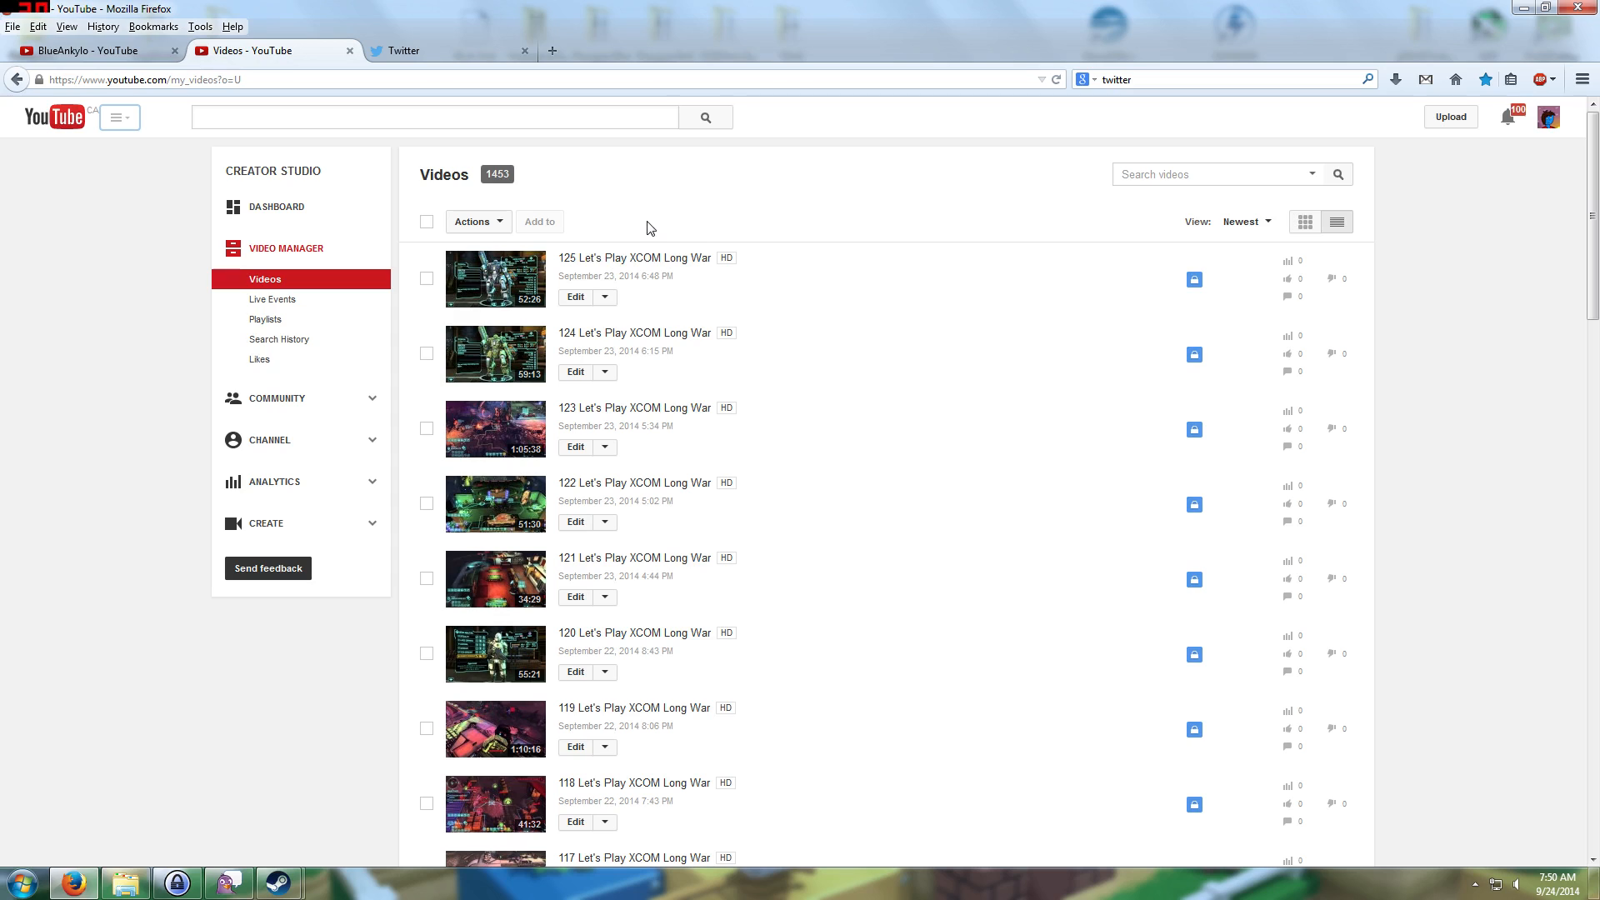
mouse_move(645, 230)
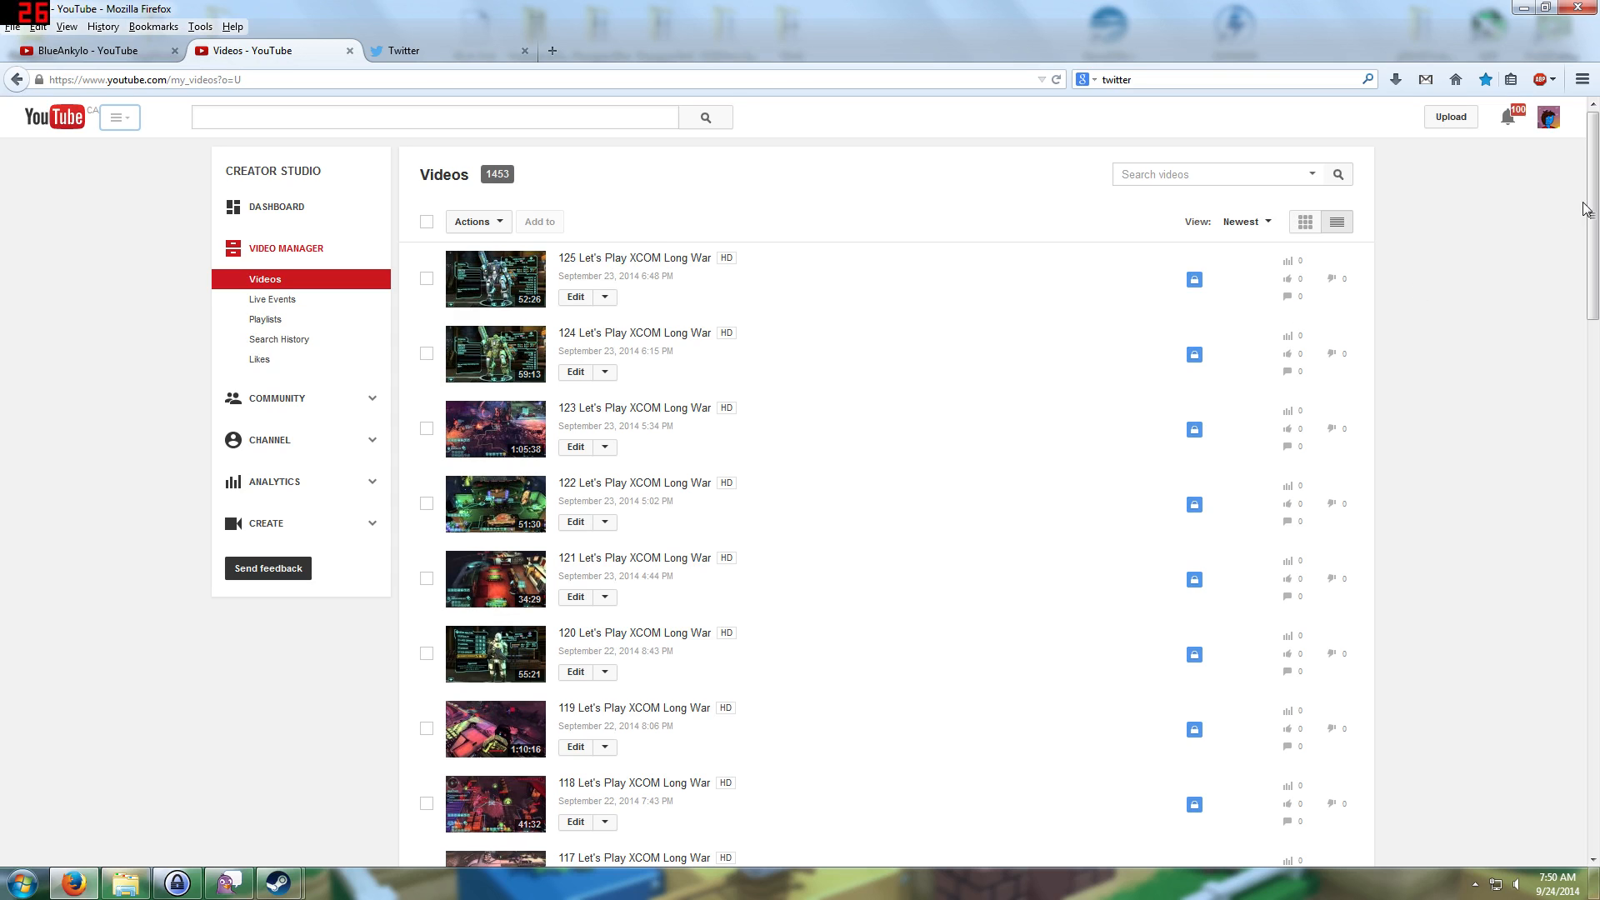
scroll("down", 3)
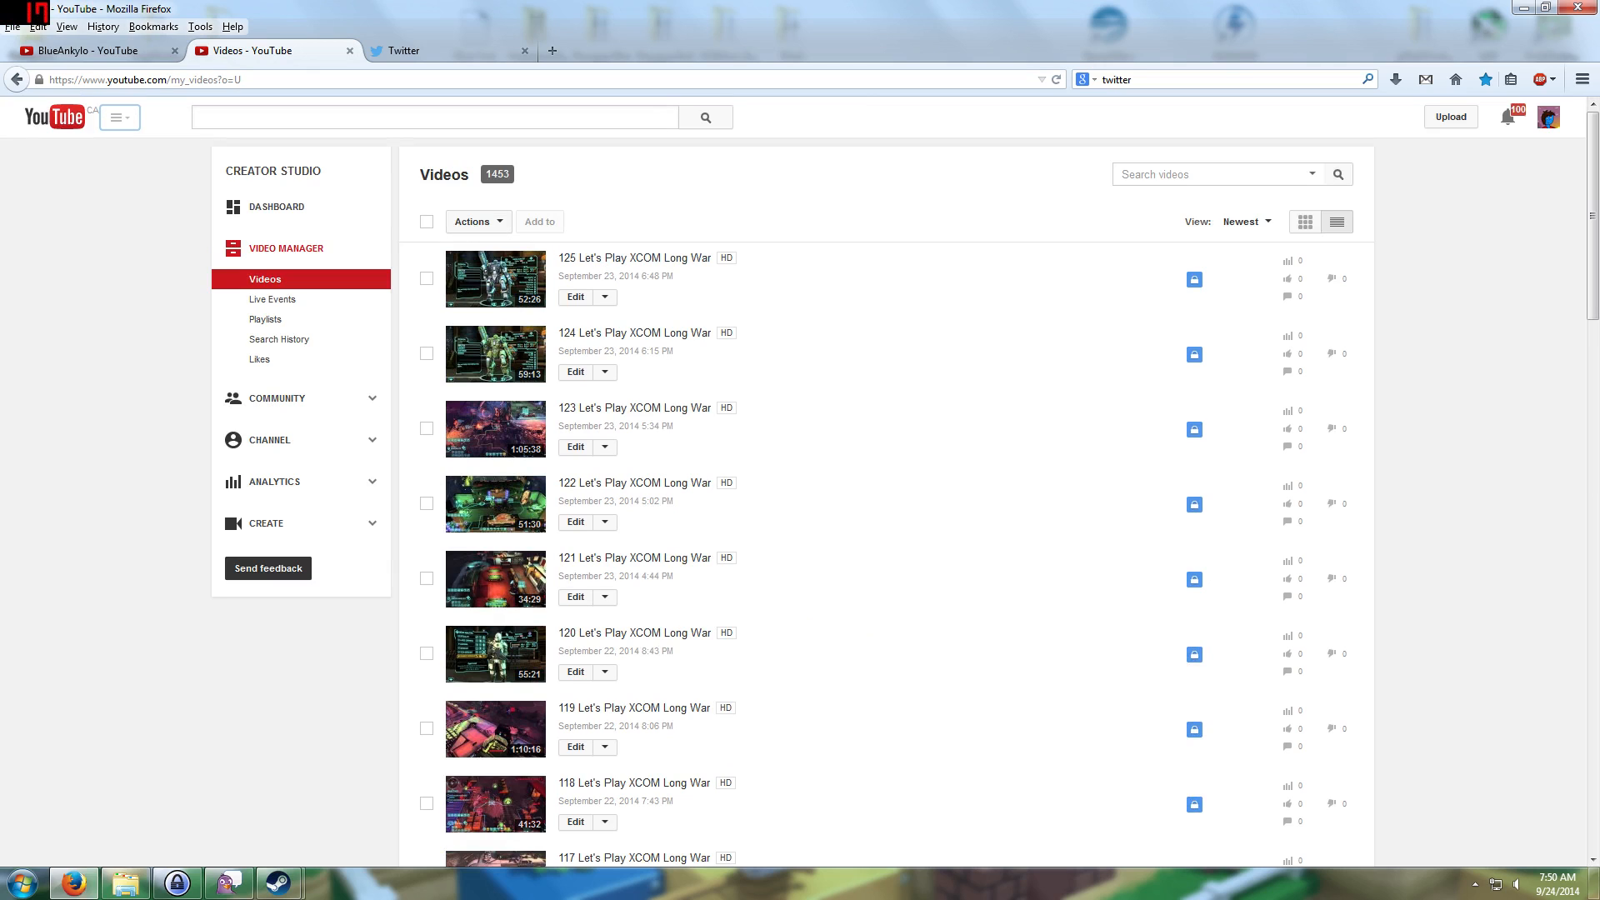
mouse_move(594, 229)
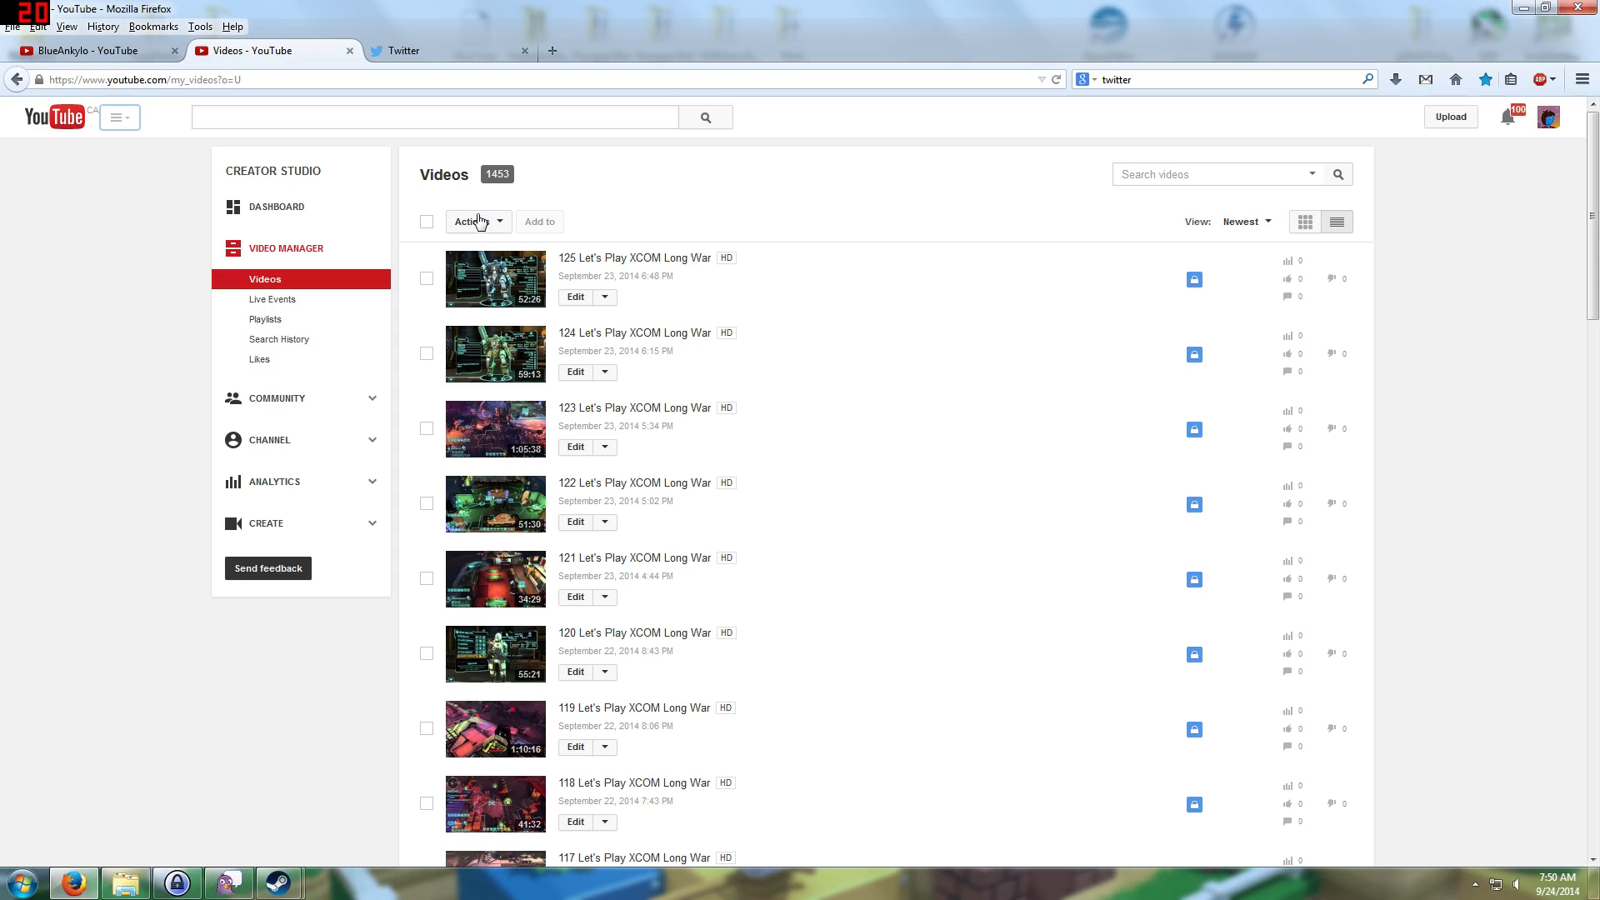
left_click(83, 51)
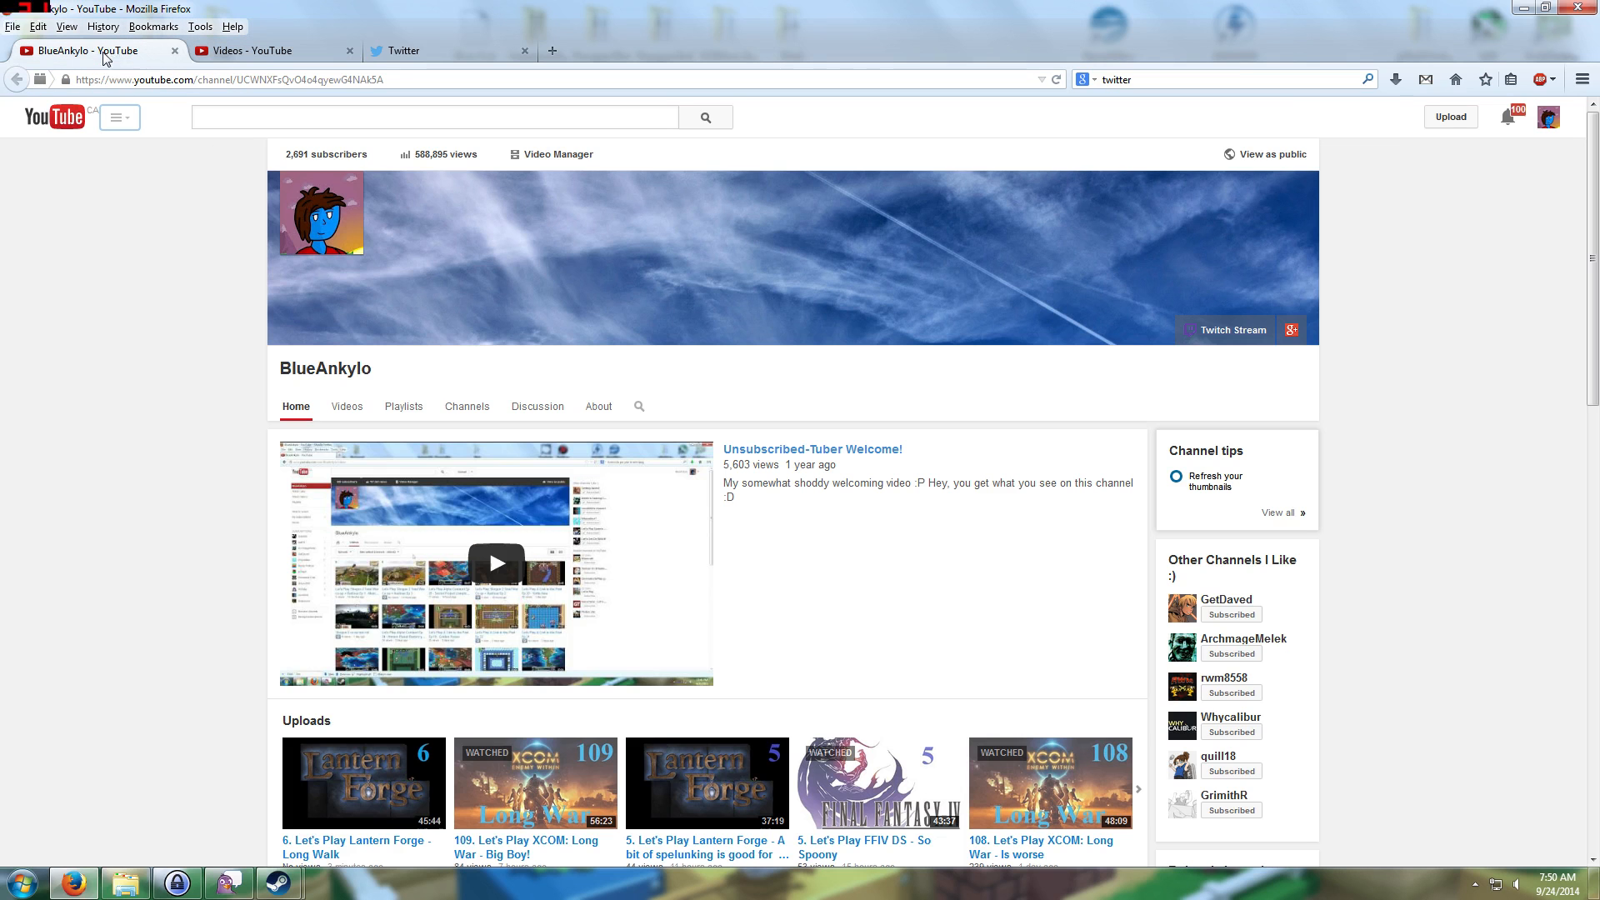
mouse_move(143, 361)
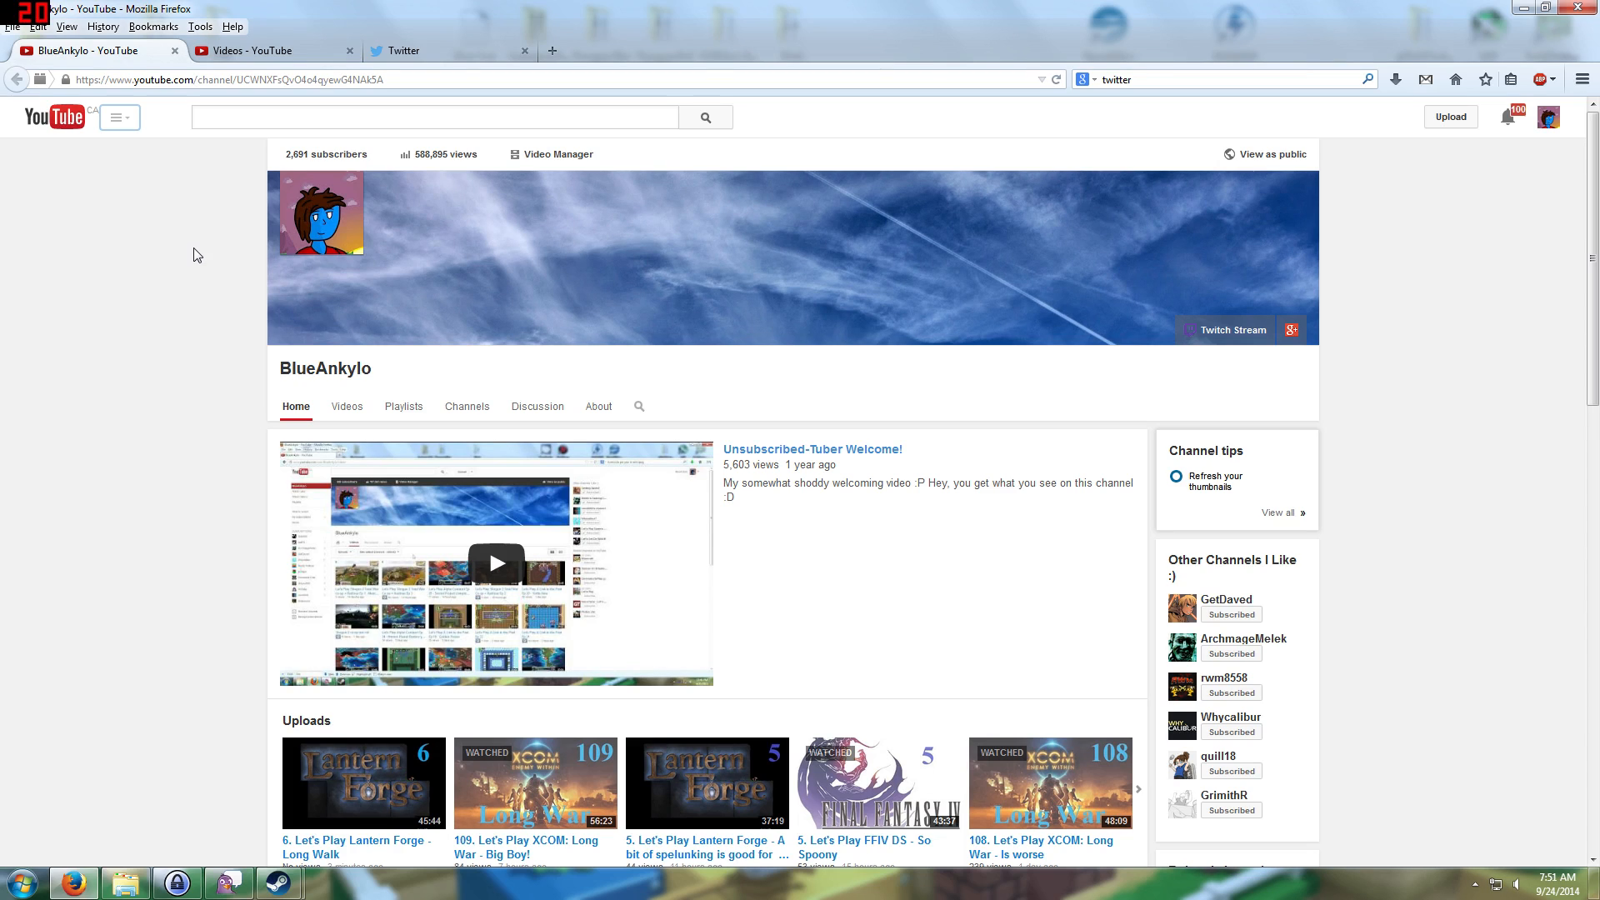
mouse_move(204, 283)
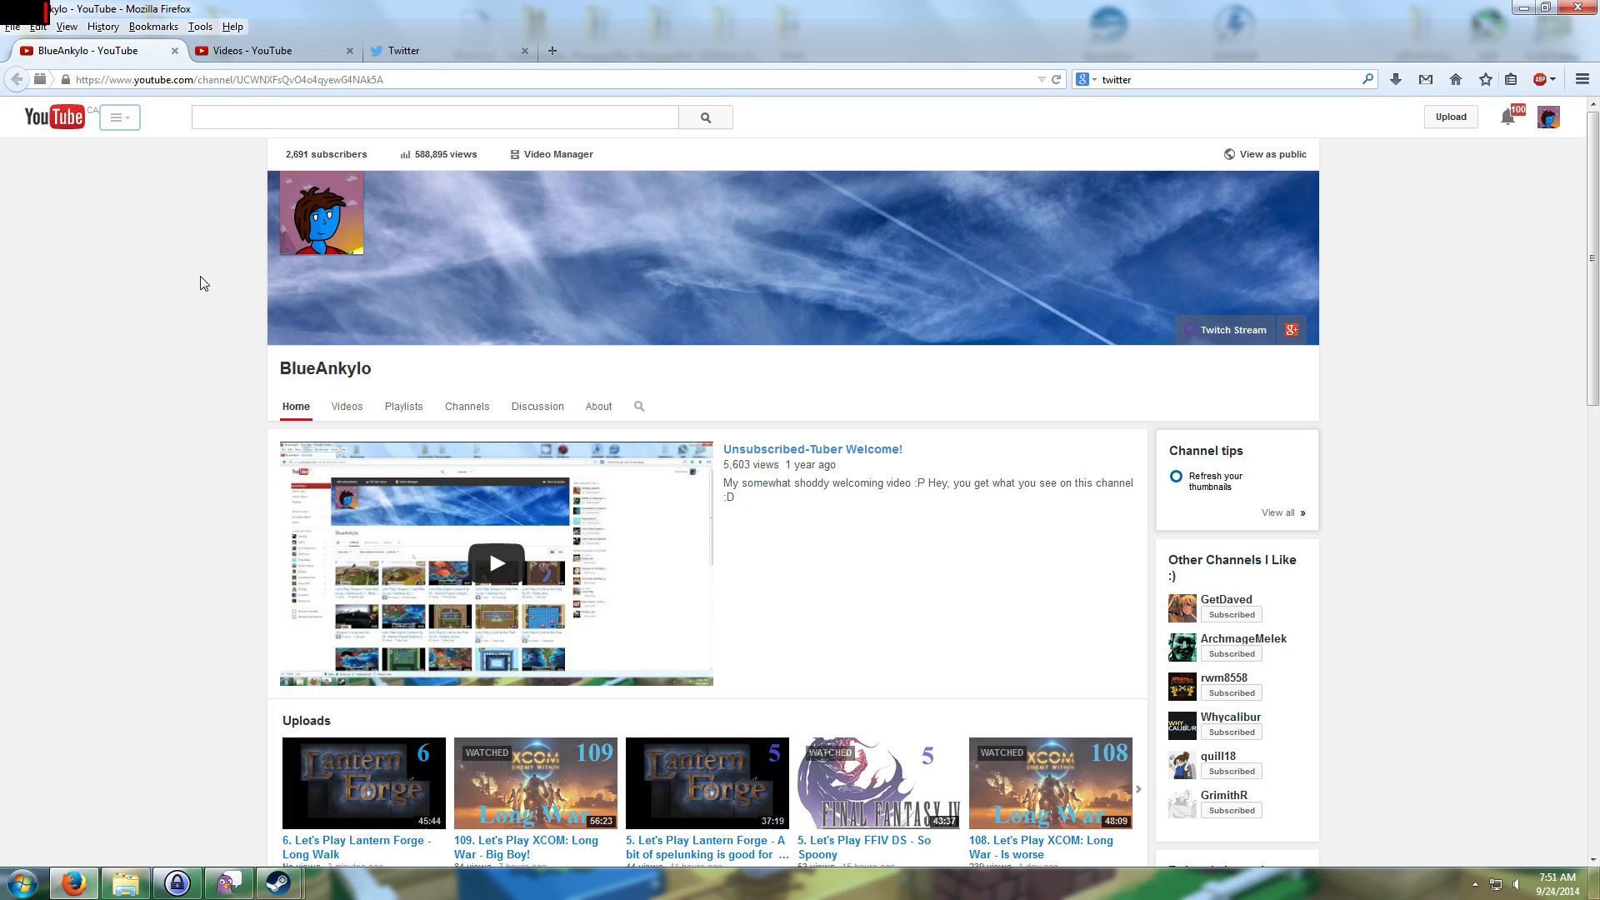
mouse_move(199, 306)
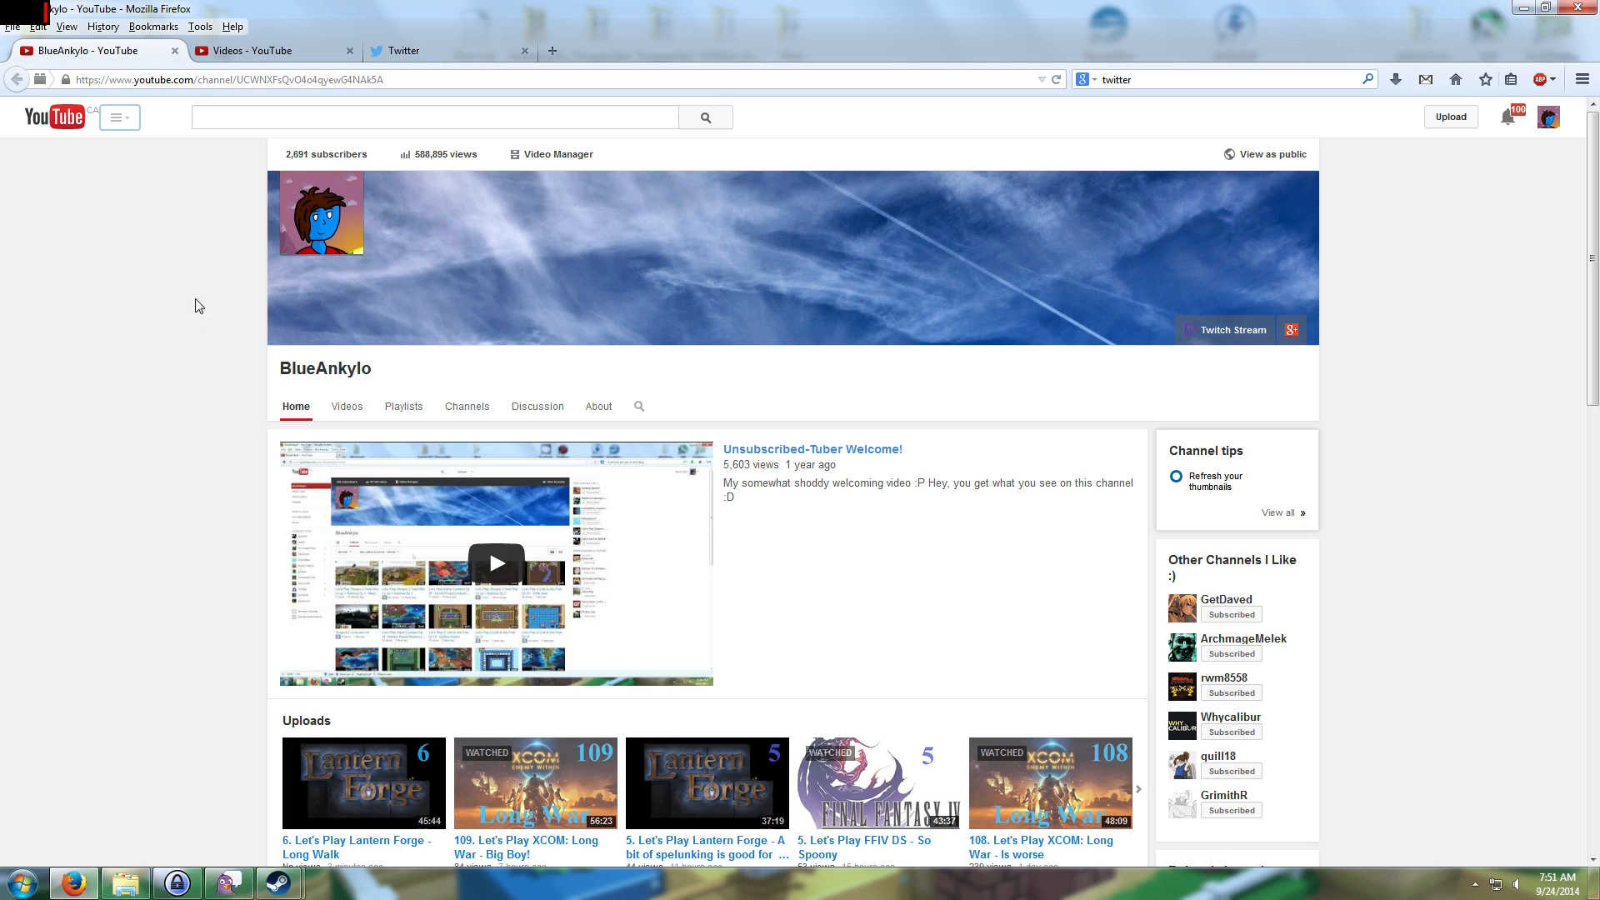
mouse_move(178, 333)
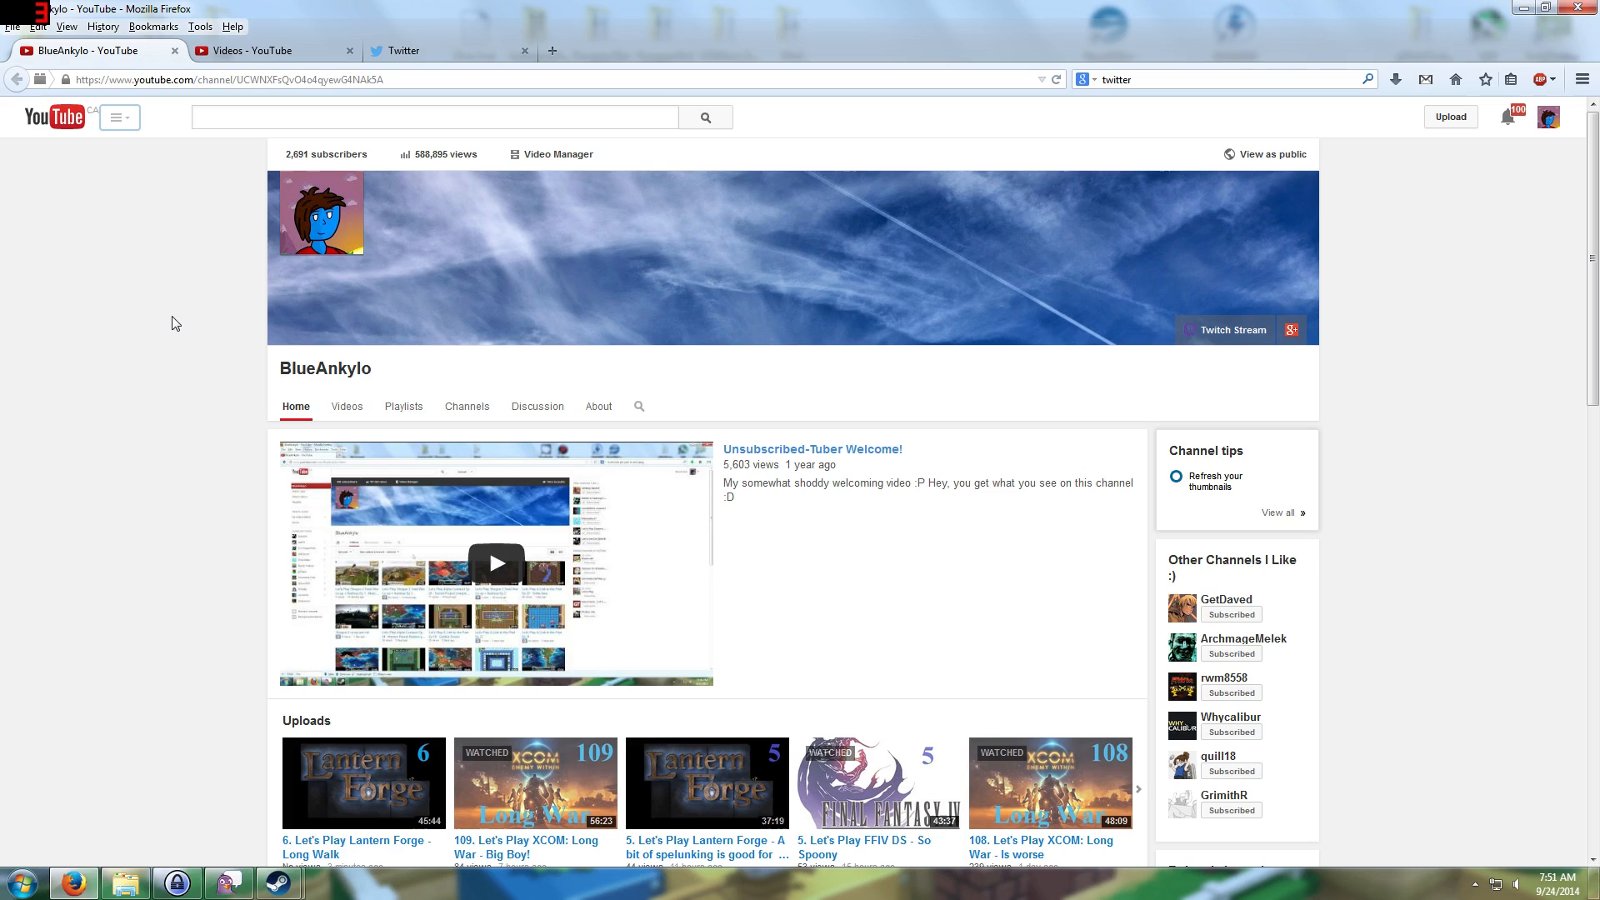
mouse_move(141, 338)
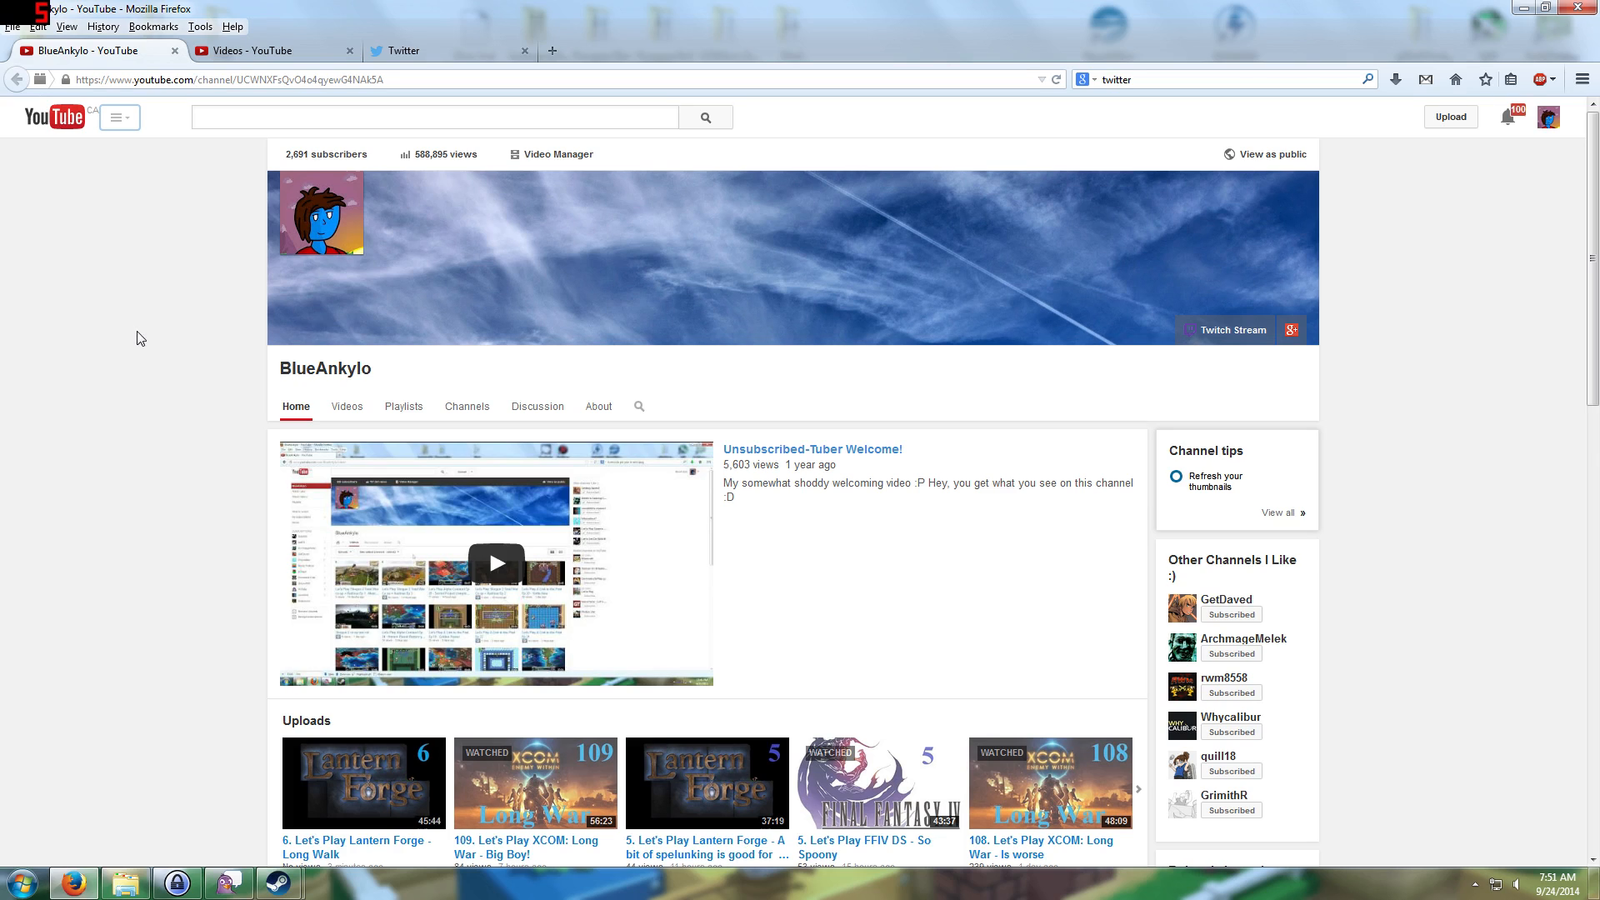
mouse_move(178, 337)
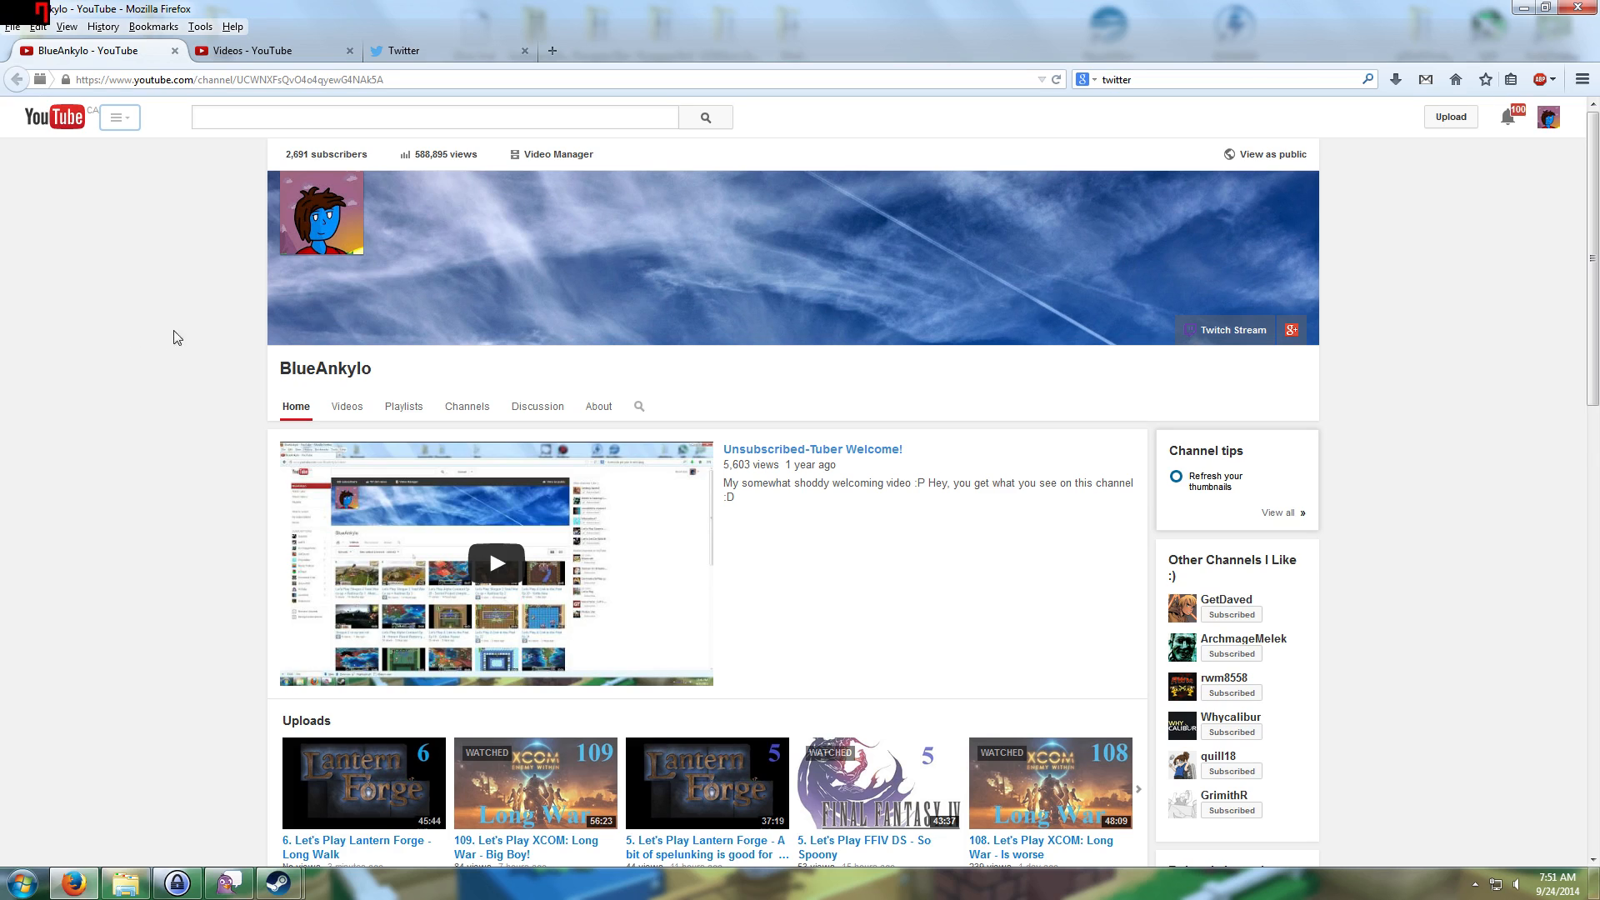
Show the Twitter home feed briefly and come back to the BlueAnkylo YouTube channel.
left_click(407, 50)
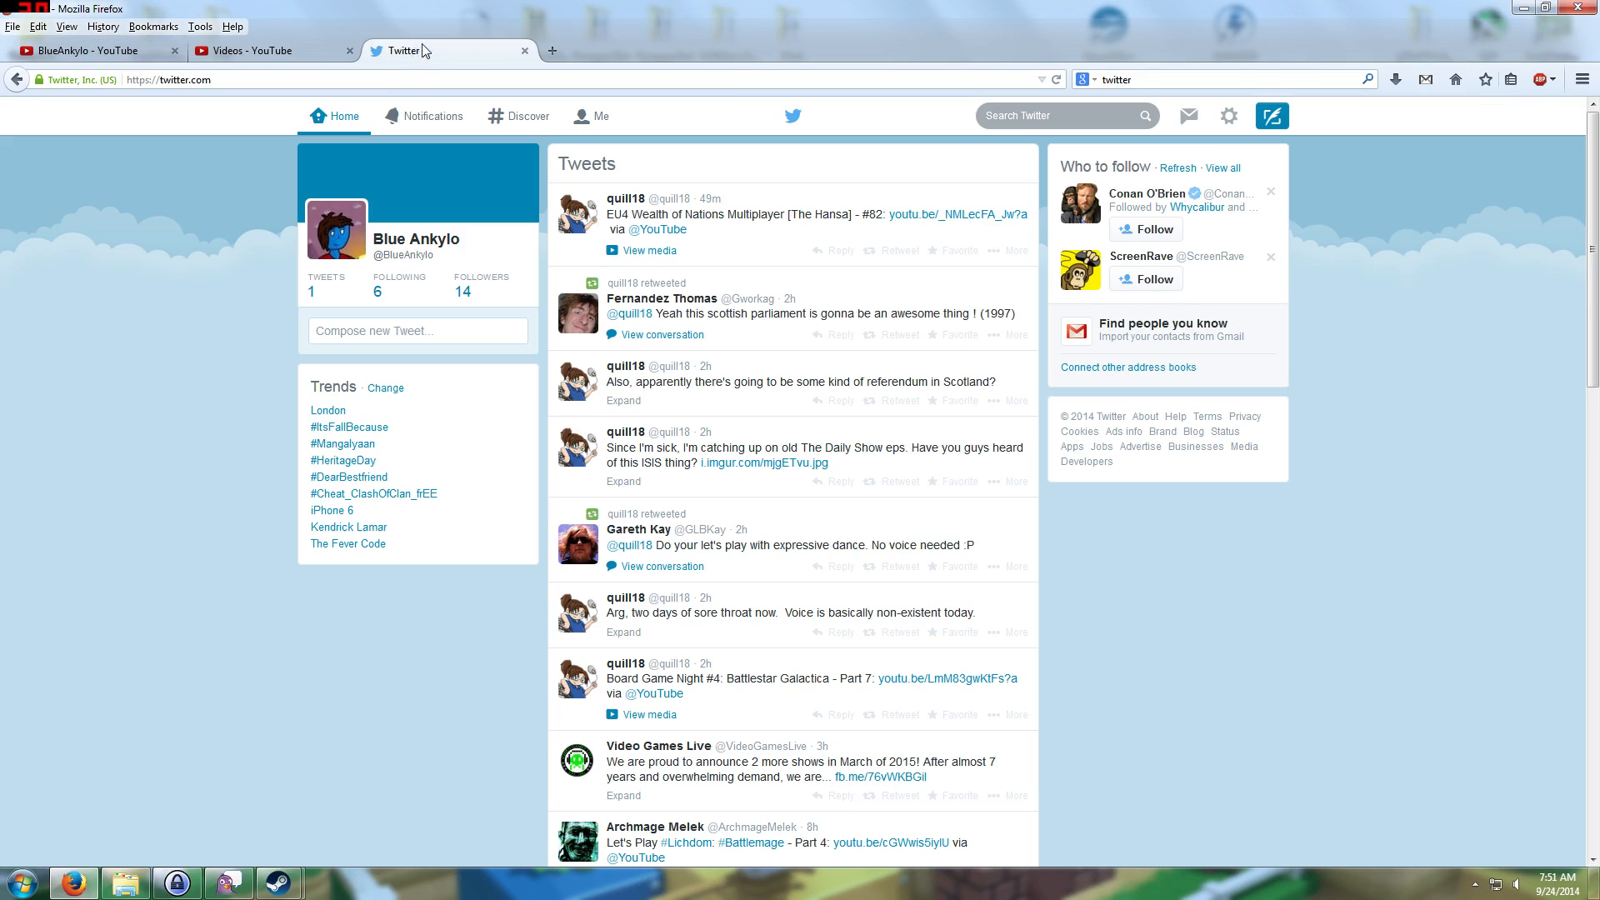
mouse_move(276, 289)
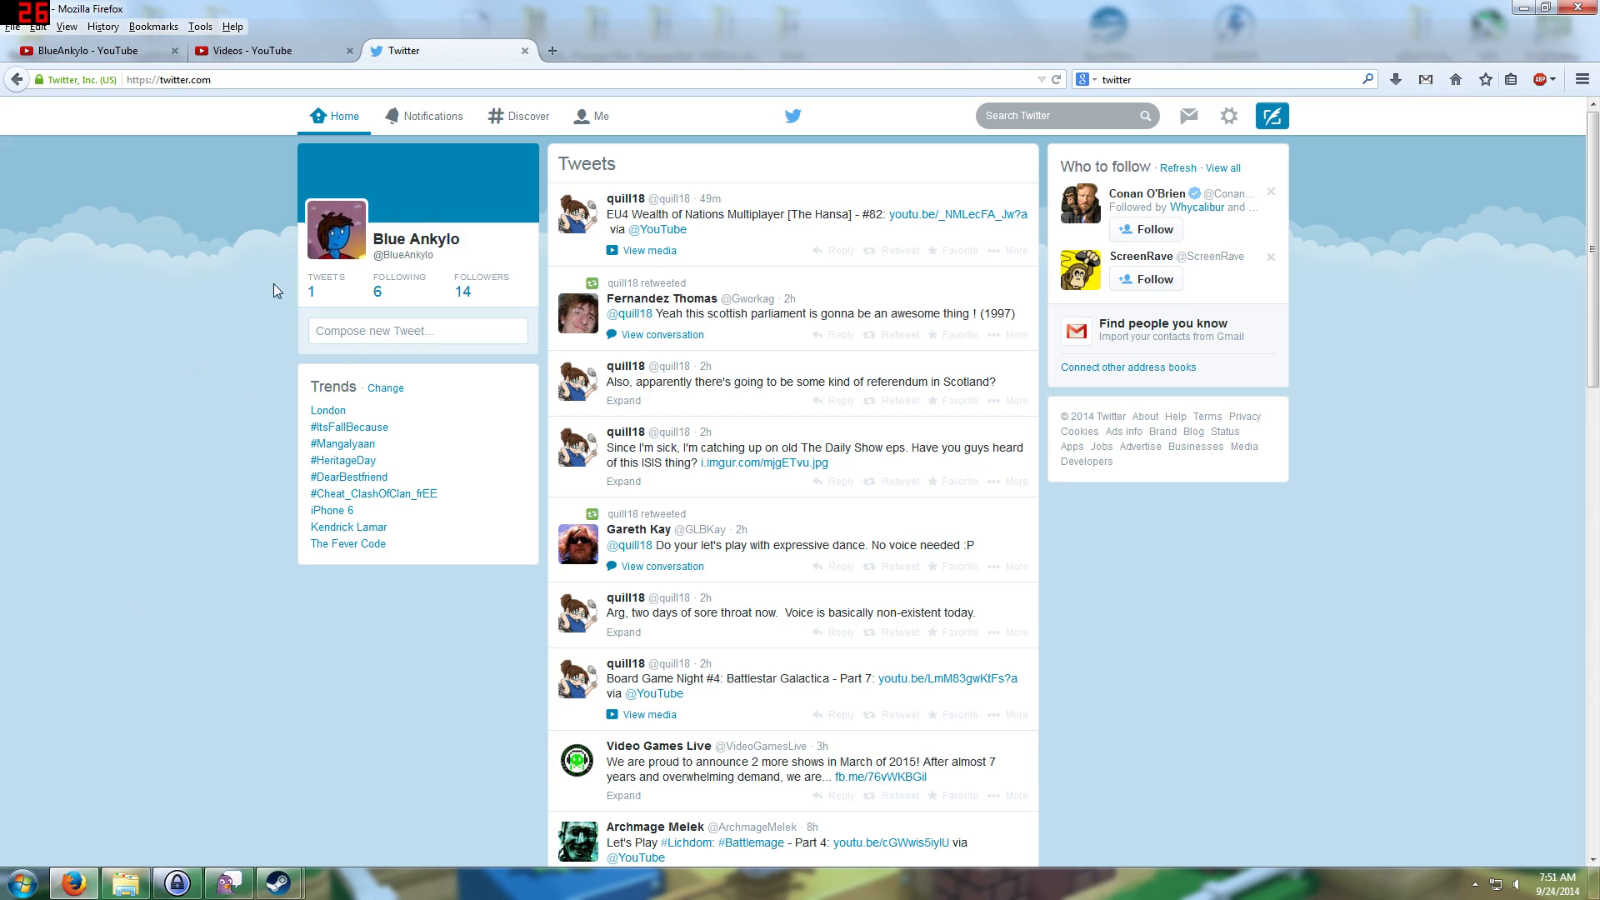
mouse_move(263, 511)
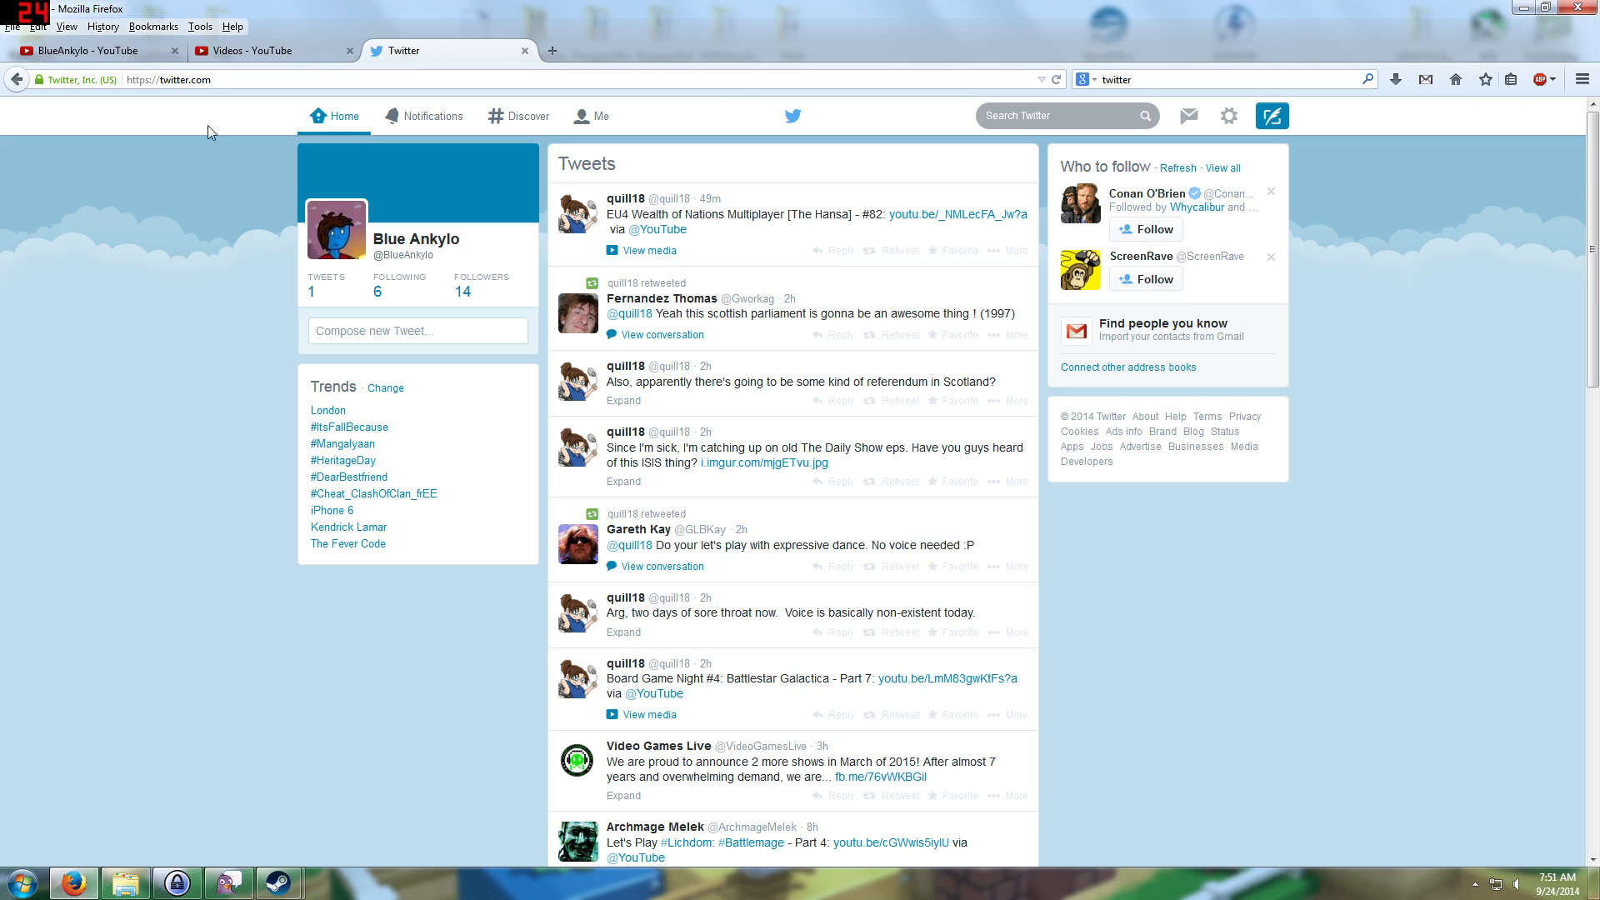
left_click(92, 50)
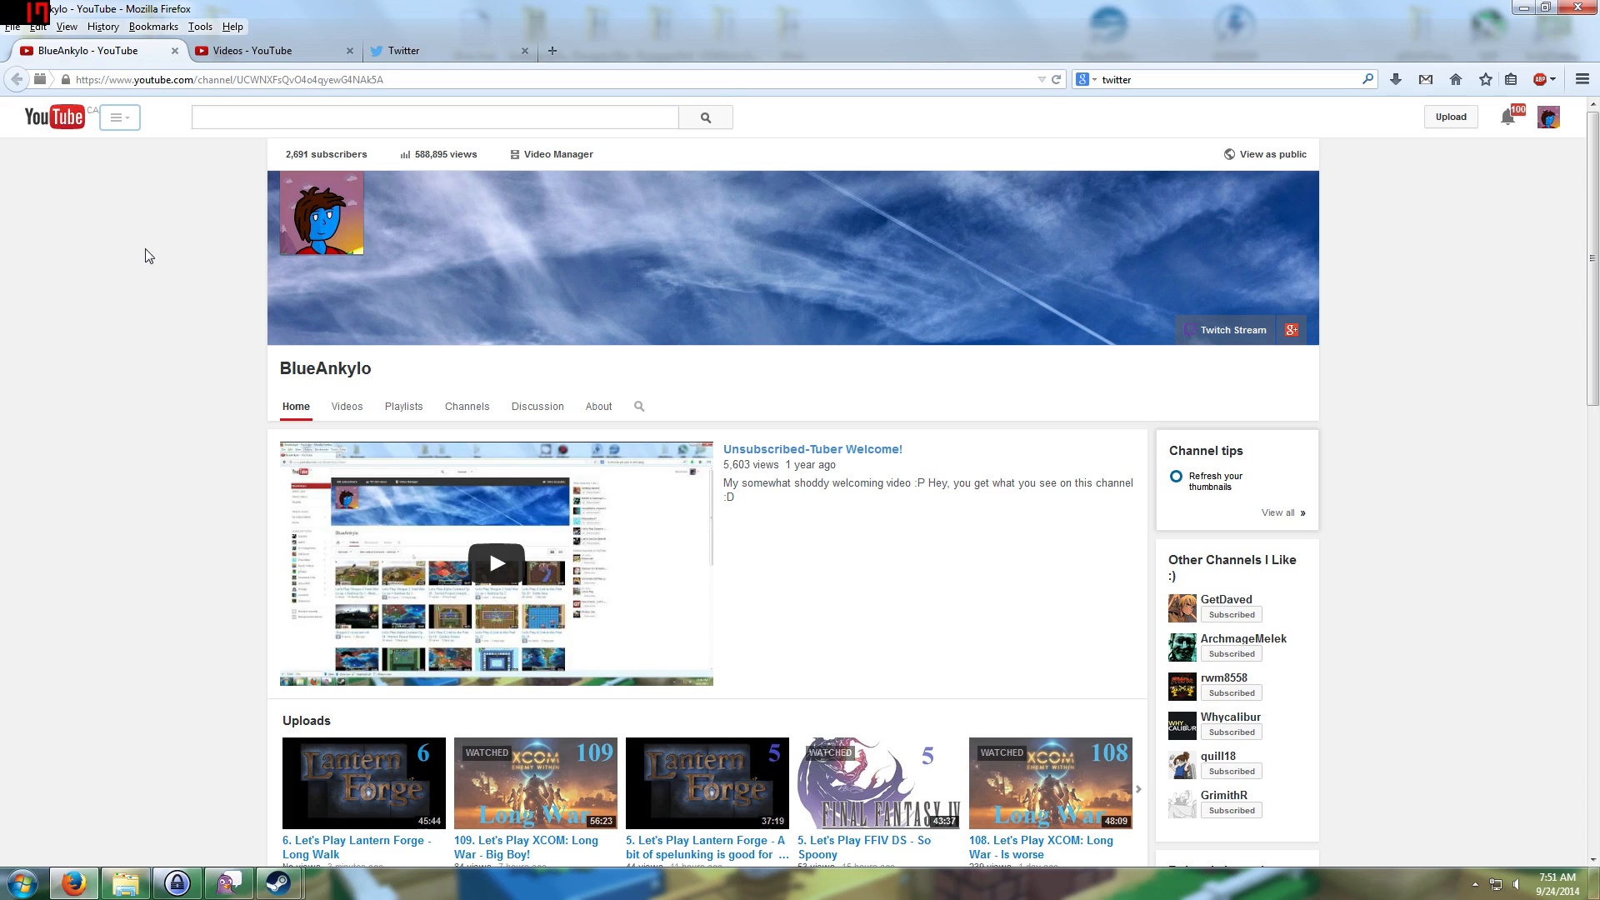
mouse_move(130, 339)
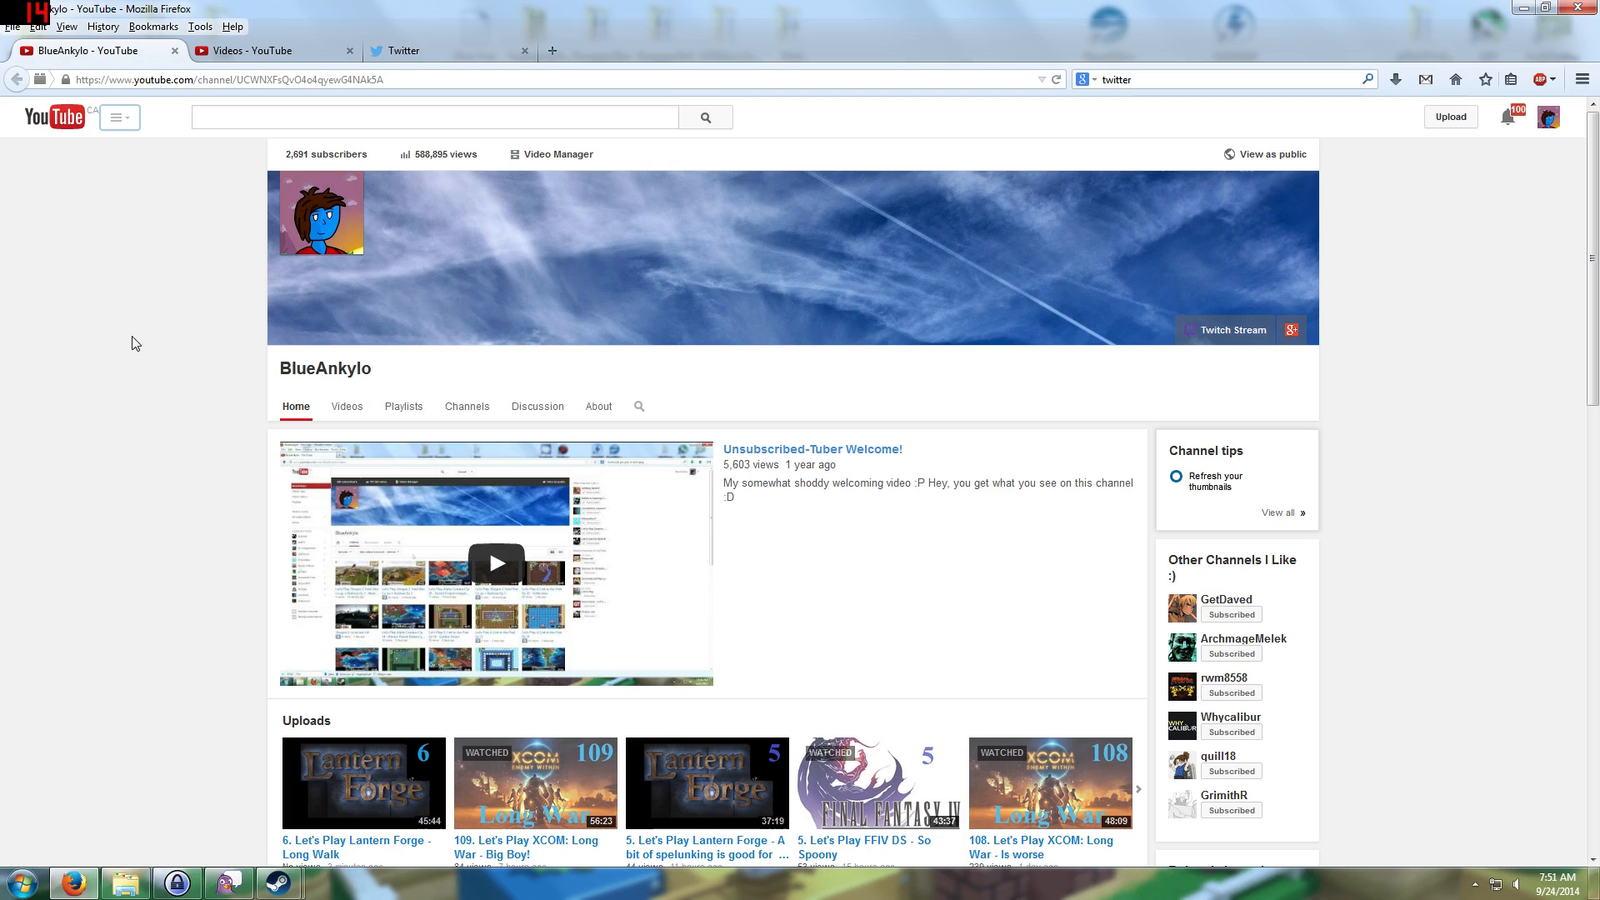
mouse_move(150, 331)
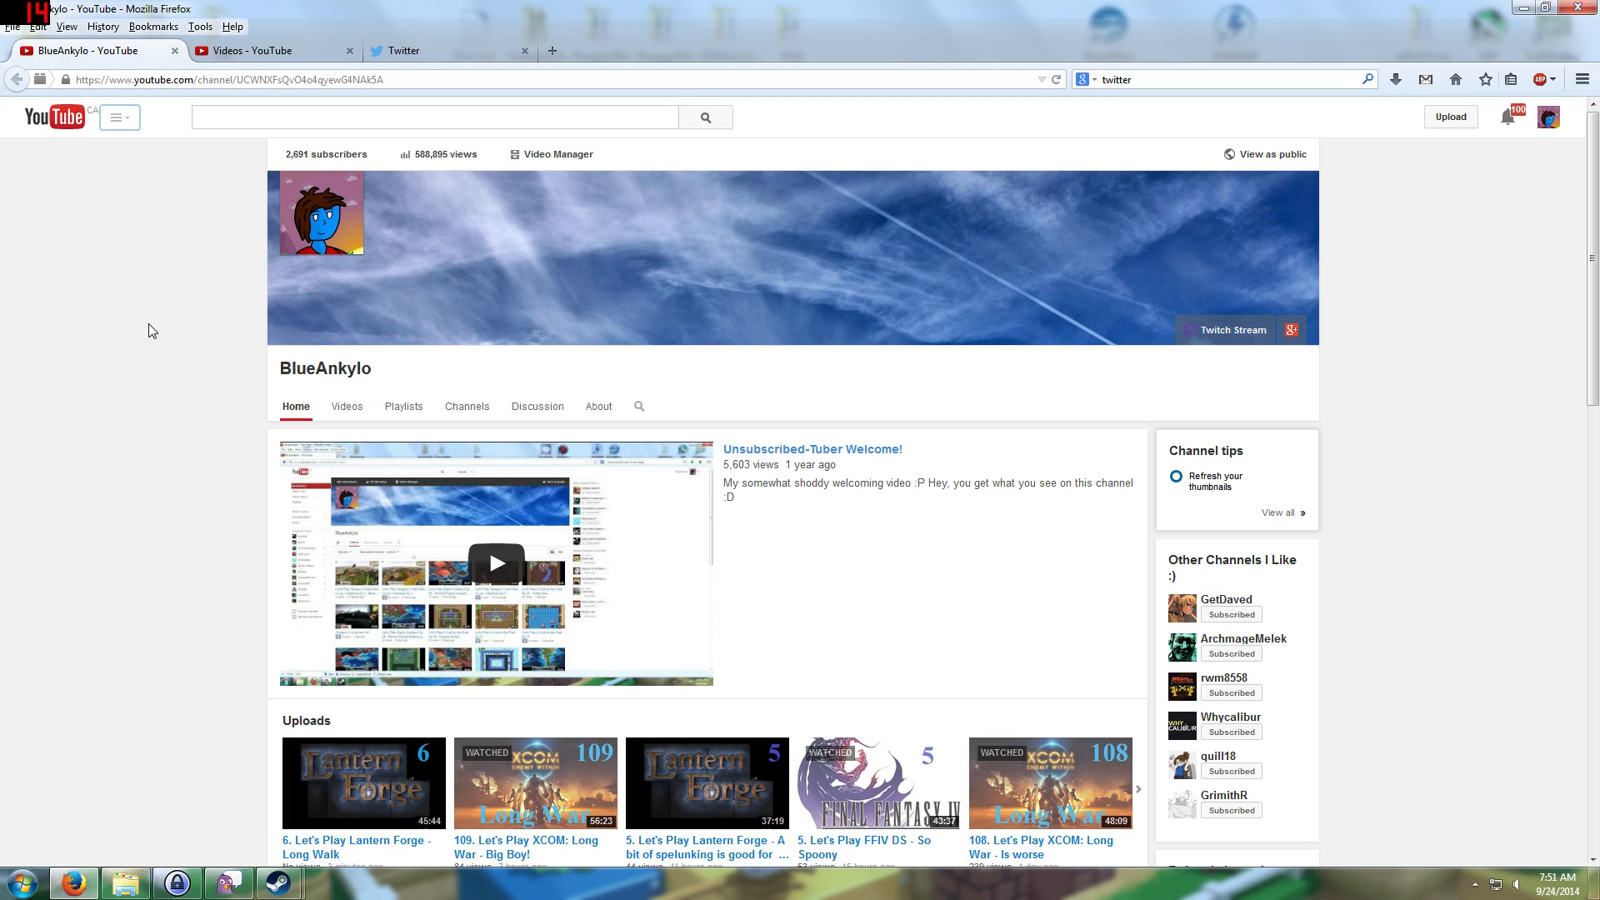
mouse_move(188, 292)
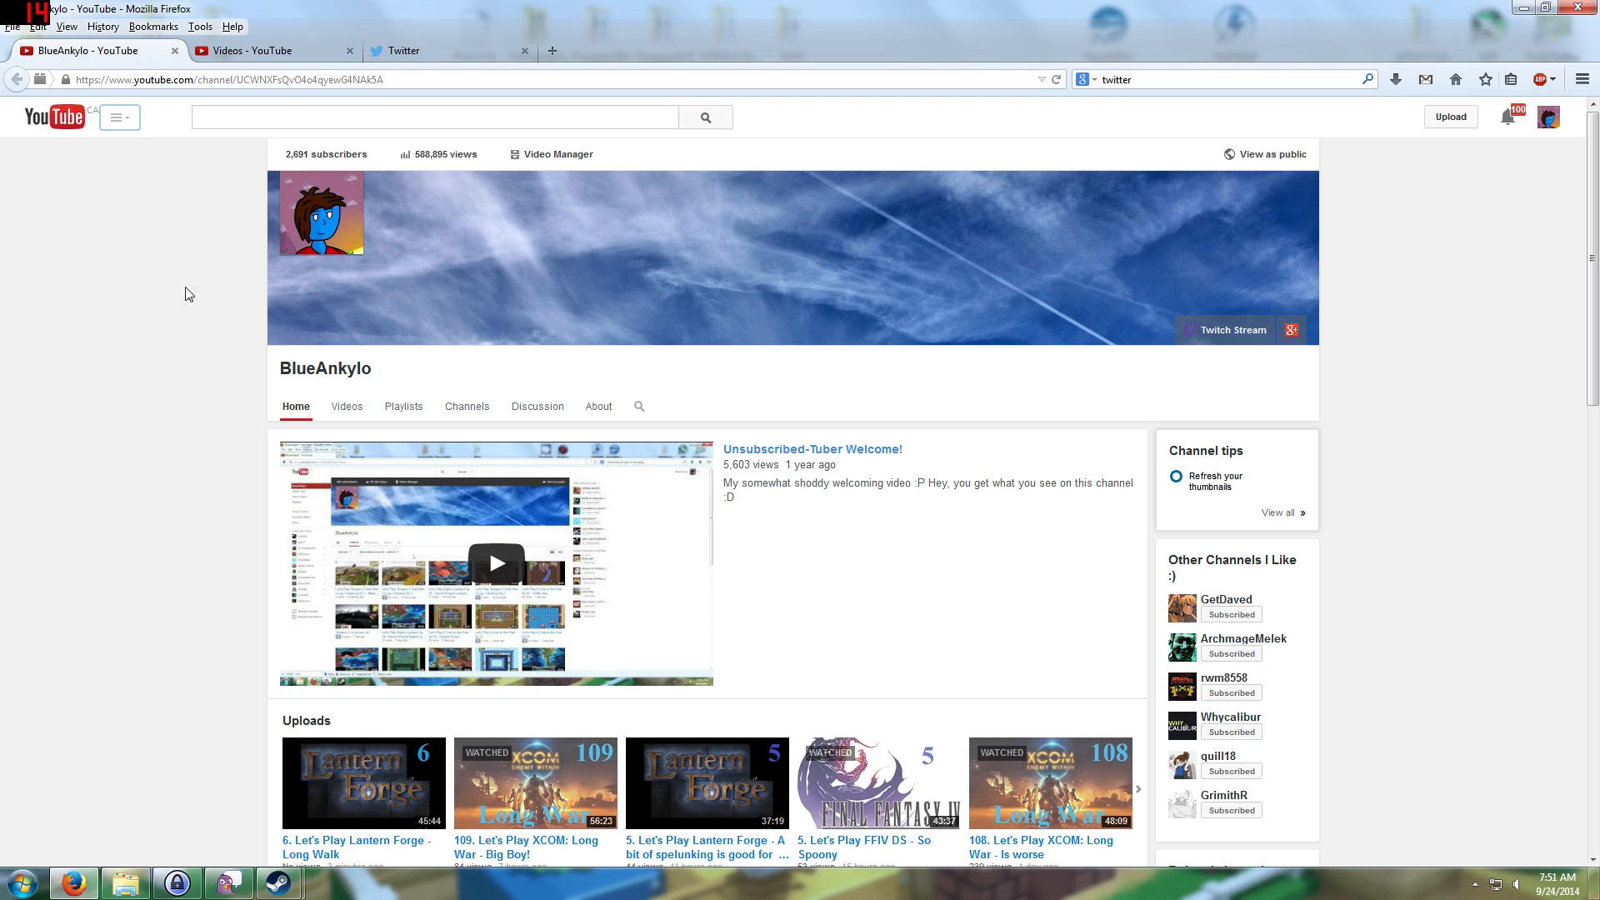
Show the Twitter home feed, then bring up the Blue Tubers Steam group.
left_click(405, 51)
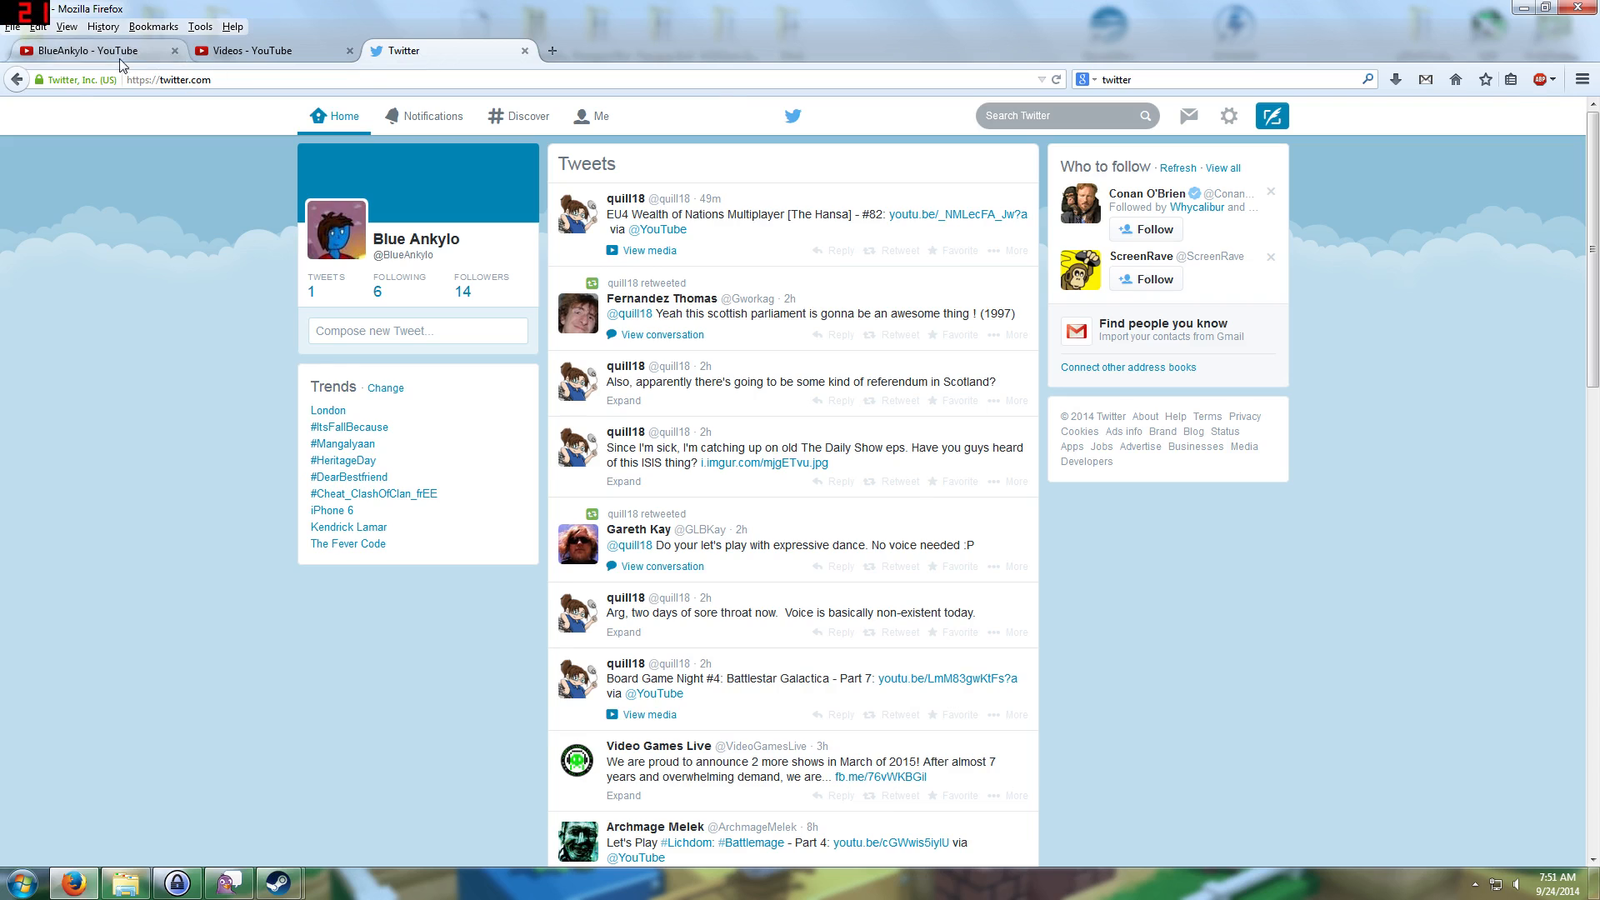
left_click(84, 51)
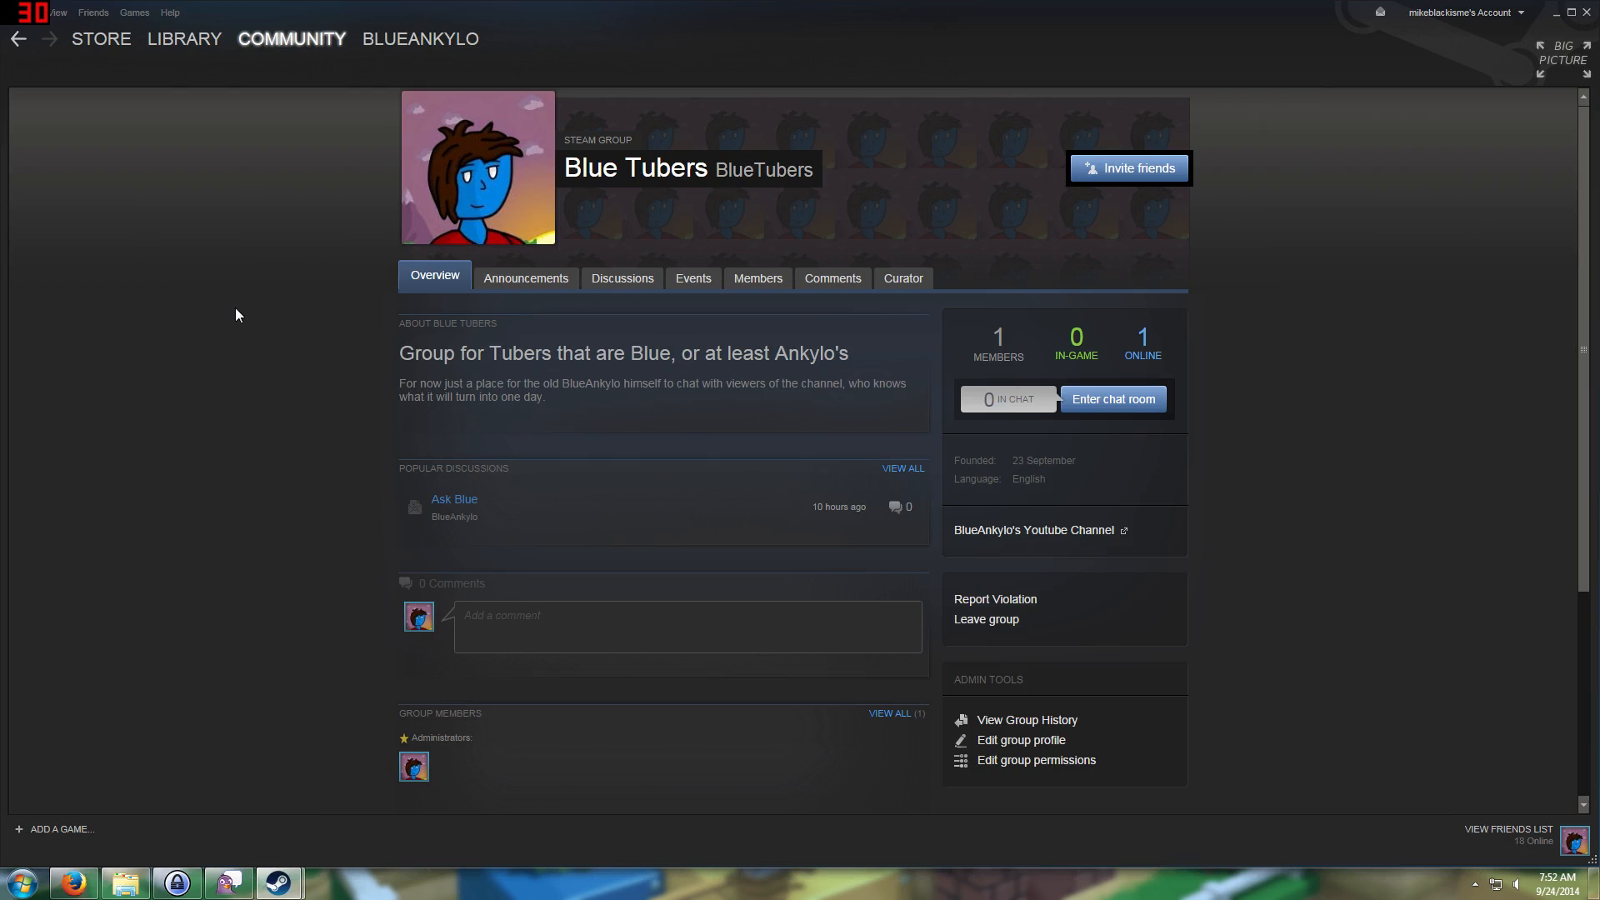
mouse_move(485, 291)
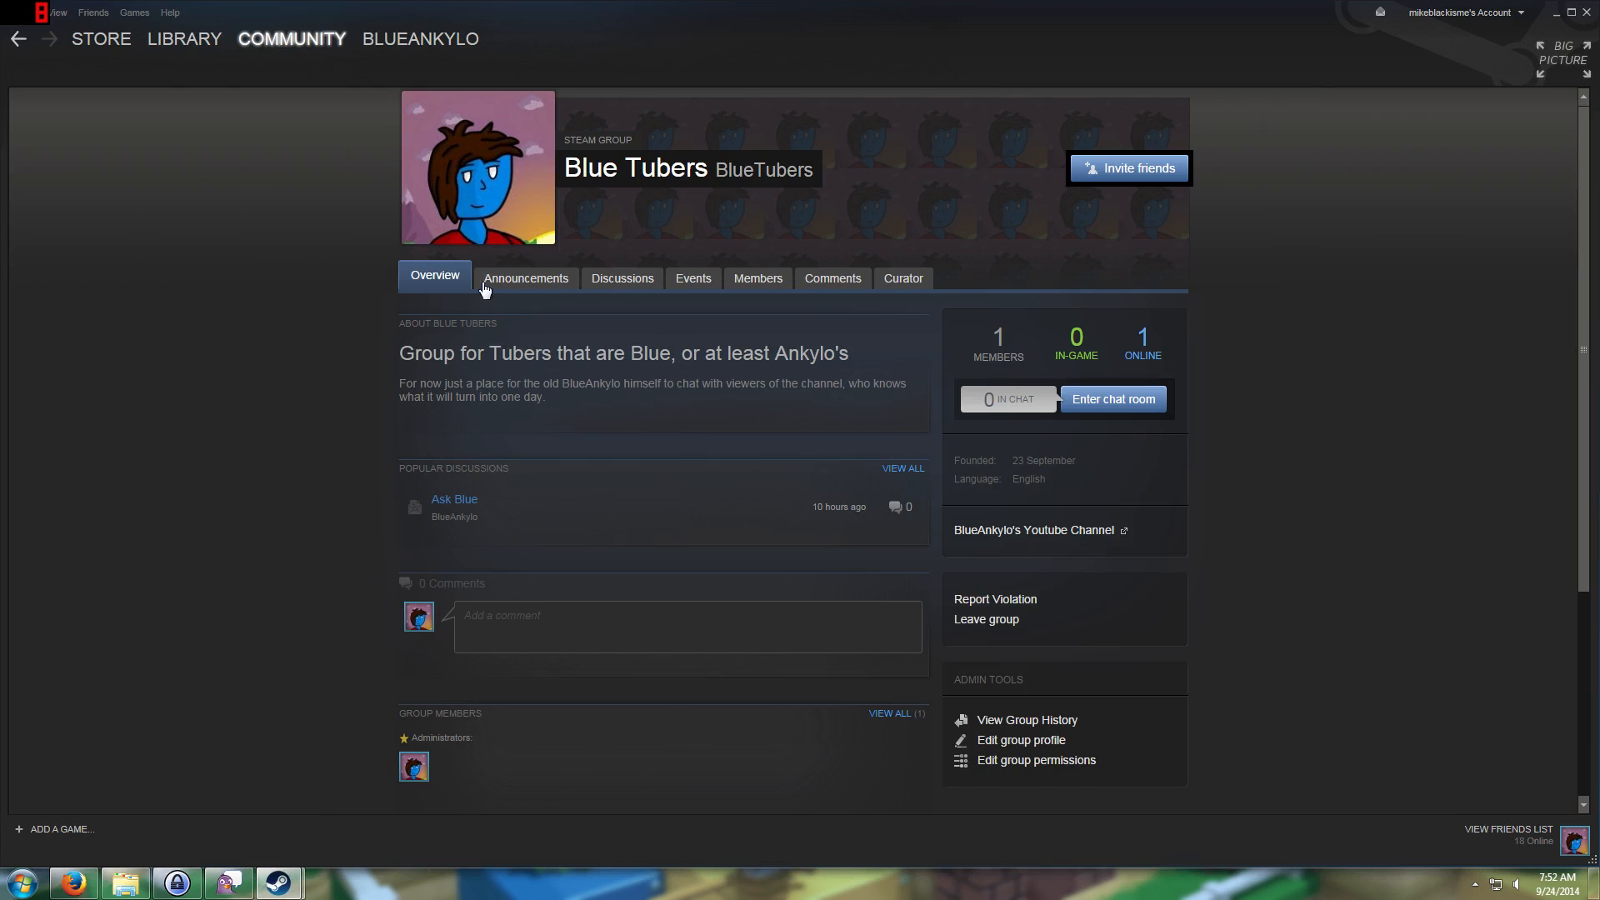
mouse_move(733, 423)
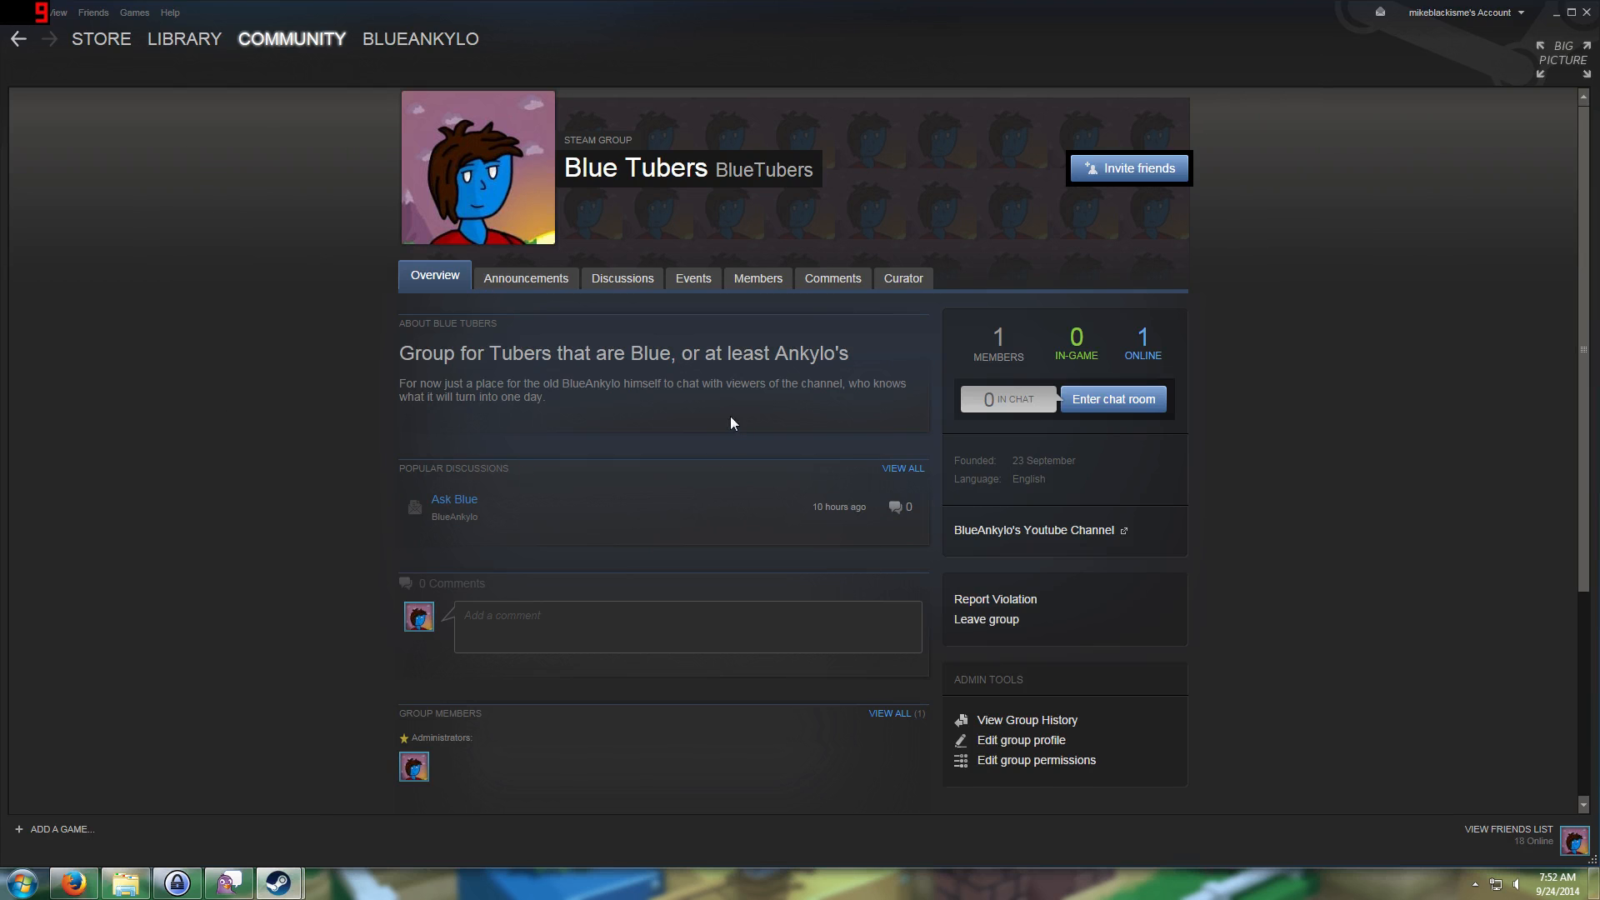
mouse_move(432, 310)
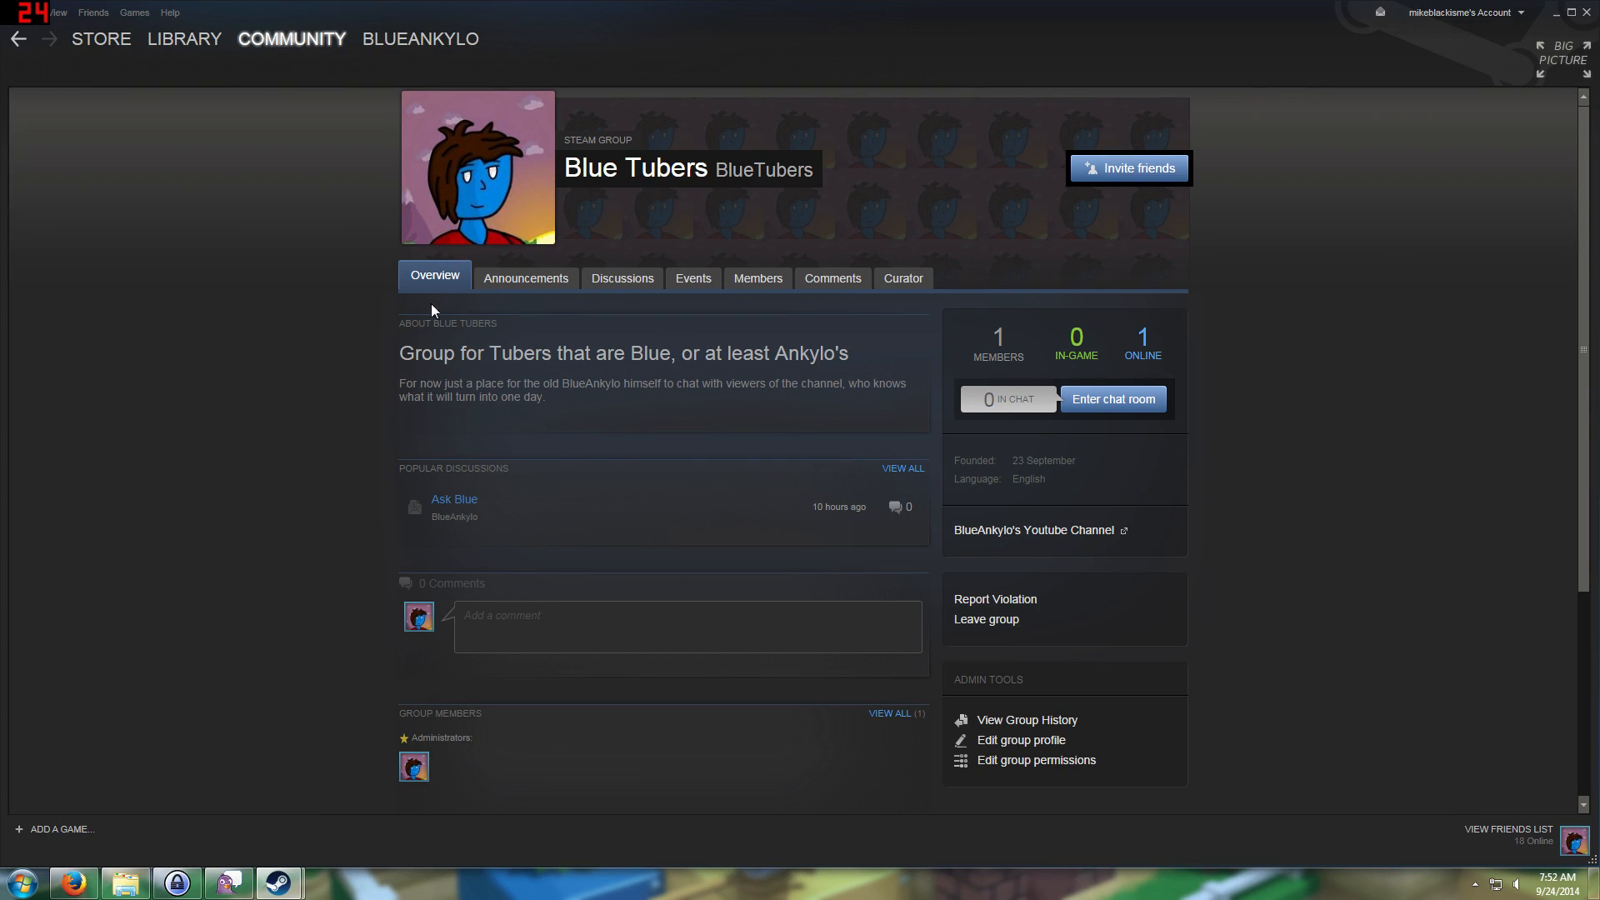
mouse_move(511, 293)
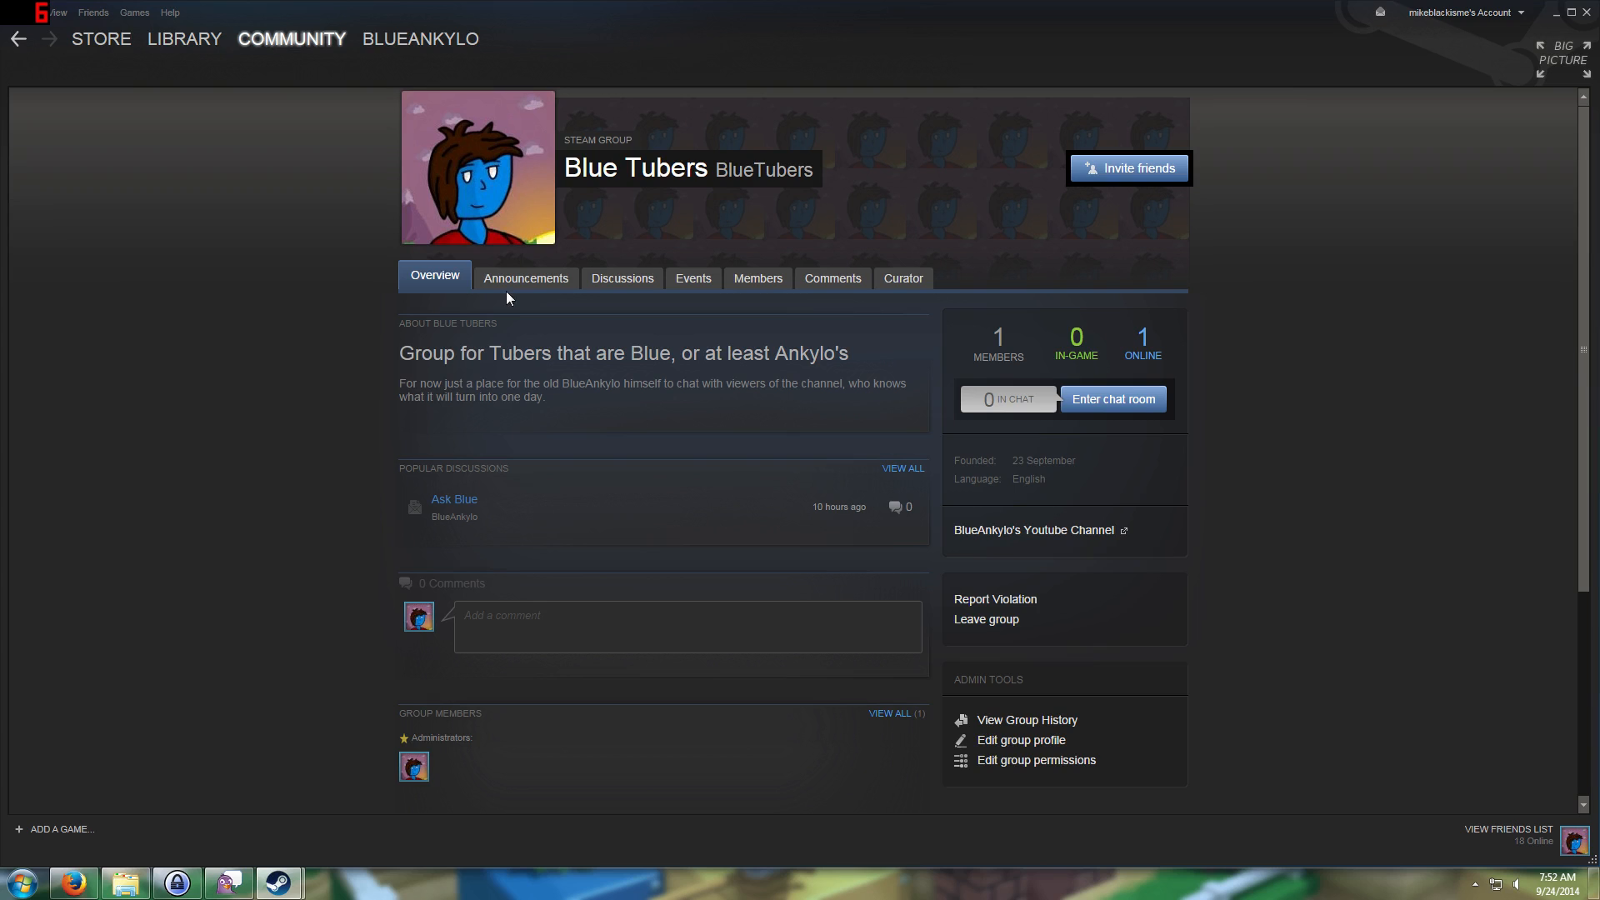
mouse_move(502, 315)
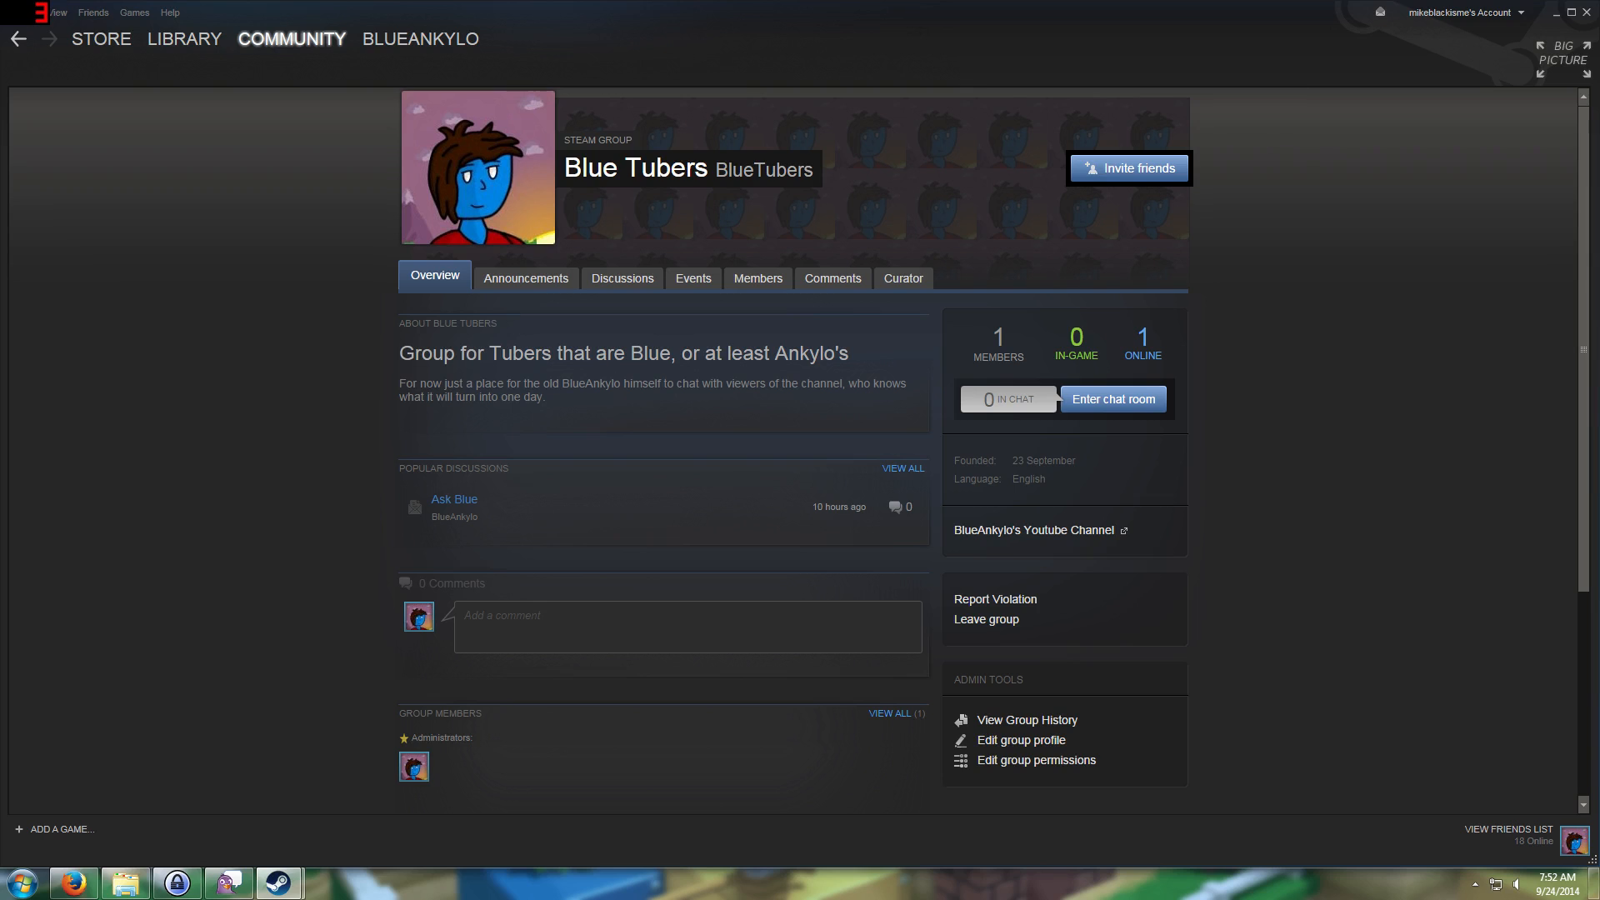
mouse_move(409, 419)
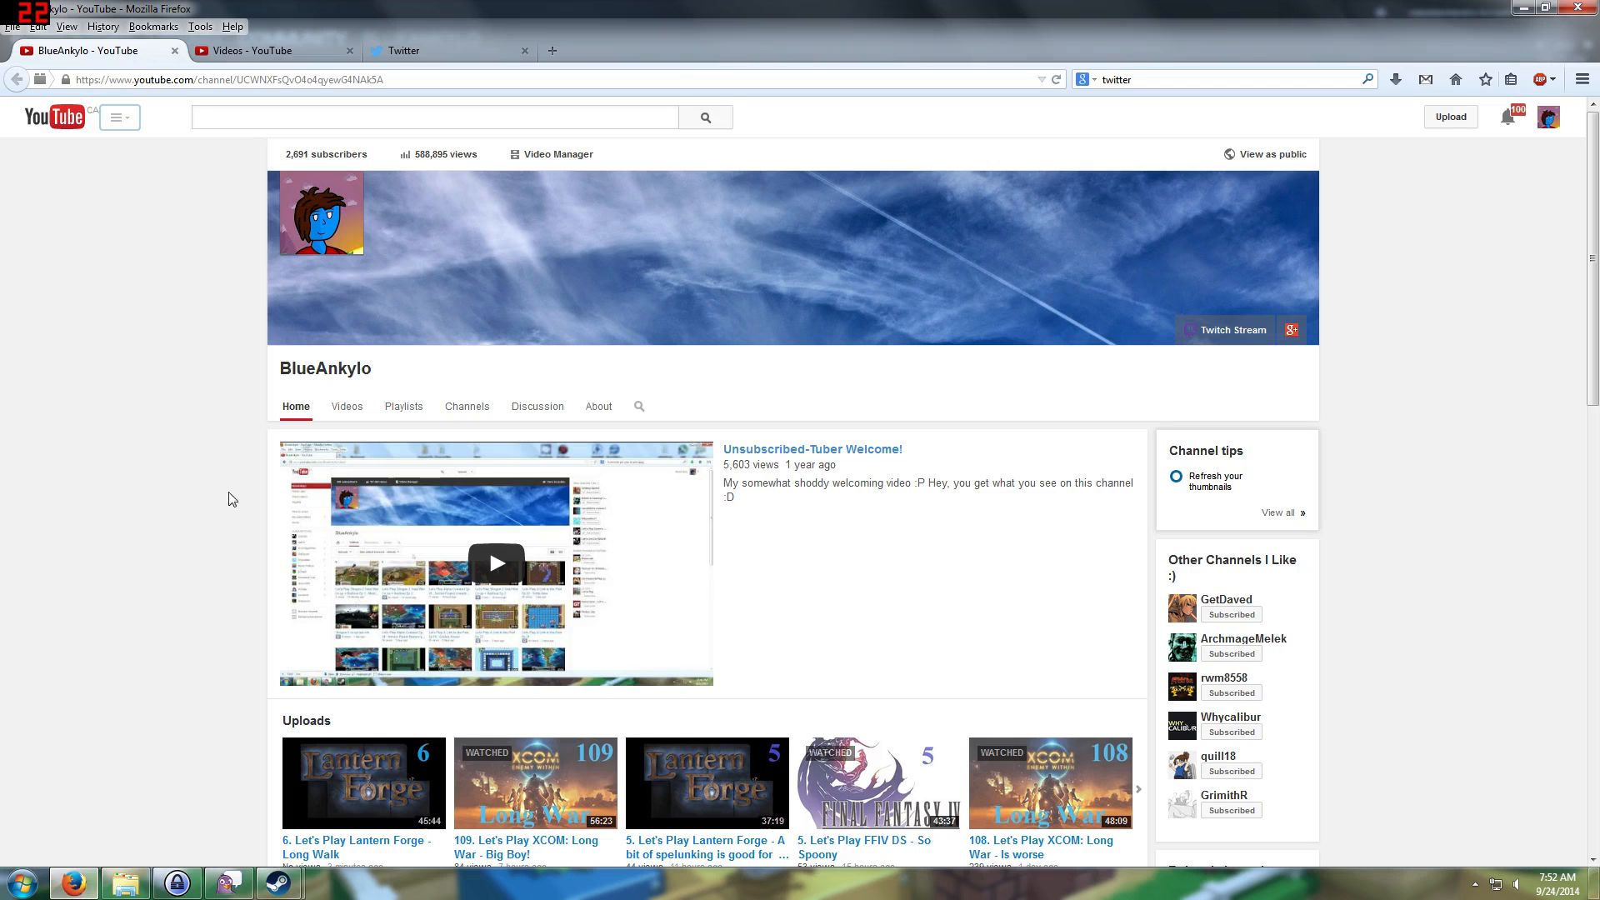
mouse_move(197, 421)
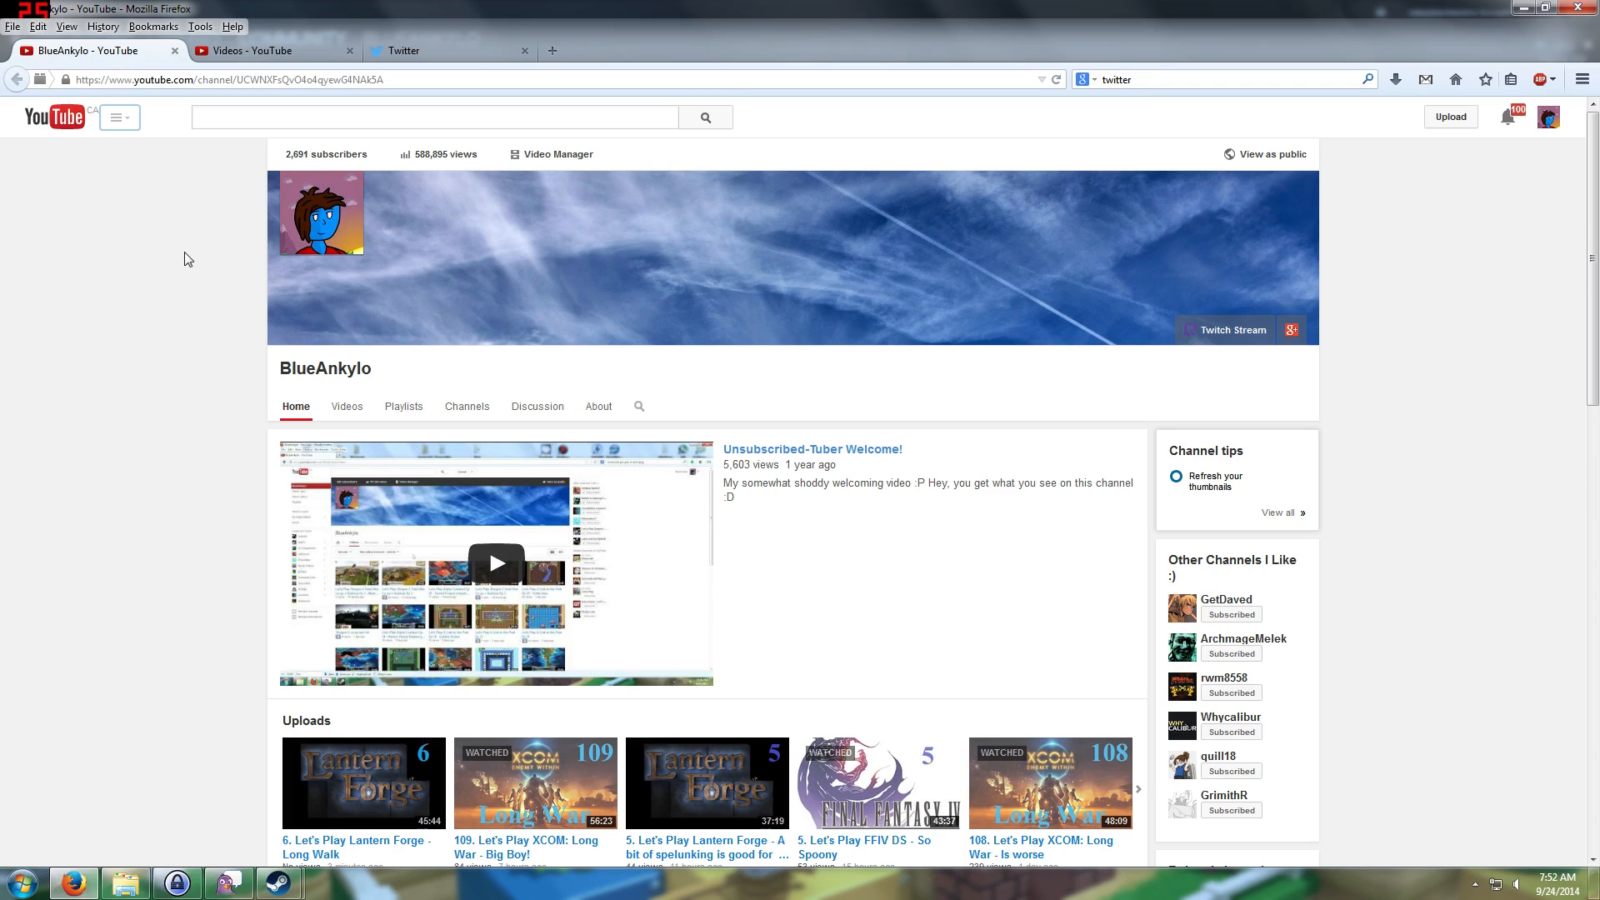
mouse_move(220, 386)
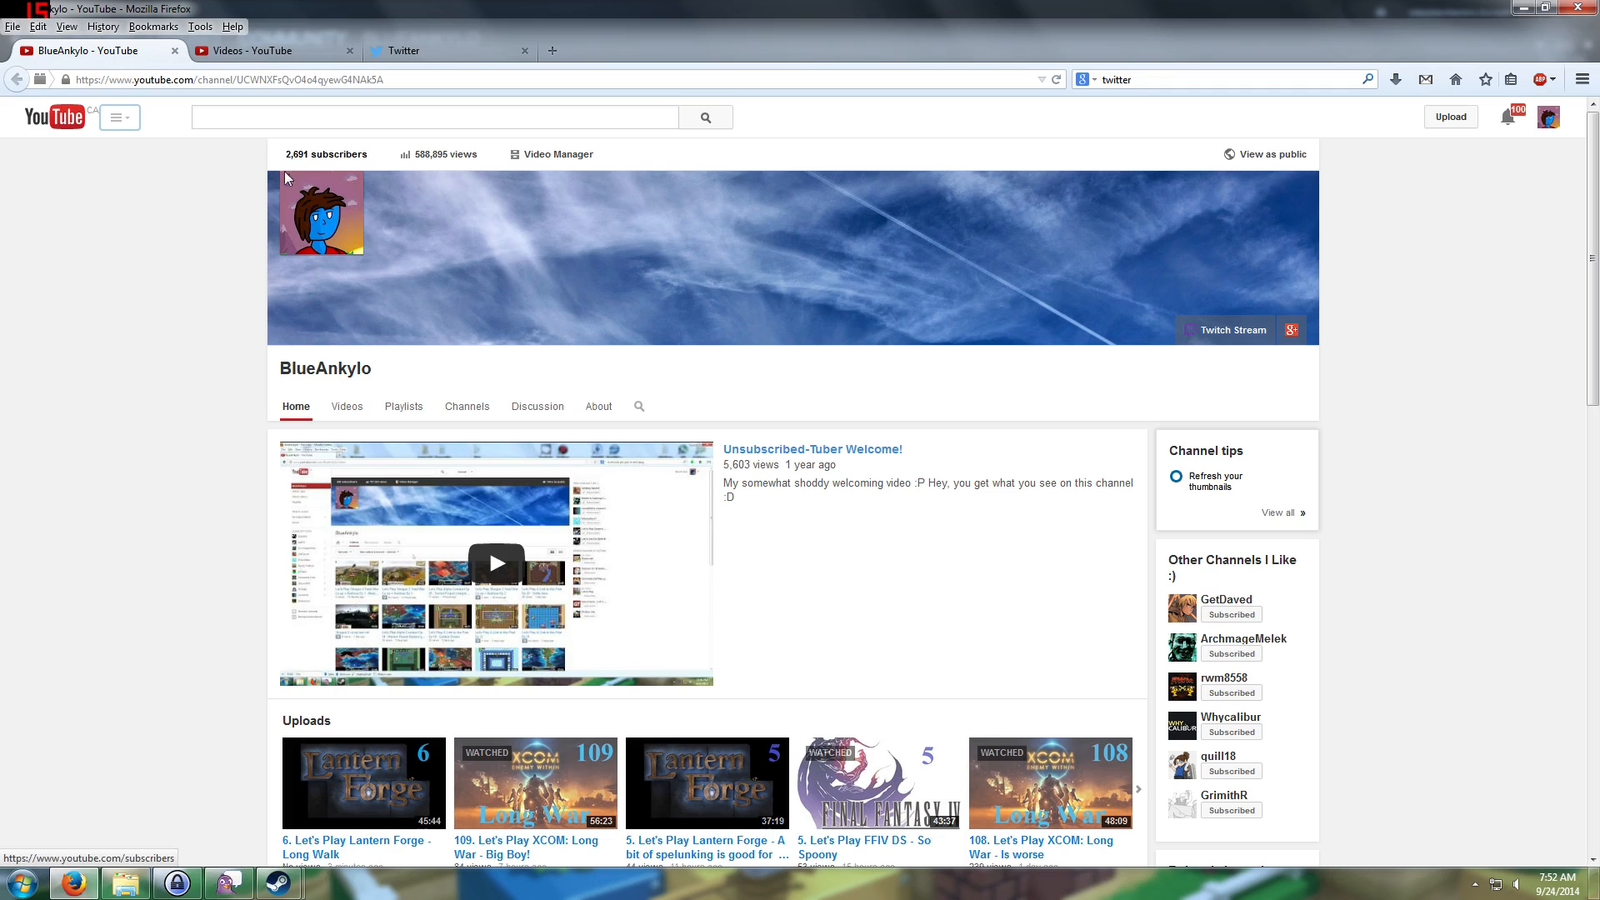
mouse_move(156, 297)
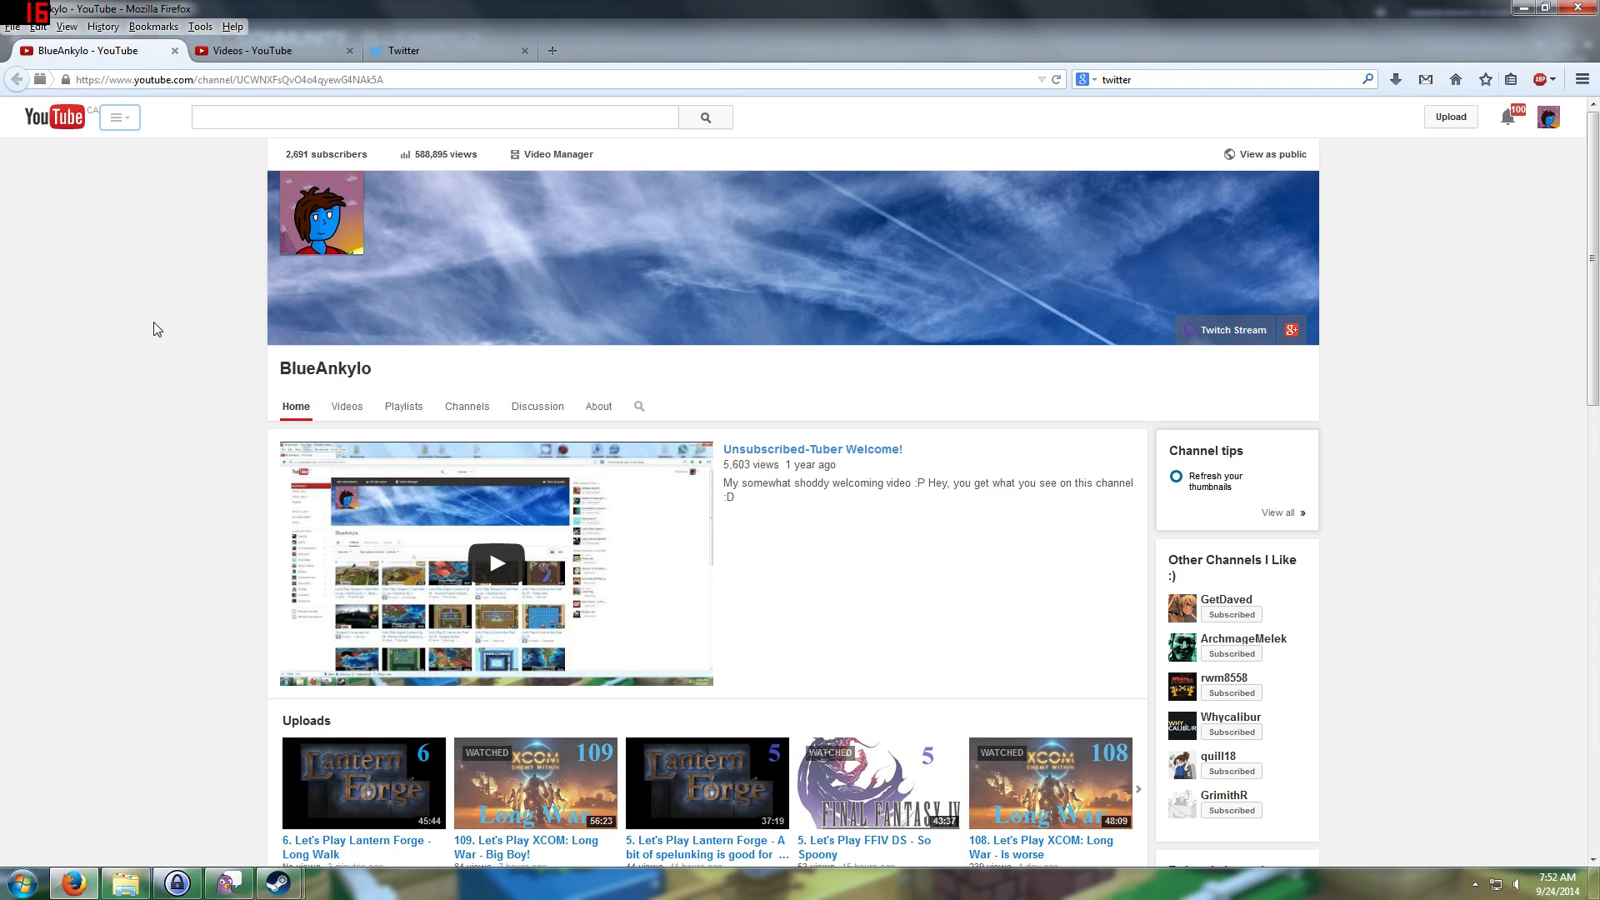
mouse_move(145, 352)
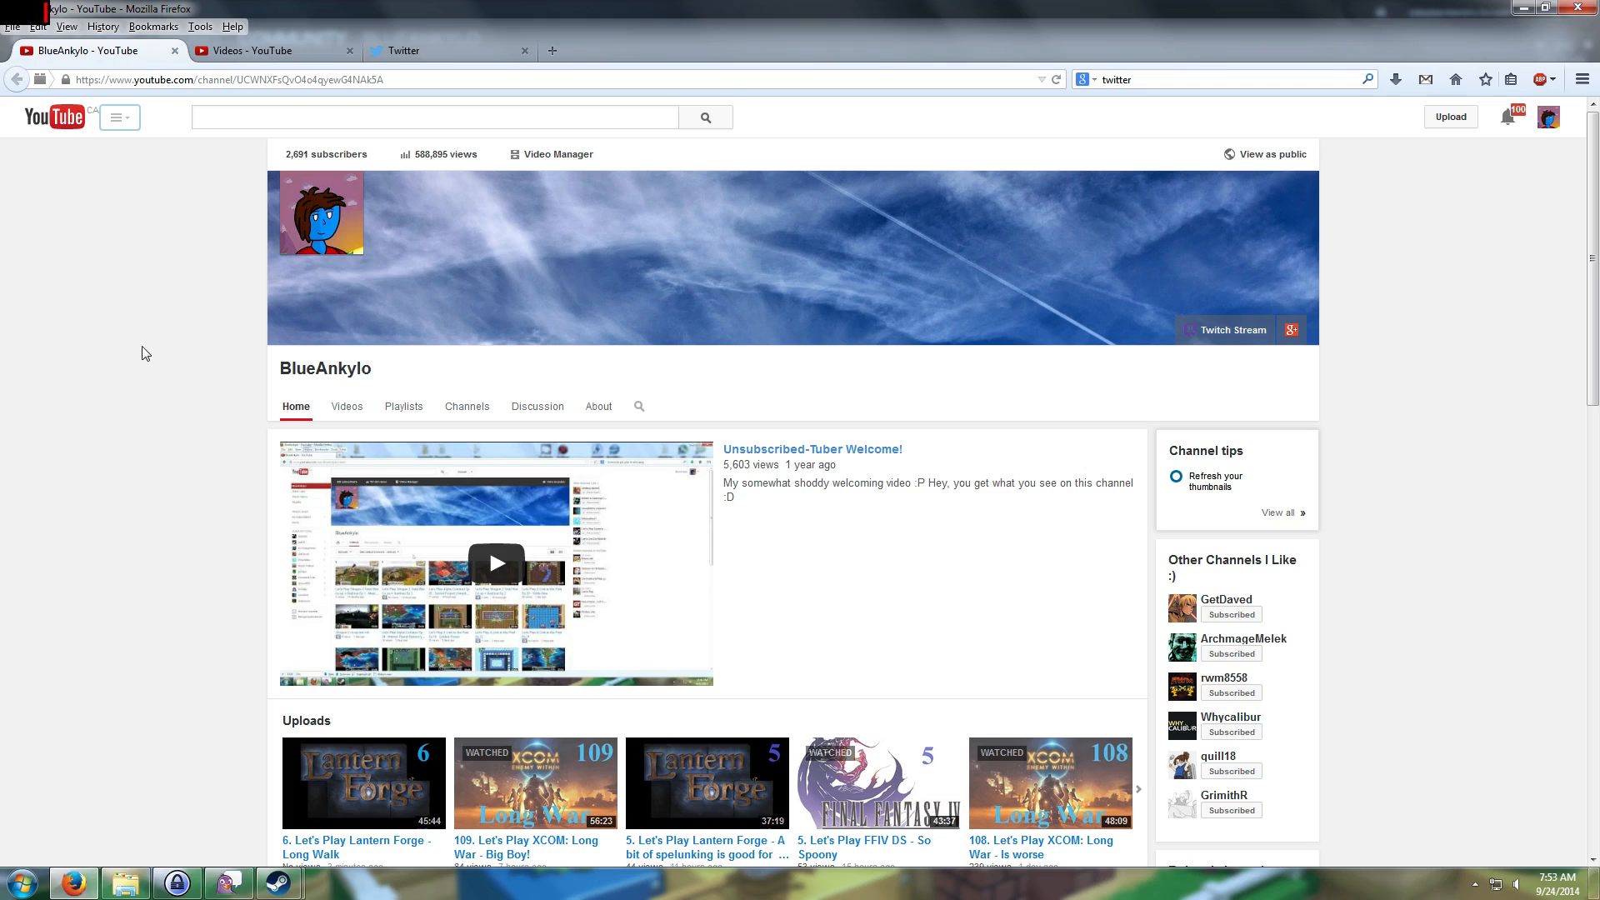
mouse_move(130, 427)
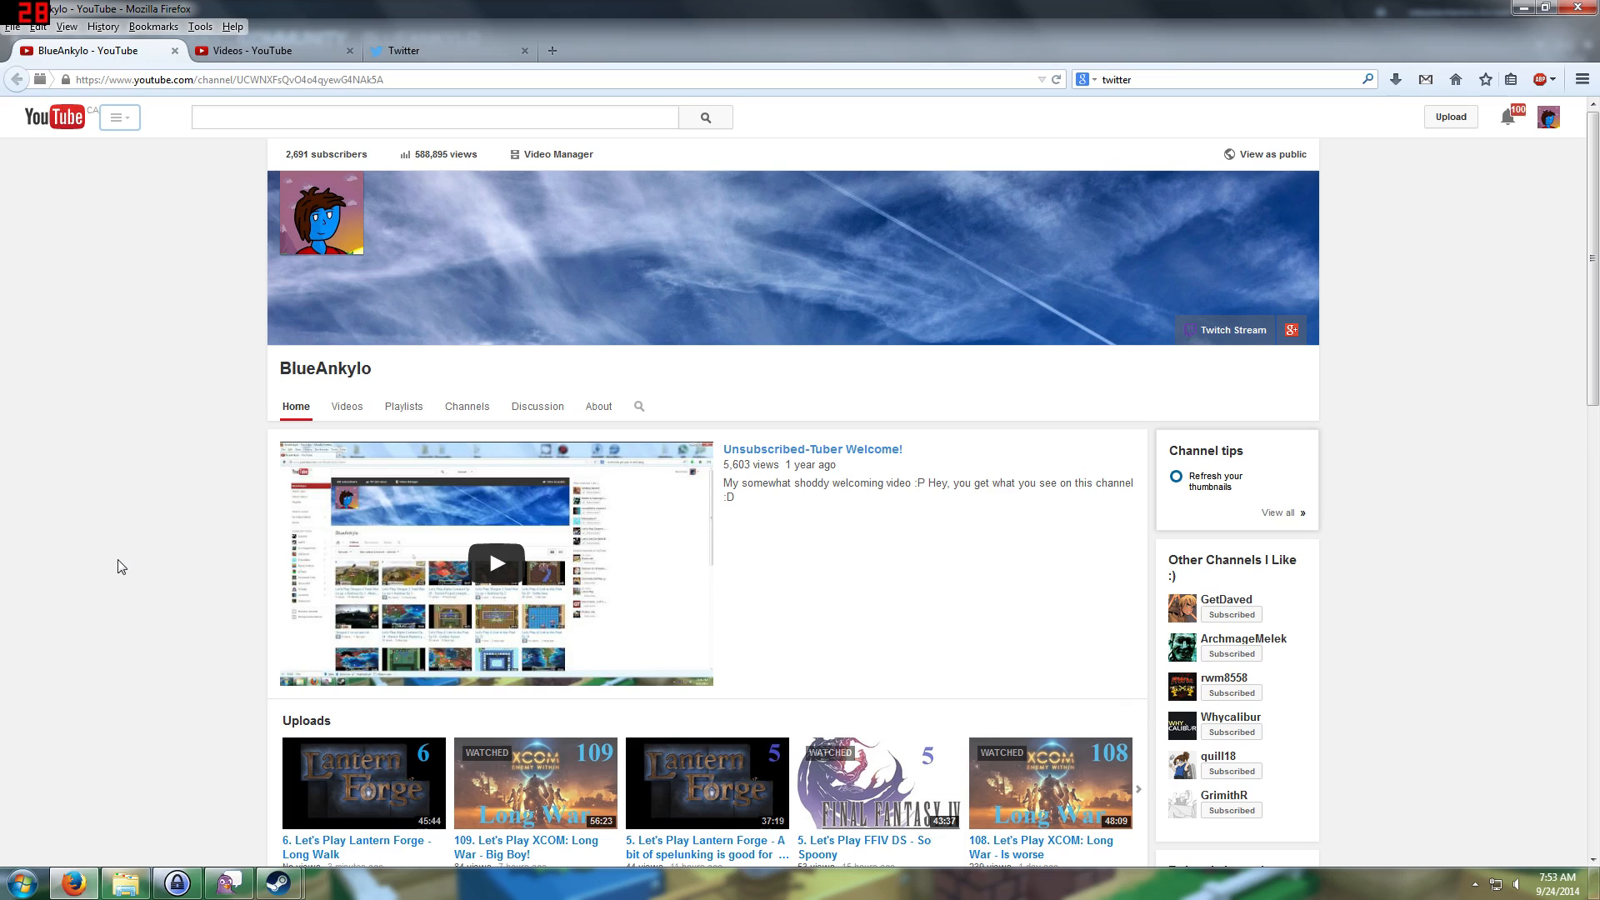
mouse_move(121, 561)
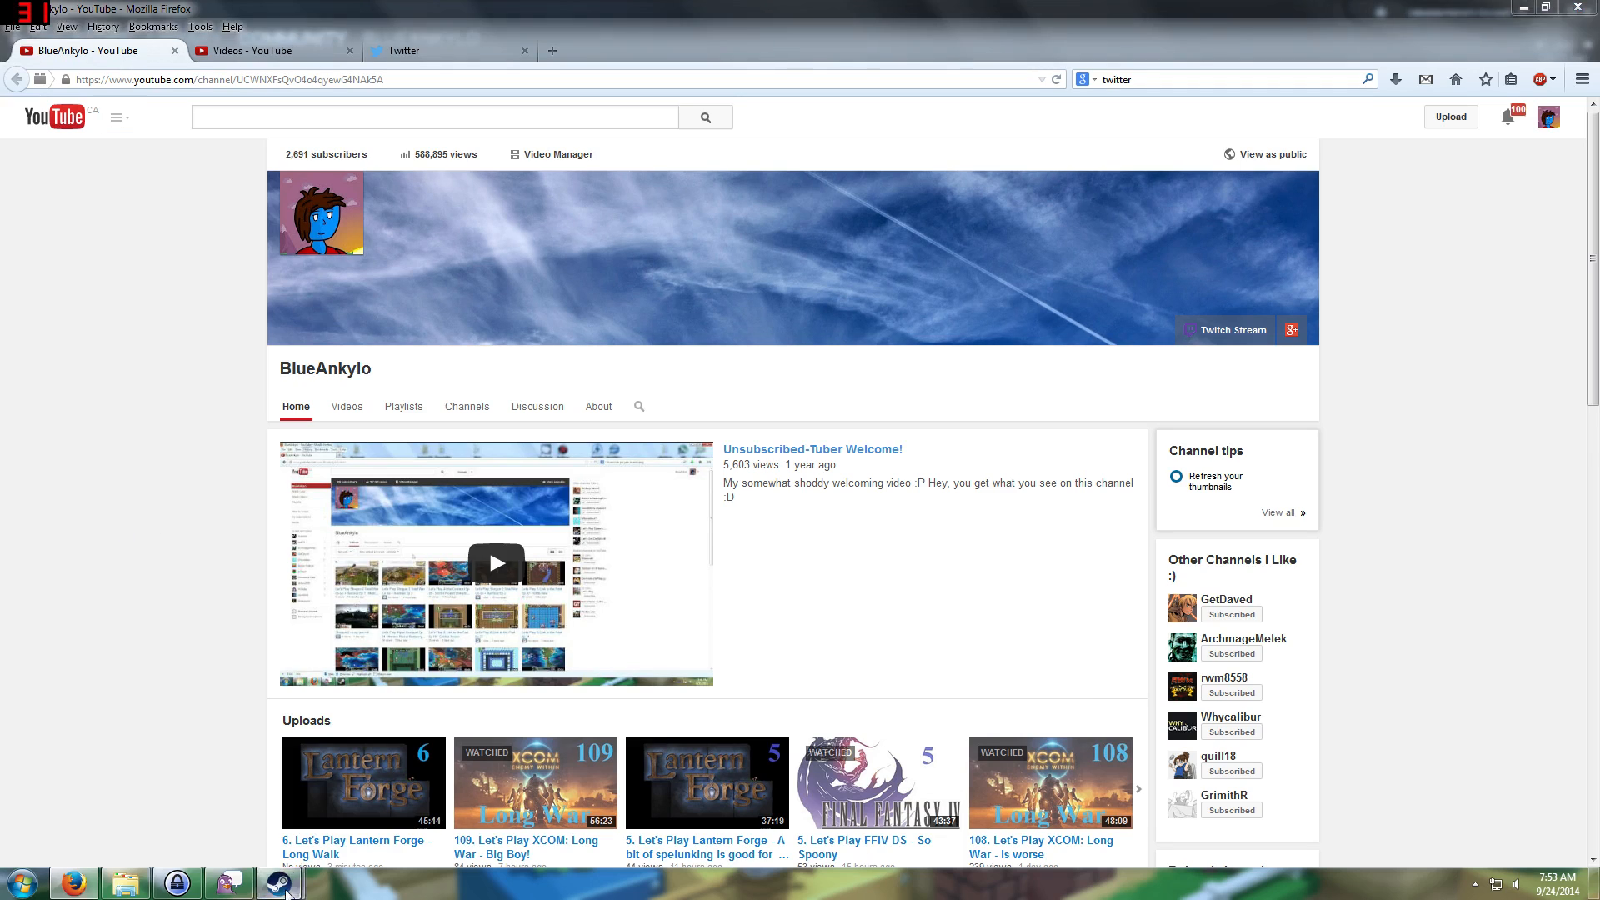
Bring the Blue Tubers Steam group overview back up from the Windows taskbar.
left_click(279, 883)
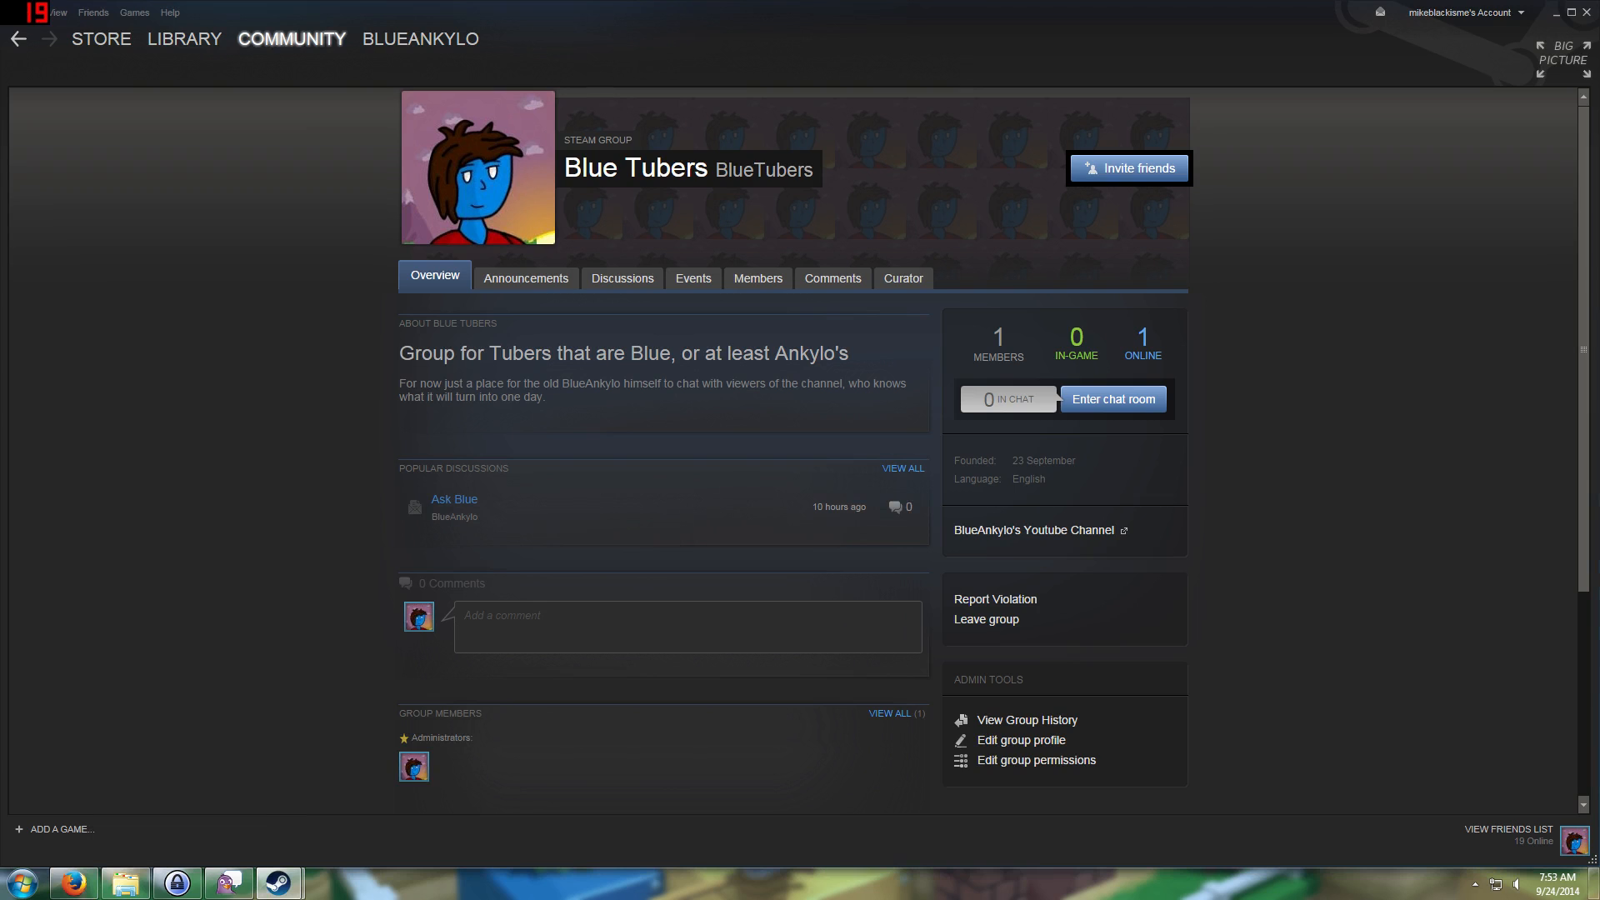
mouse_move(582, 667)
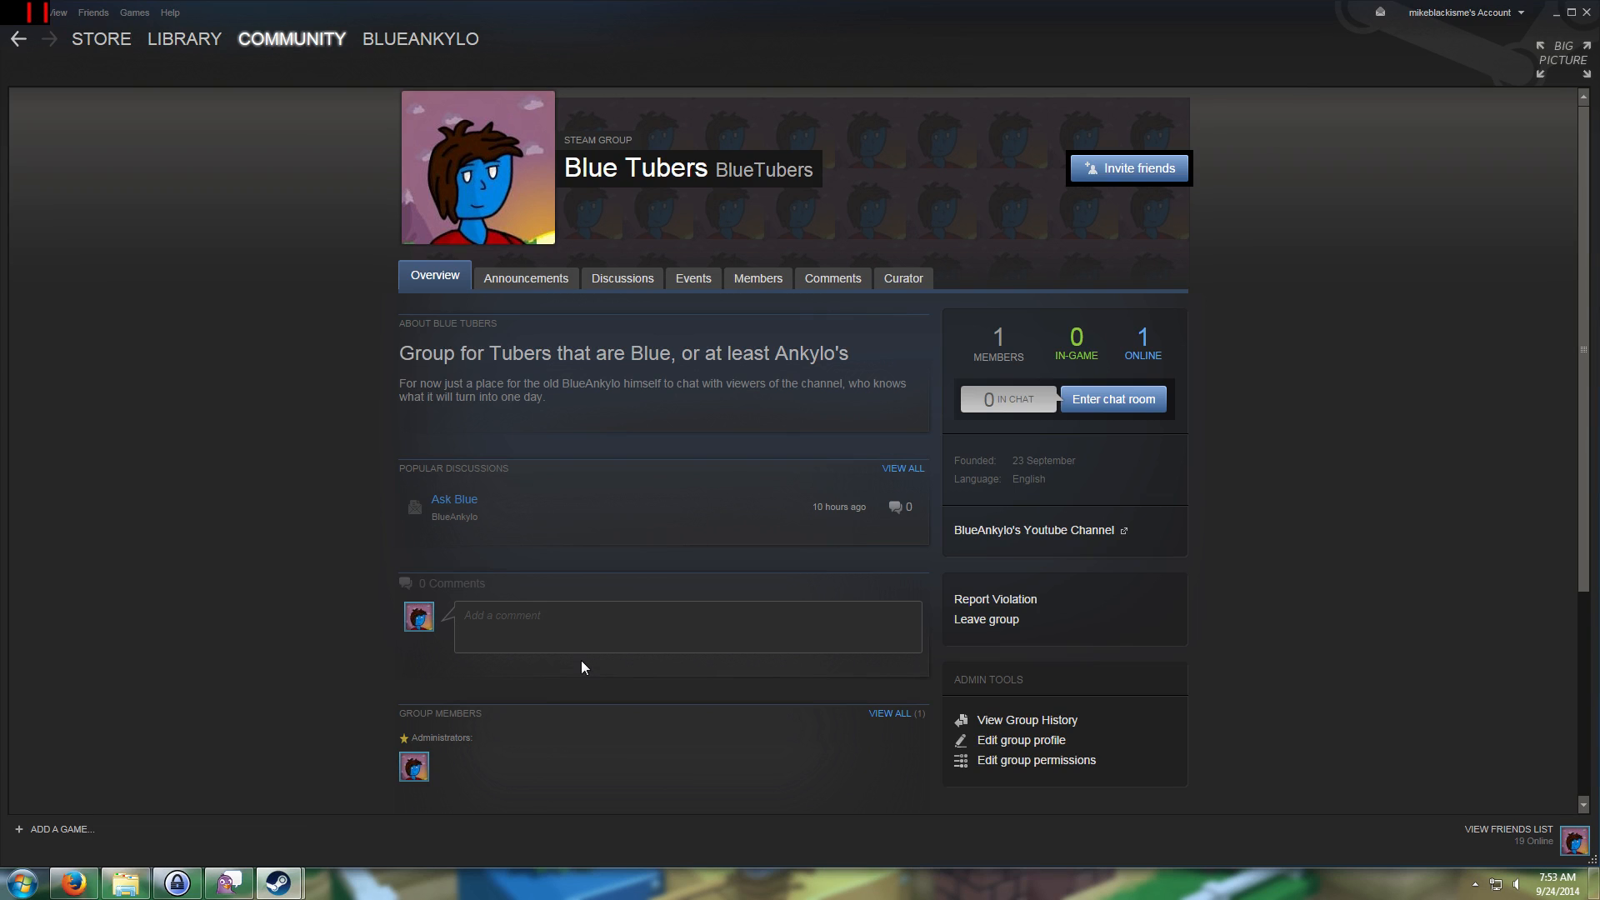
mouse_move(467, 660)
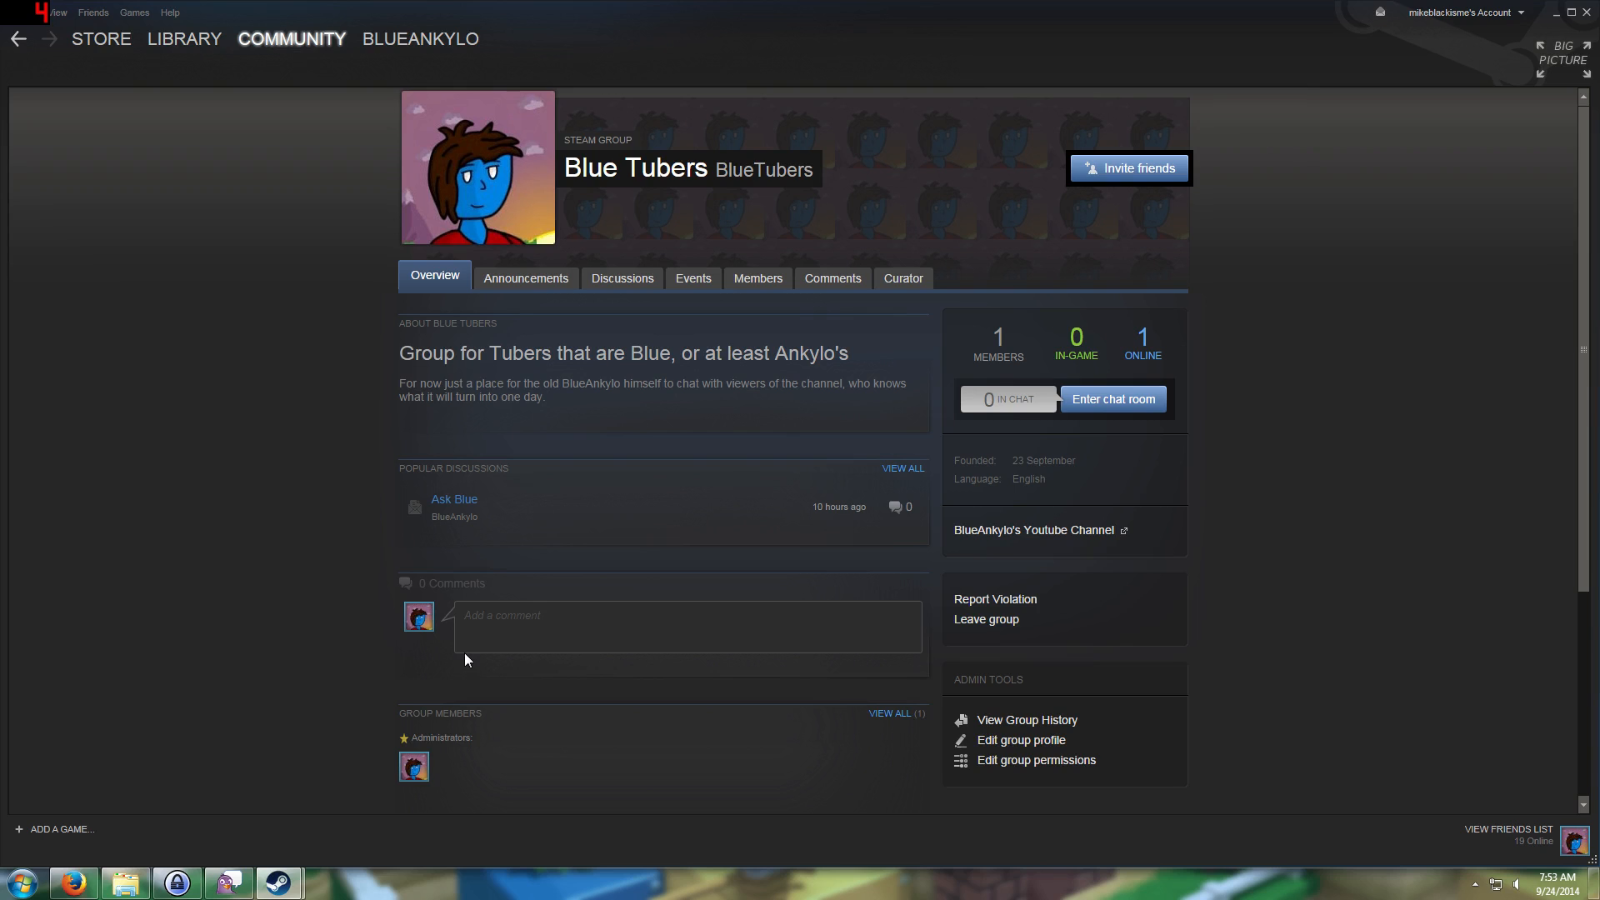
mouse_move(364, 363)
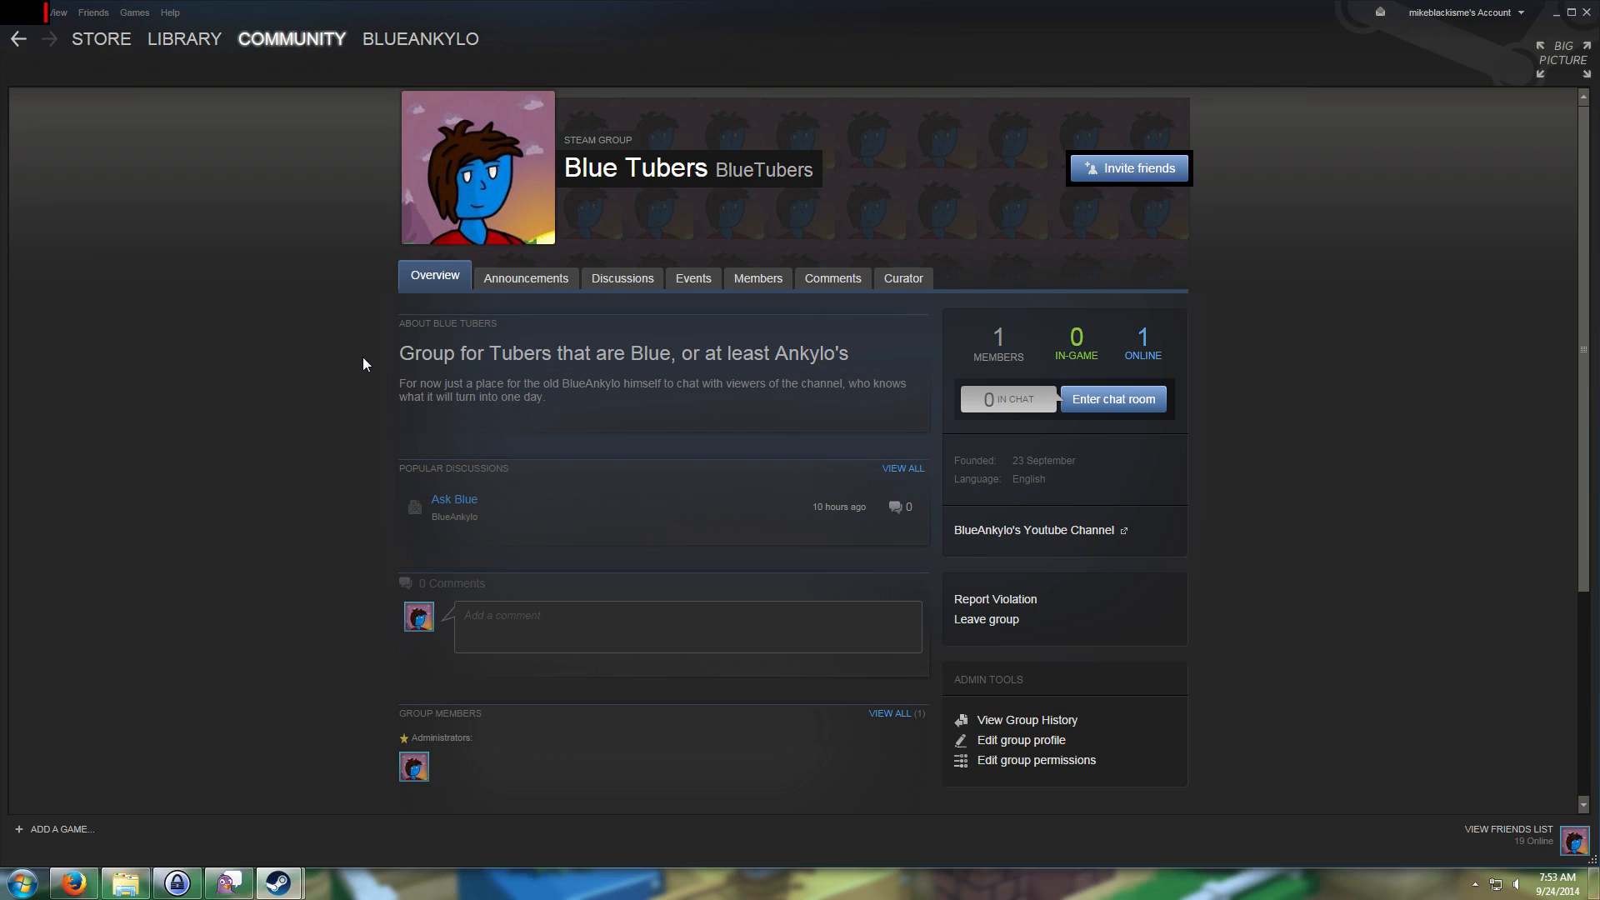
mouse_move(134, 62)
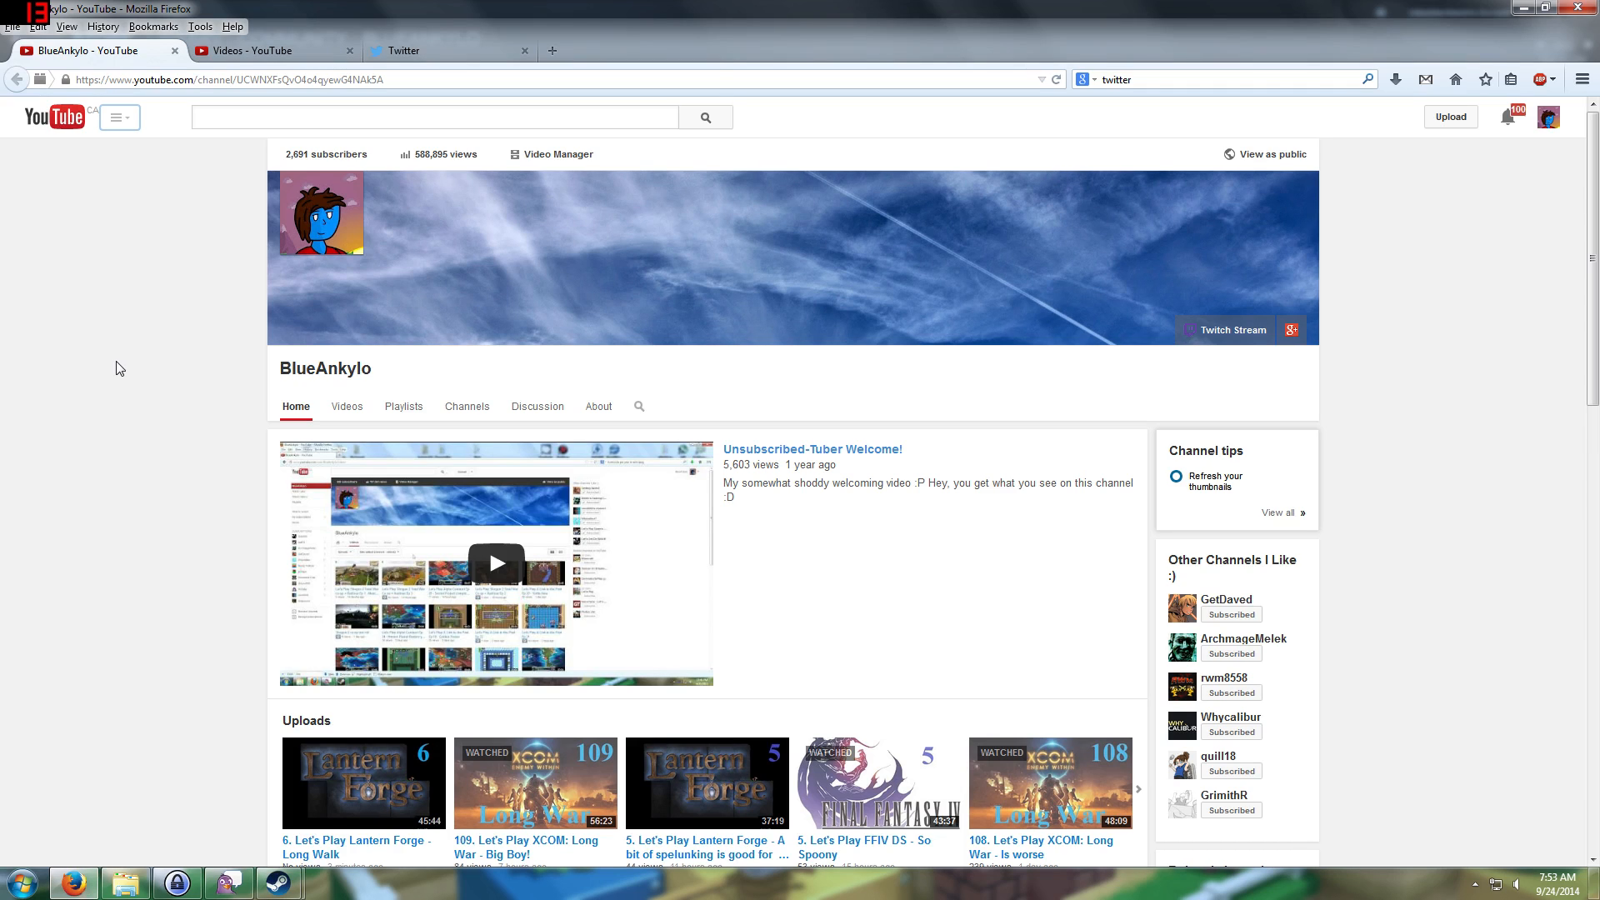
mouse_move(195, 301)
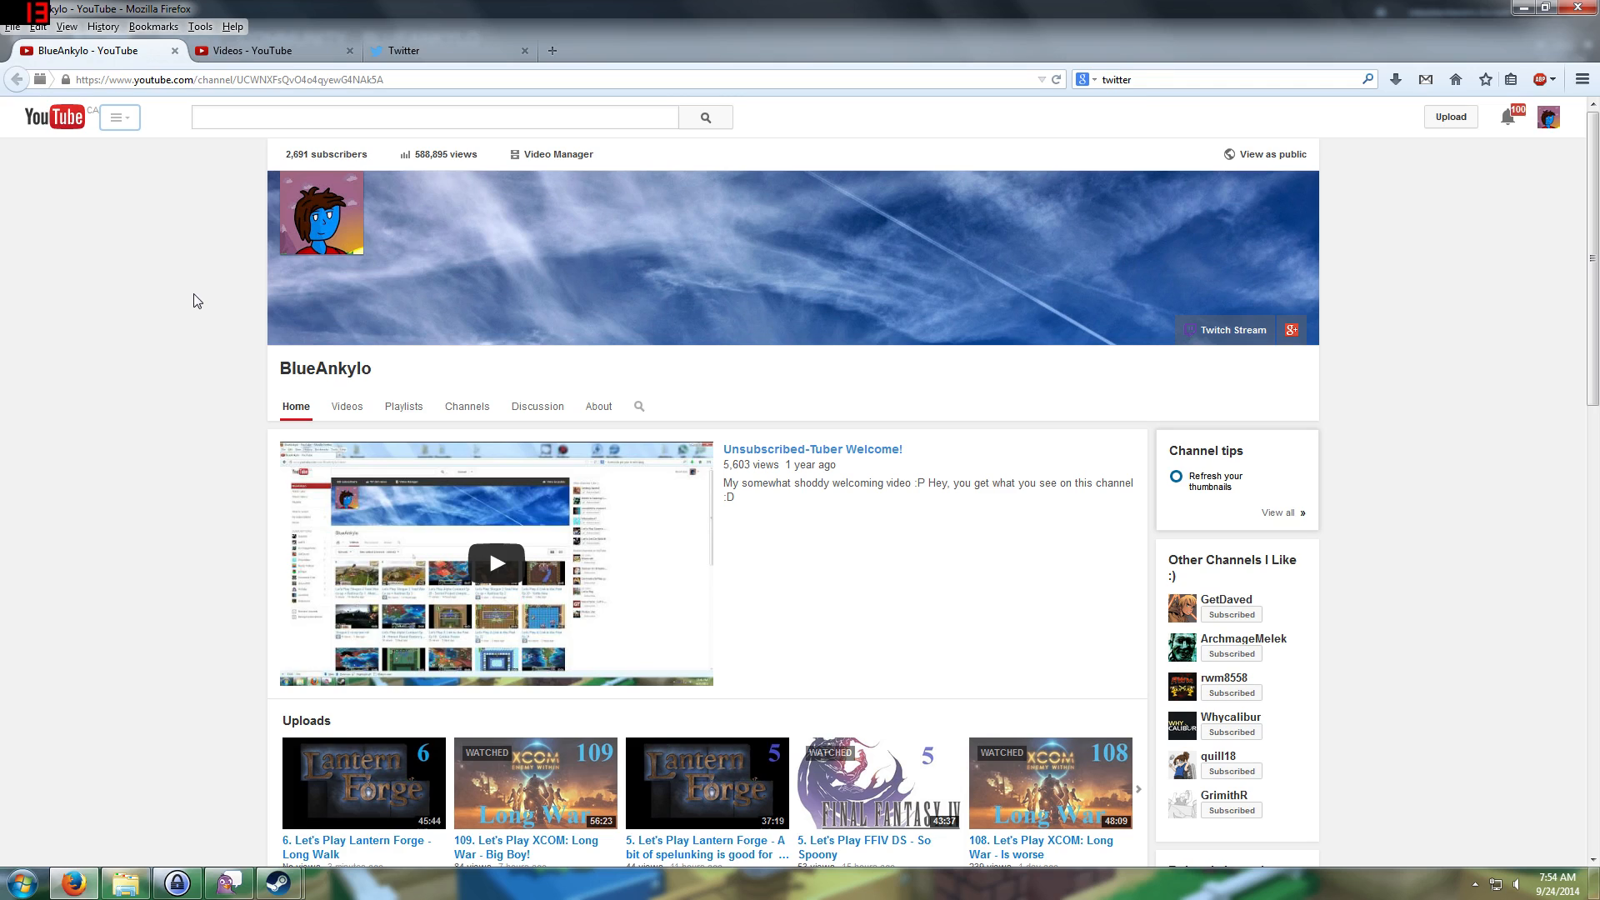
mouse_move(368, 150)
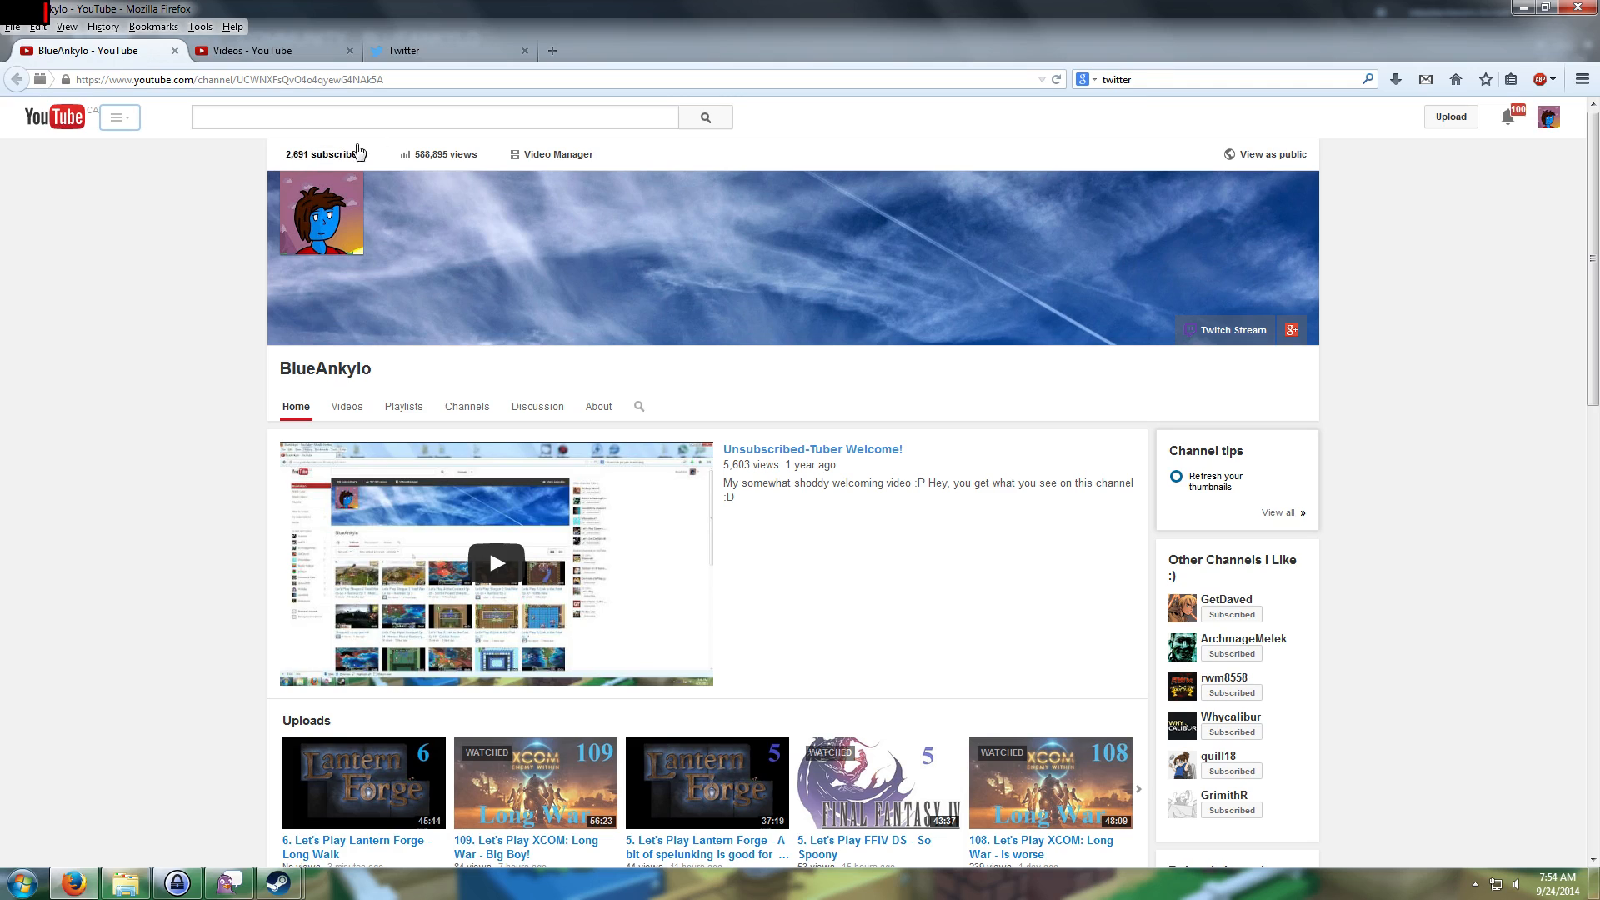